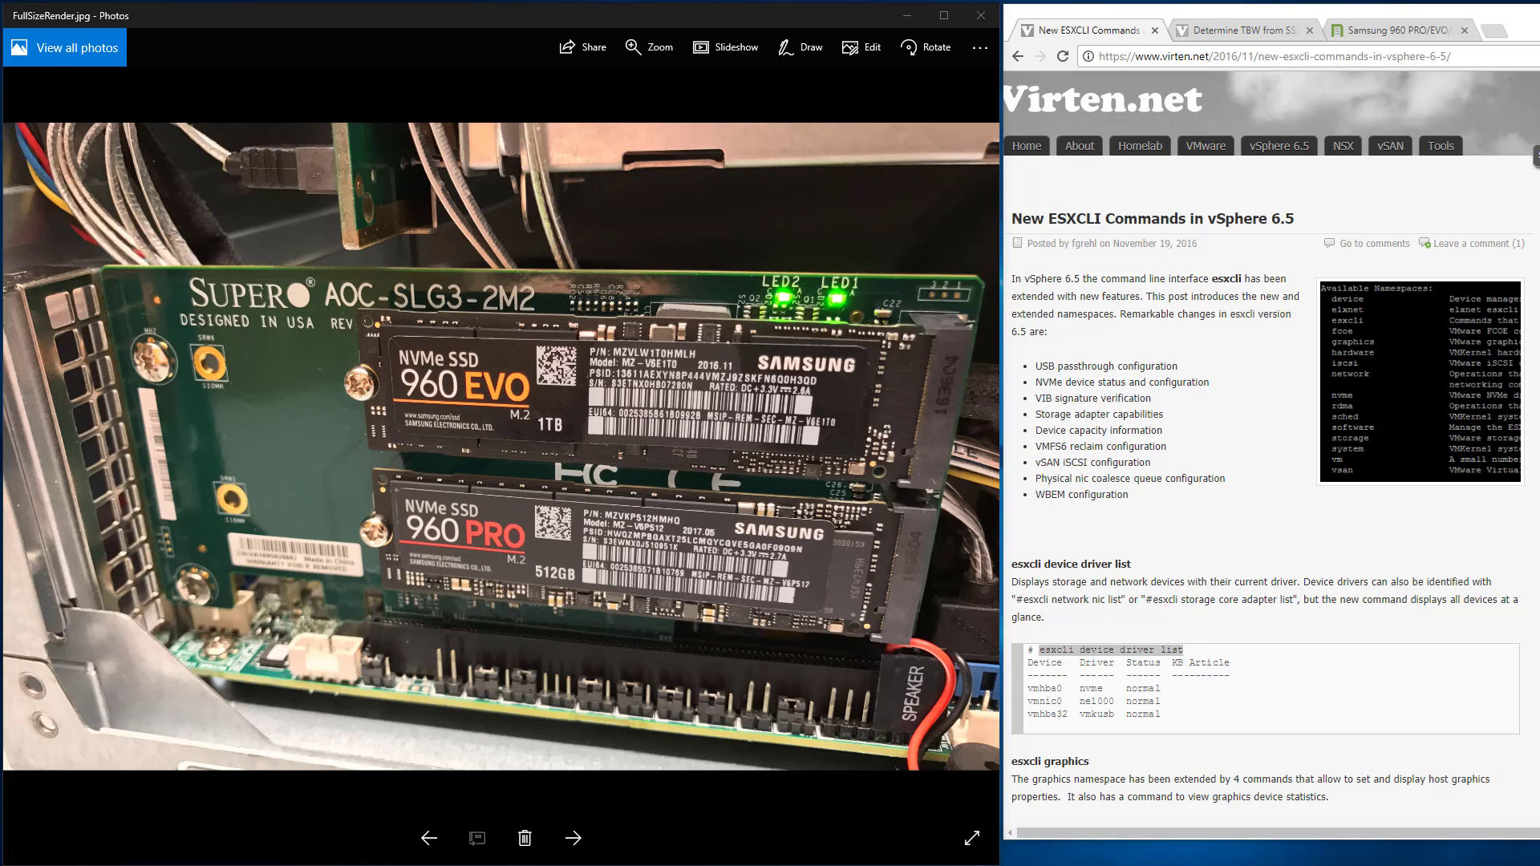
mouse_move(1025, 397)
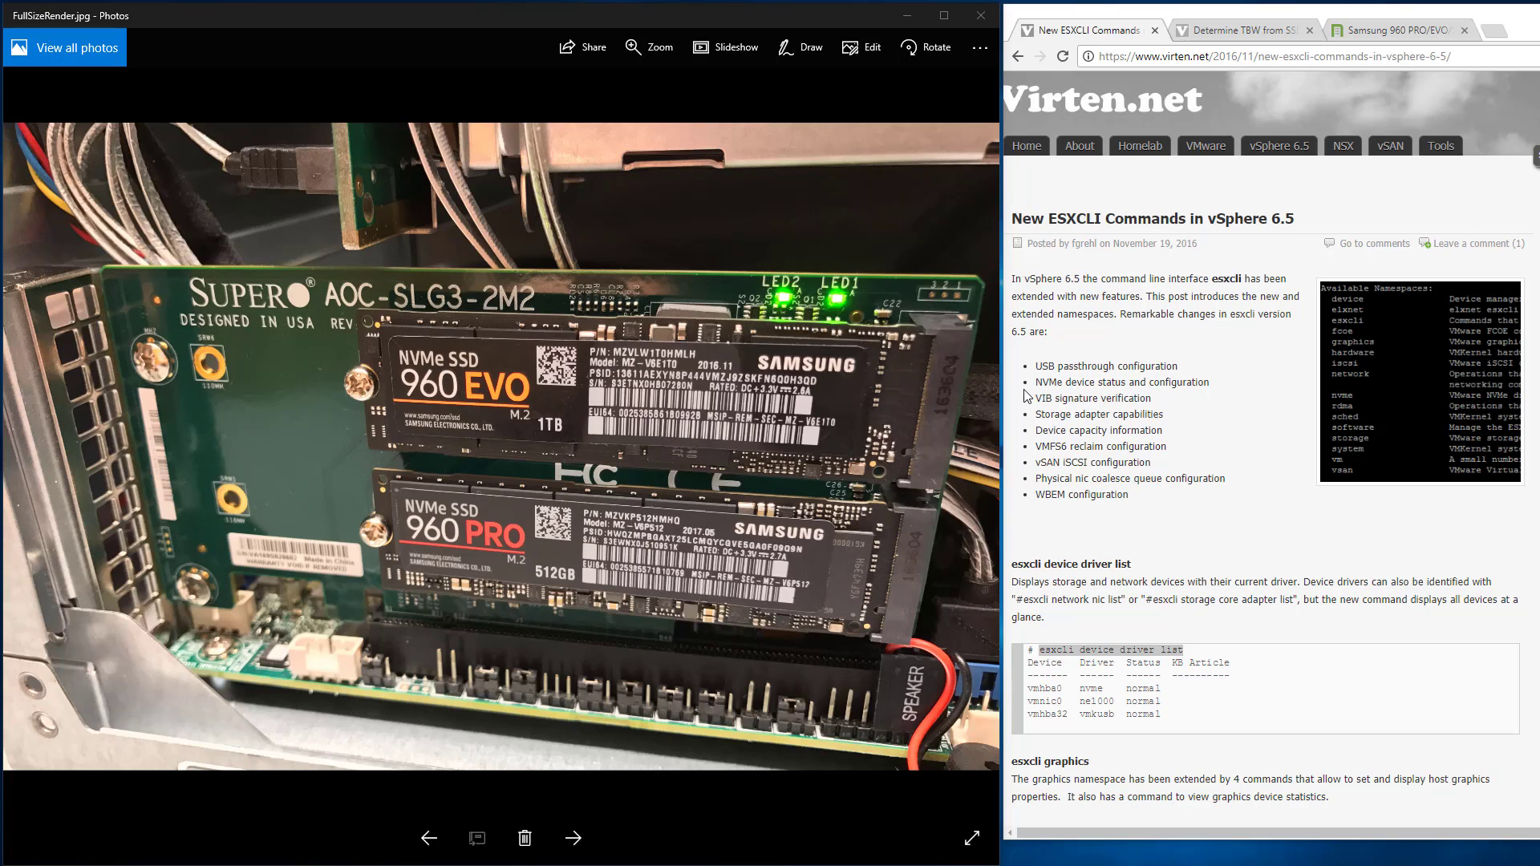
mouse_move(499, 558)
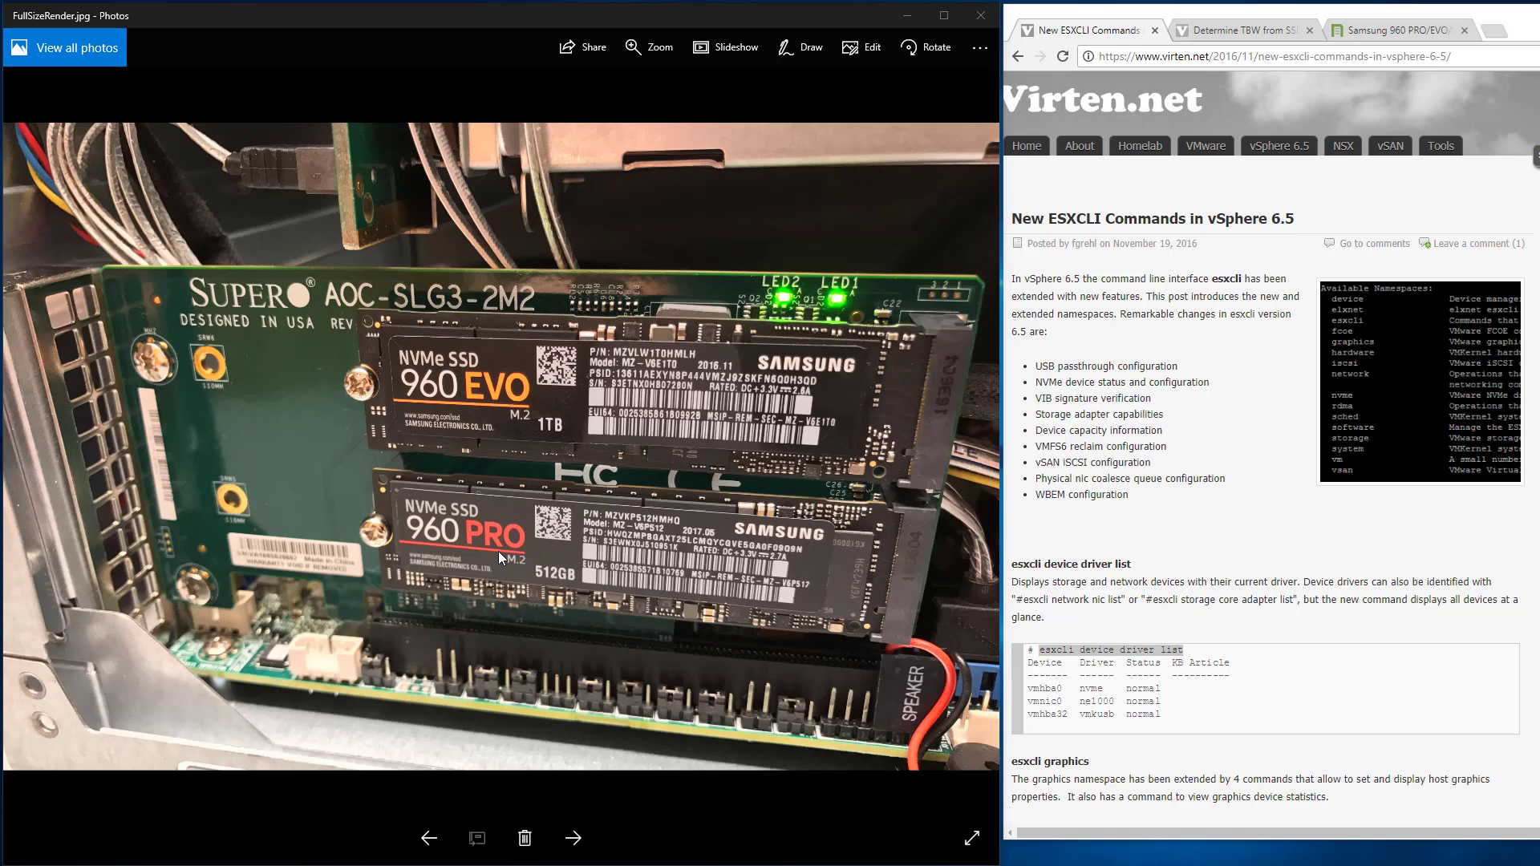
mouse_move(931, 449)
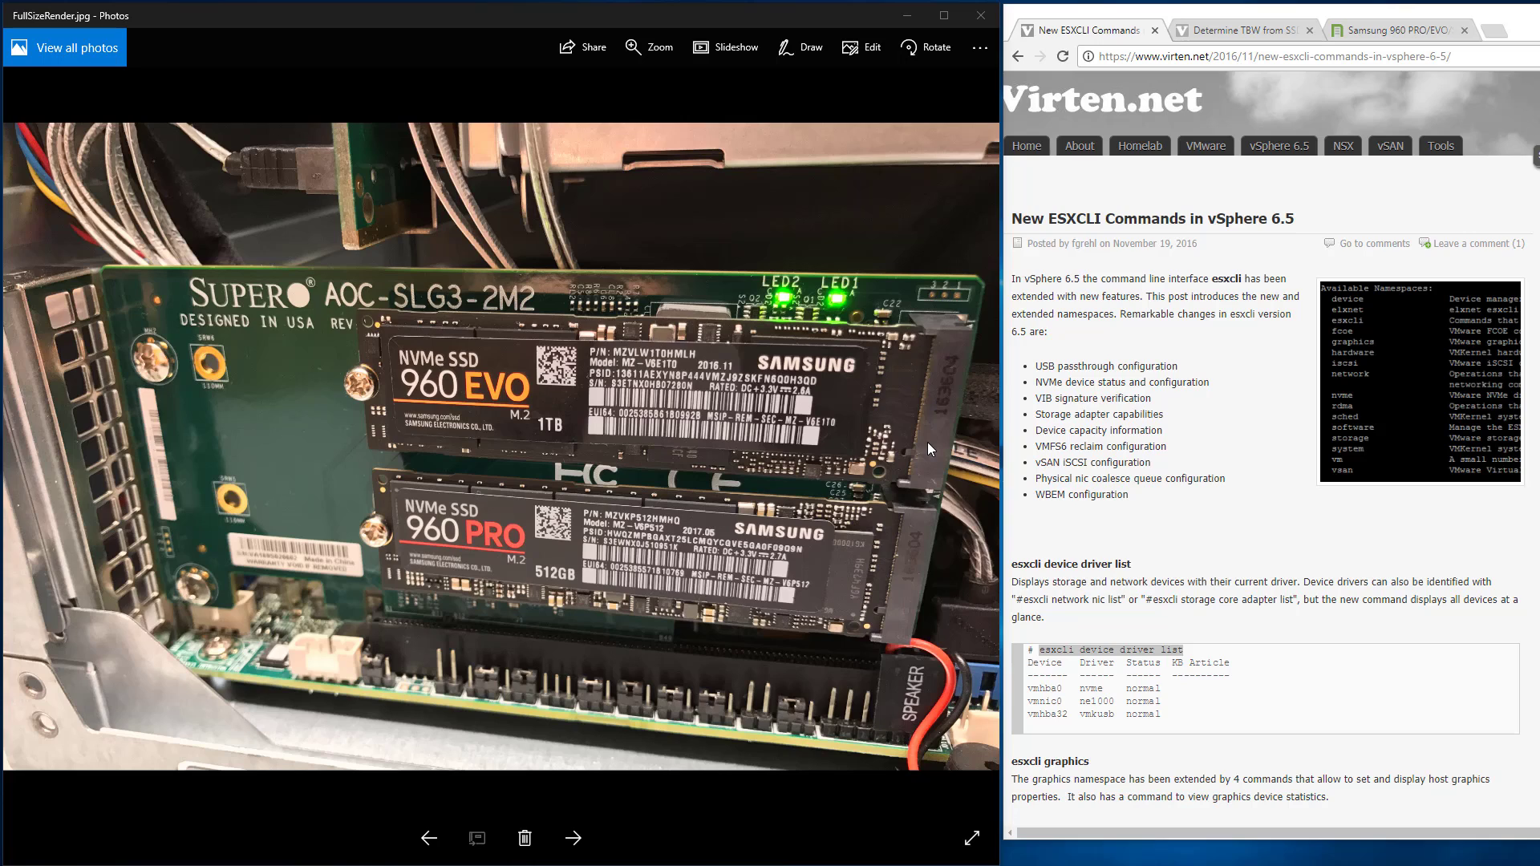
mouse_move(270, 308)
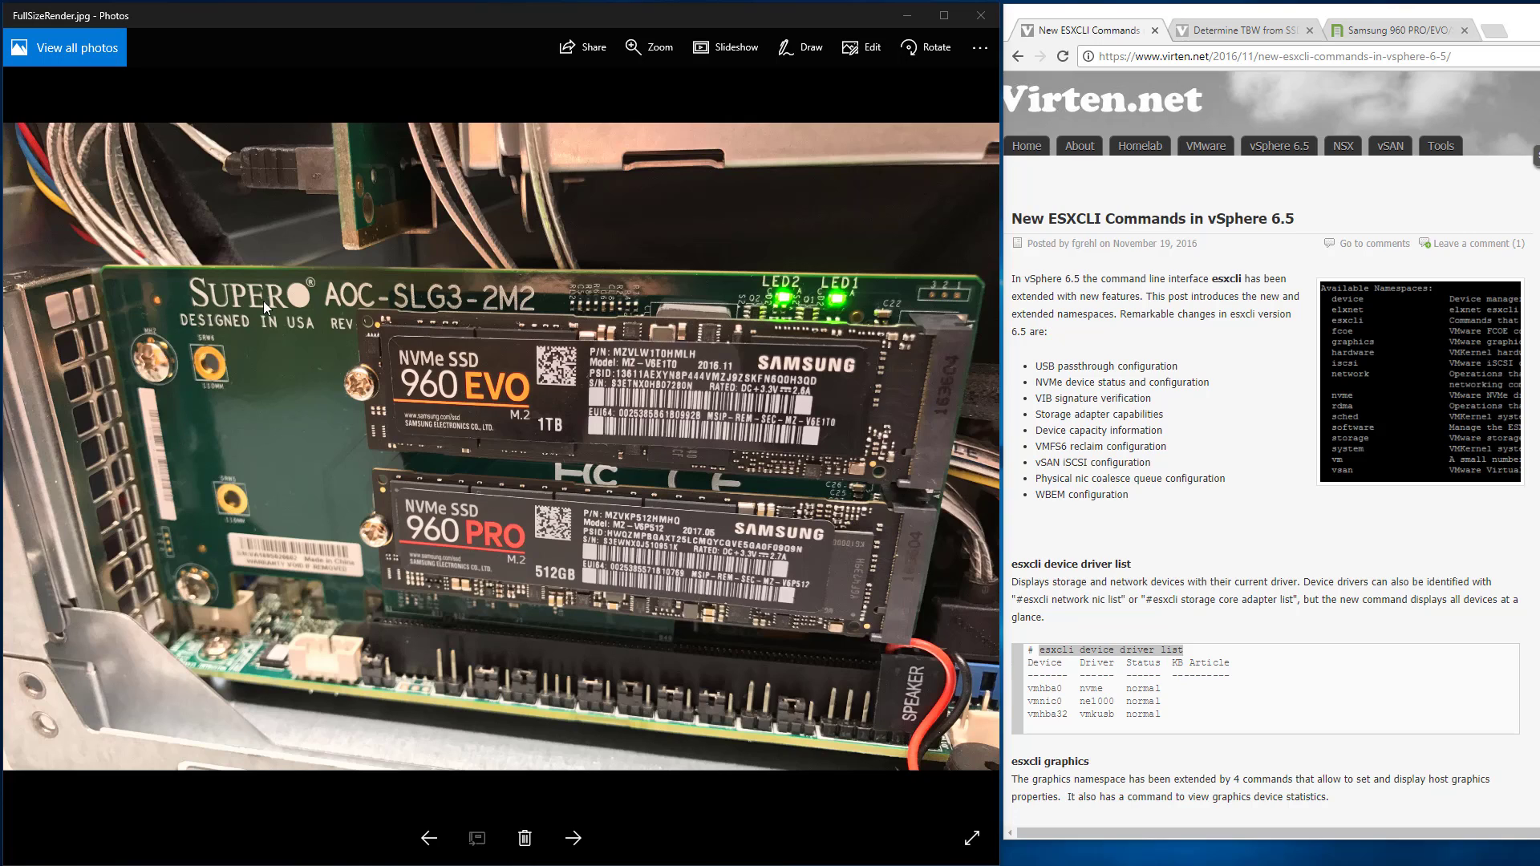
mouse_move(678, 393)
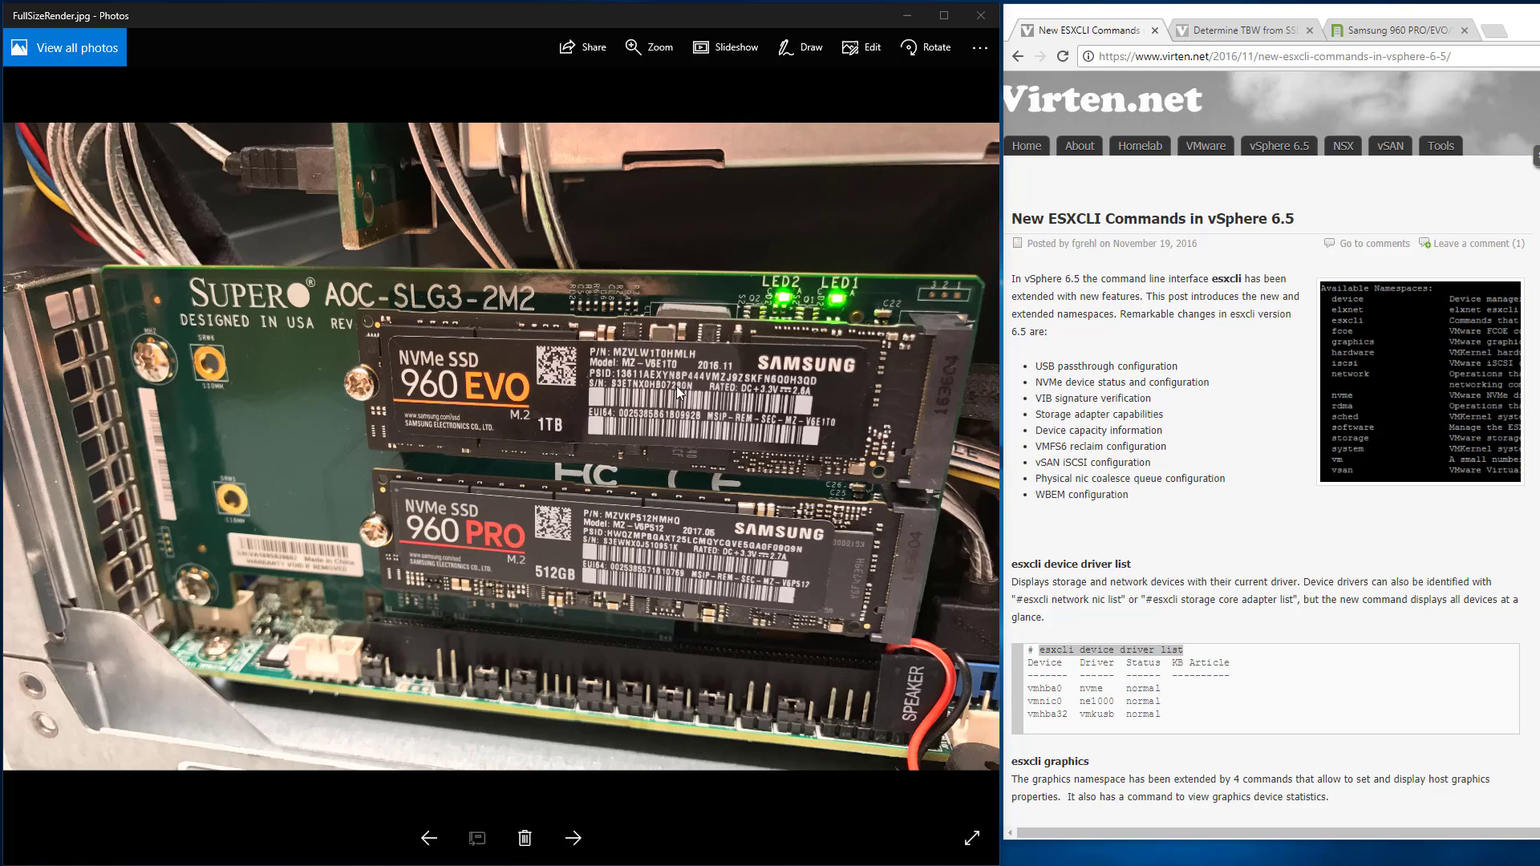
mouse_move(429, 581)
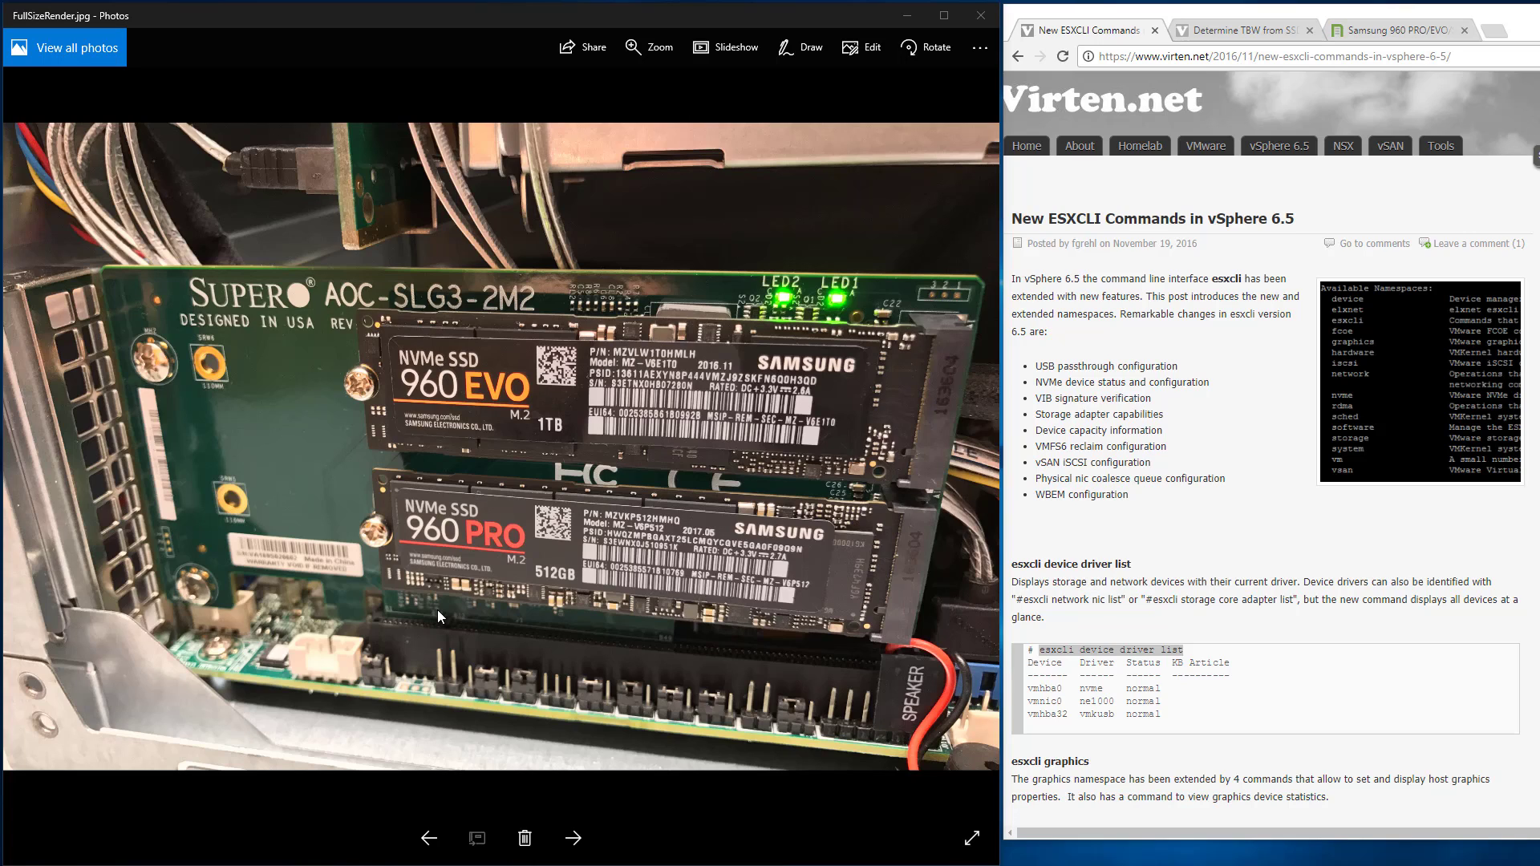
mouse_move(425, 636)
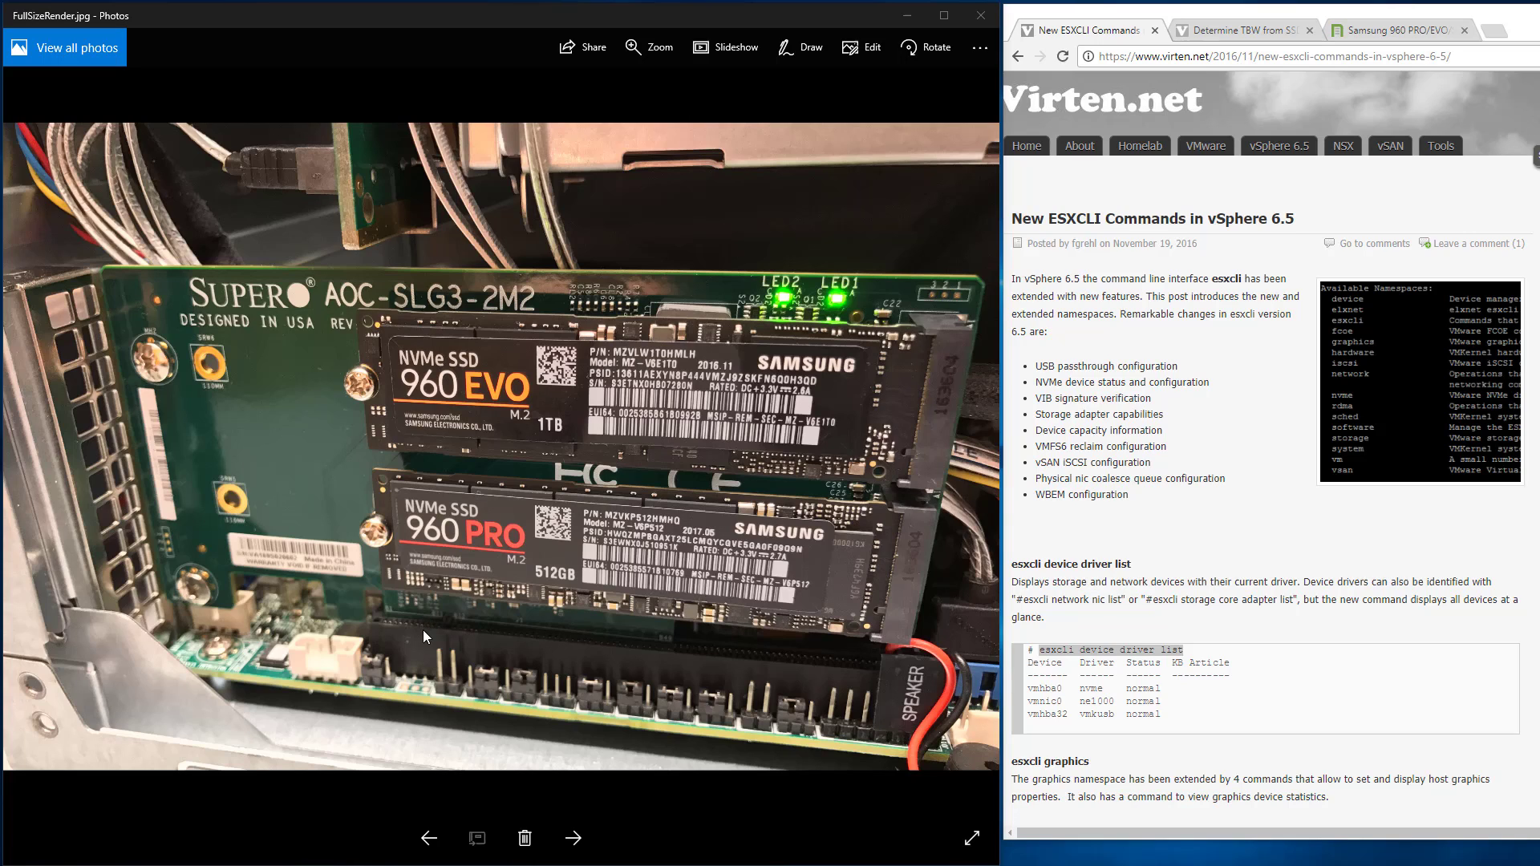
mouse_move(488, 463)
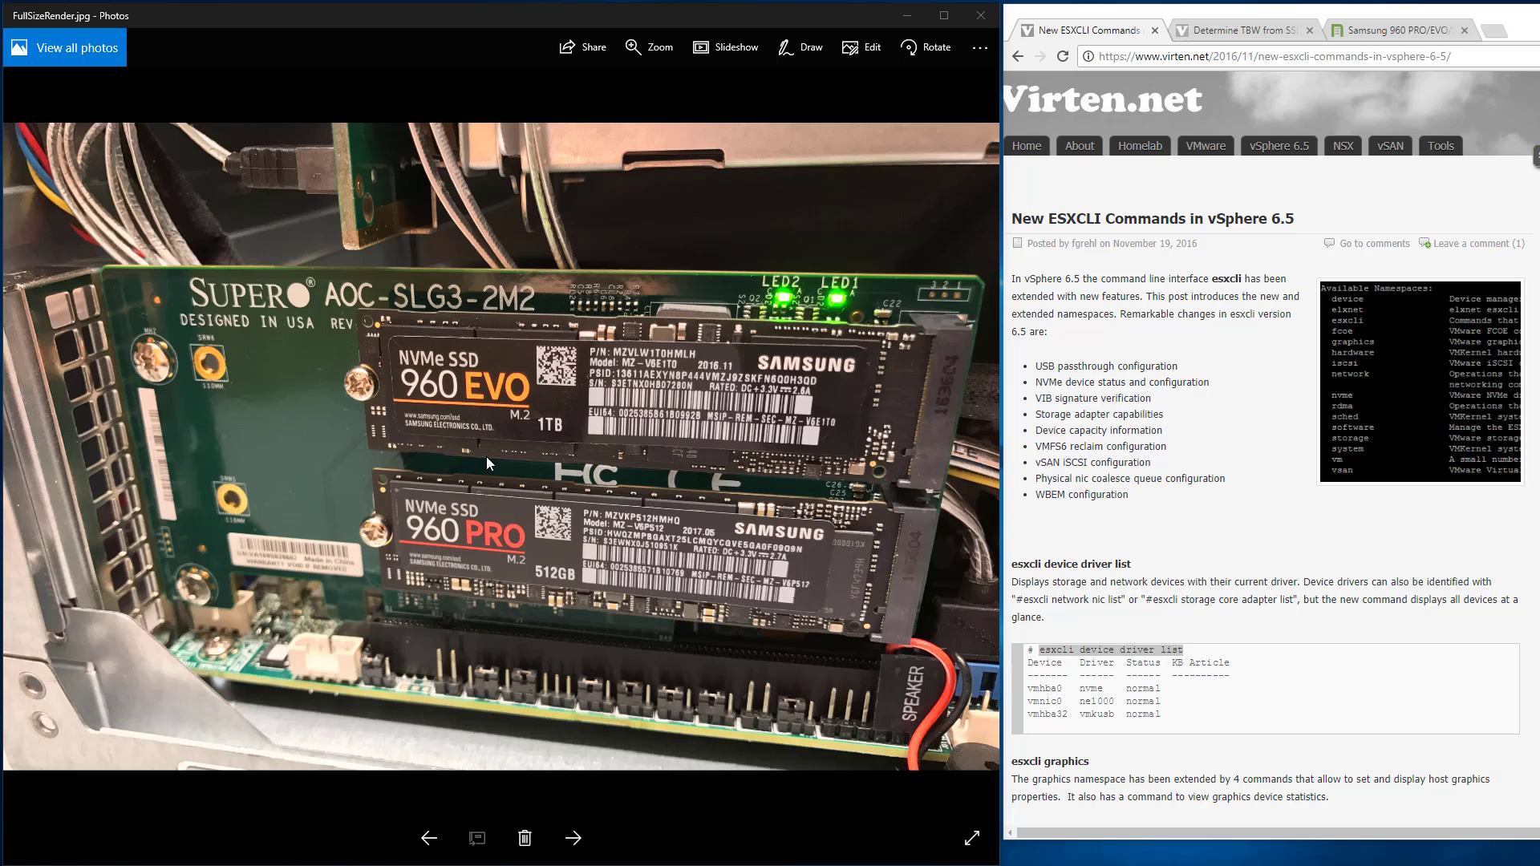
mouse_move(564, 538)
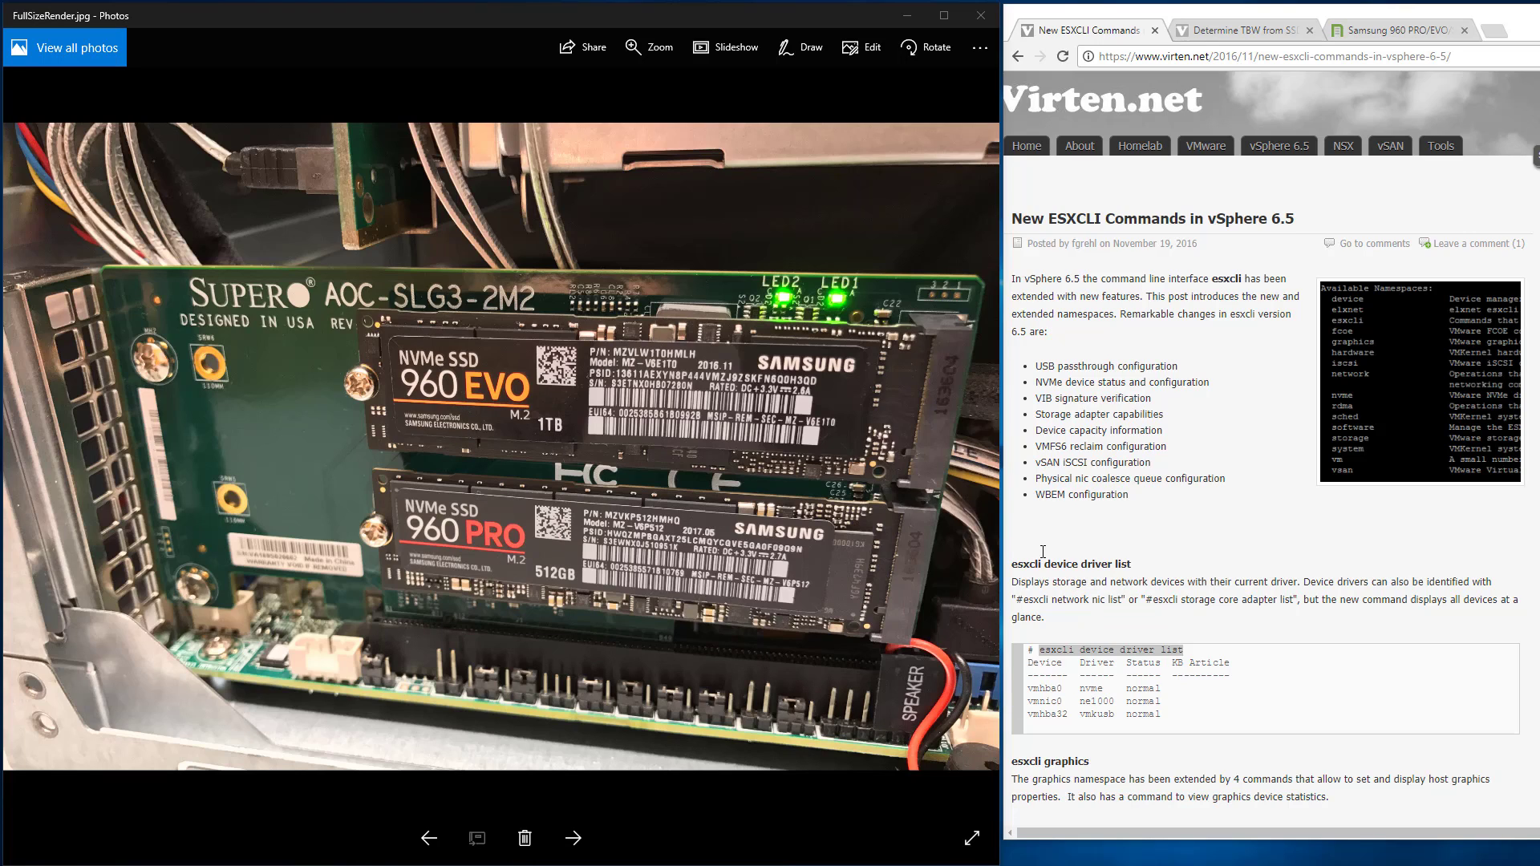
mouse_move(900, 16)
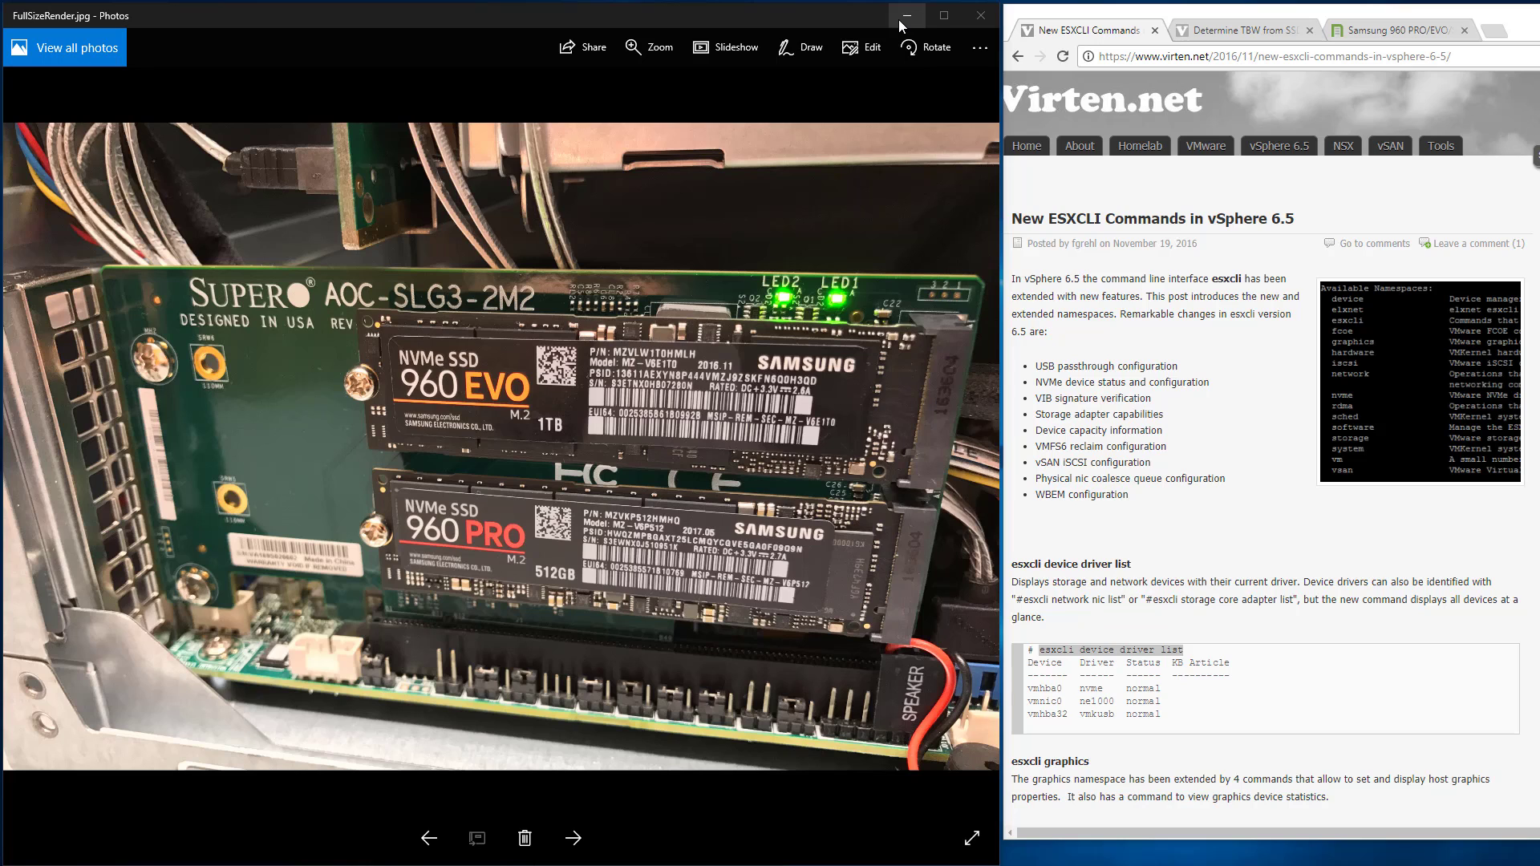
mouse_move(905, 15)
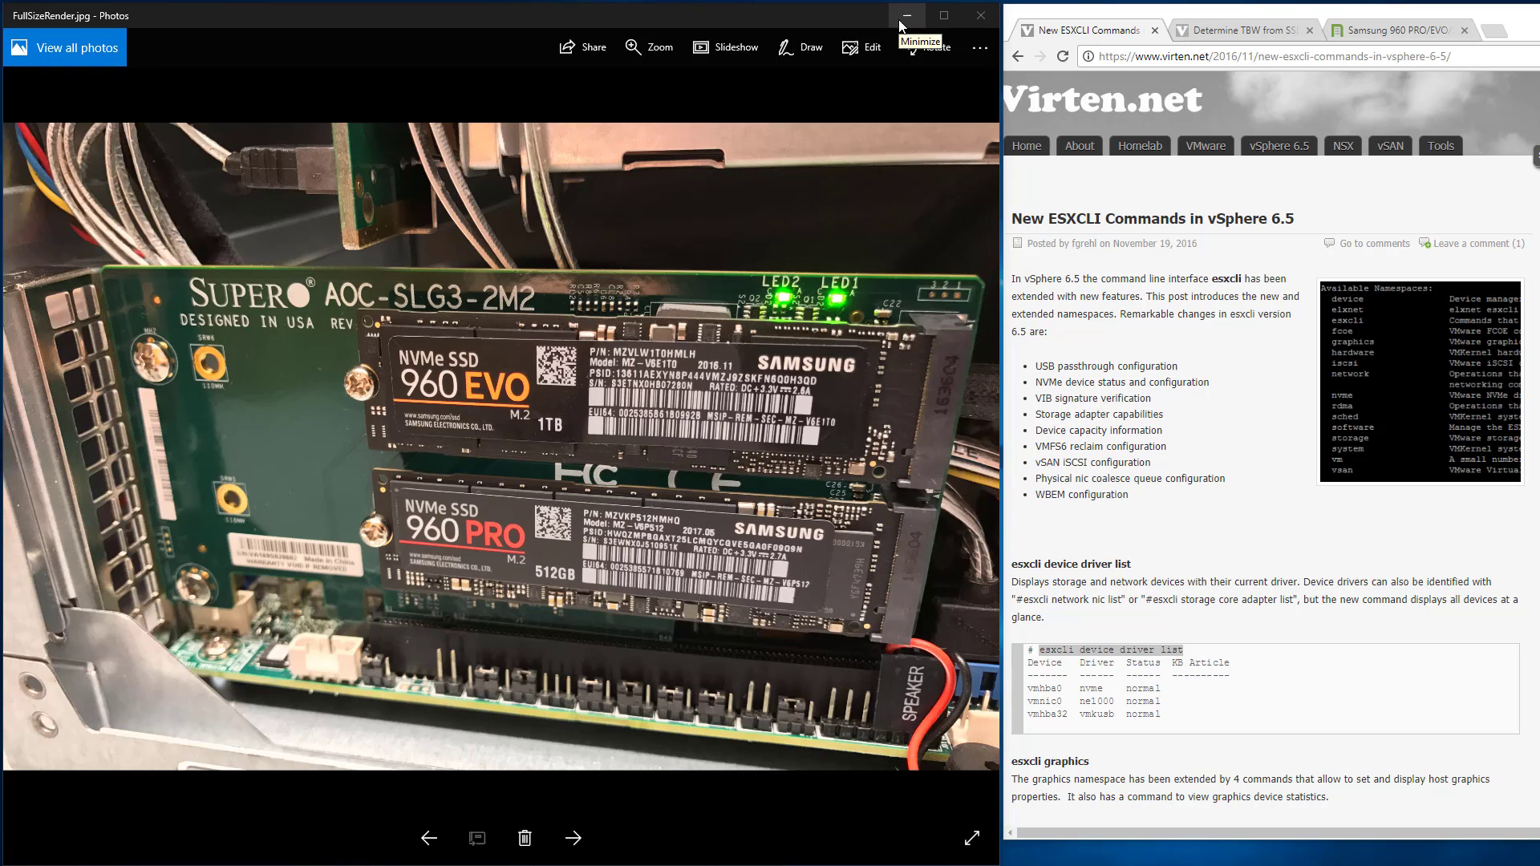
Minimize the drive photo and the vSphere Web Client, leaving the ESXi Host Client disk list.
click(905, 16)
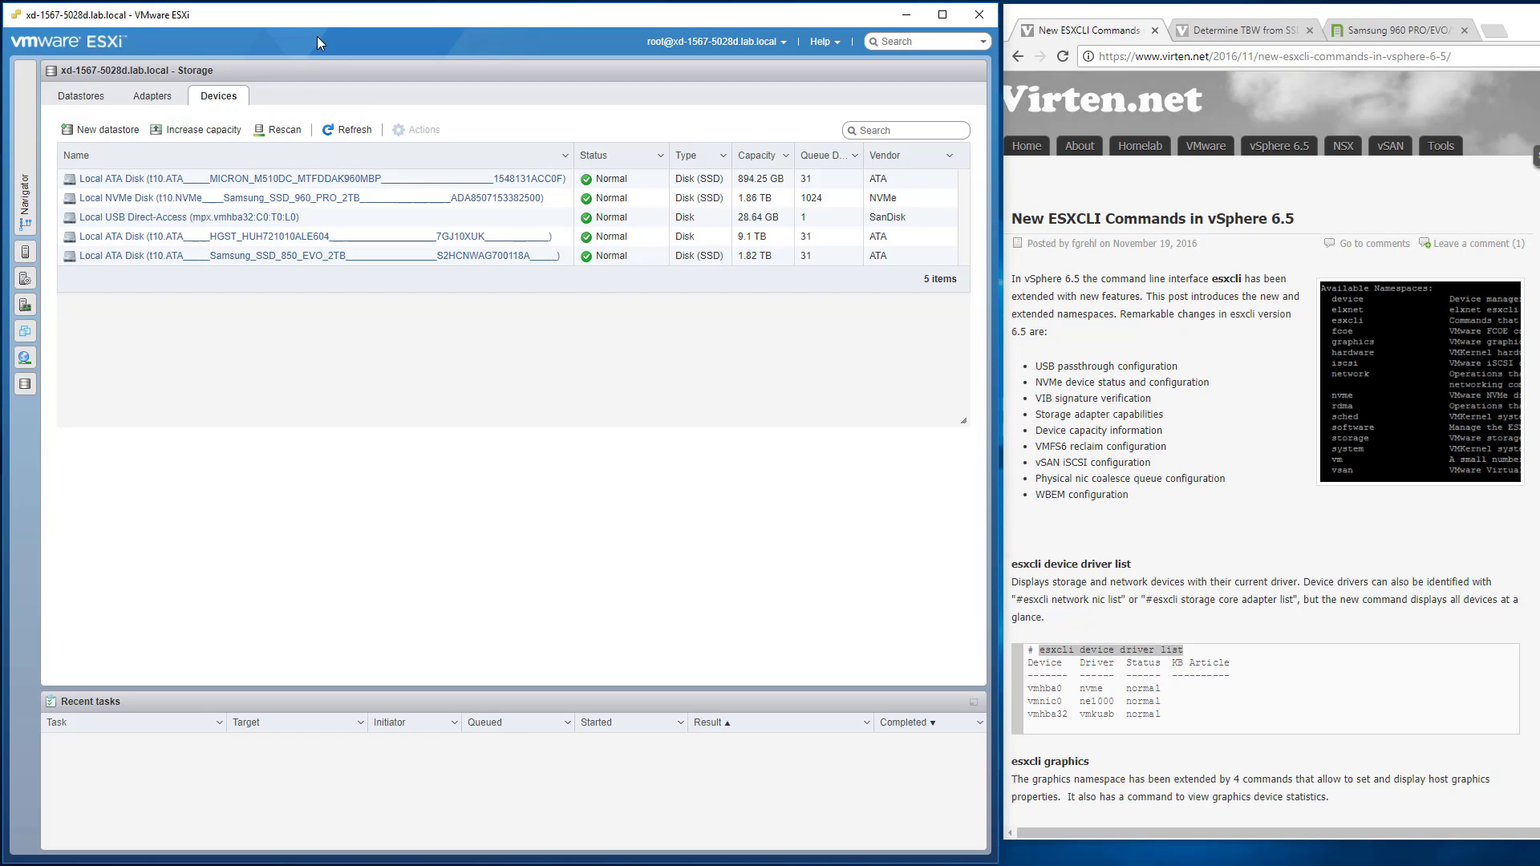
mouse_move(44, 382)
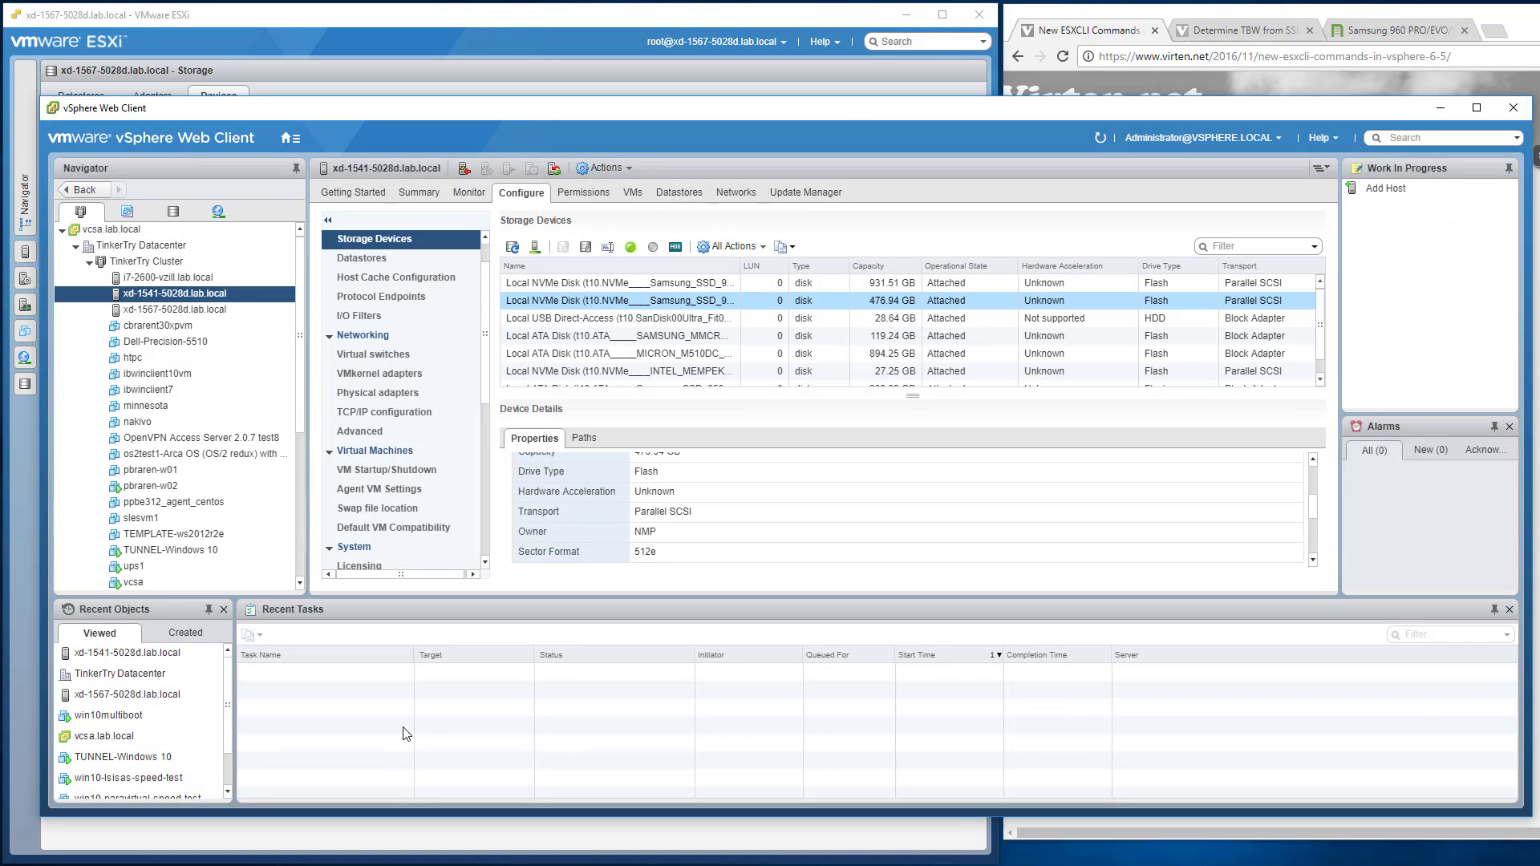
click(619, 283)
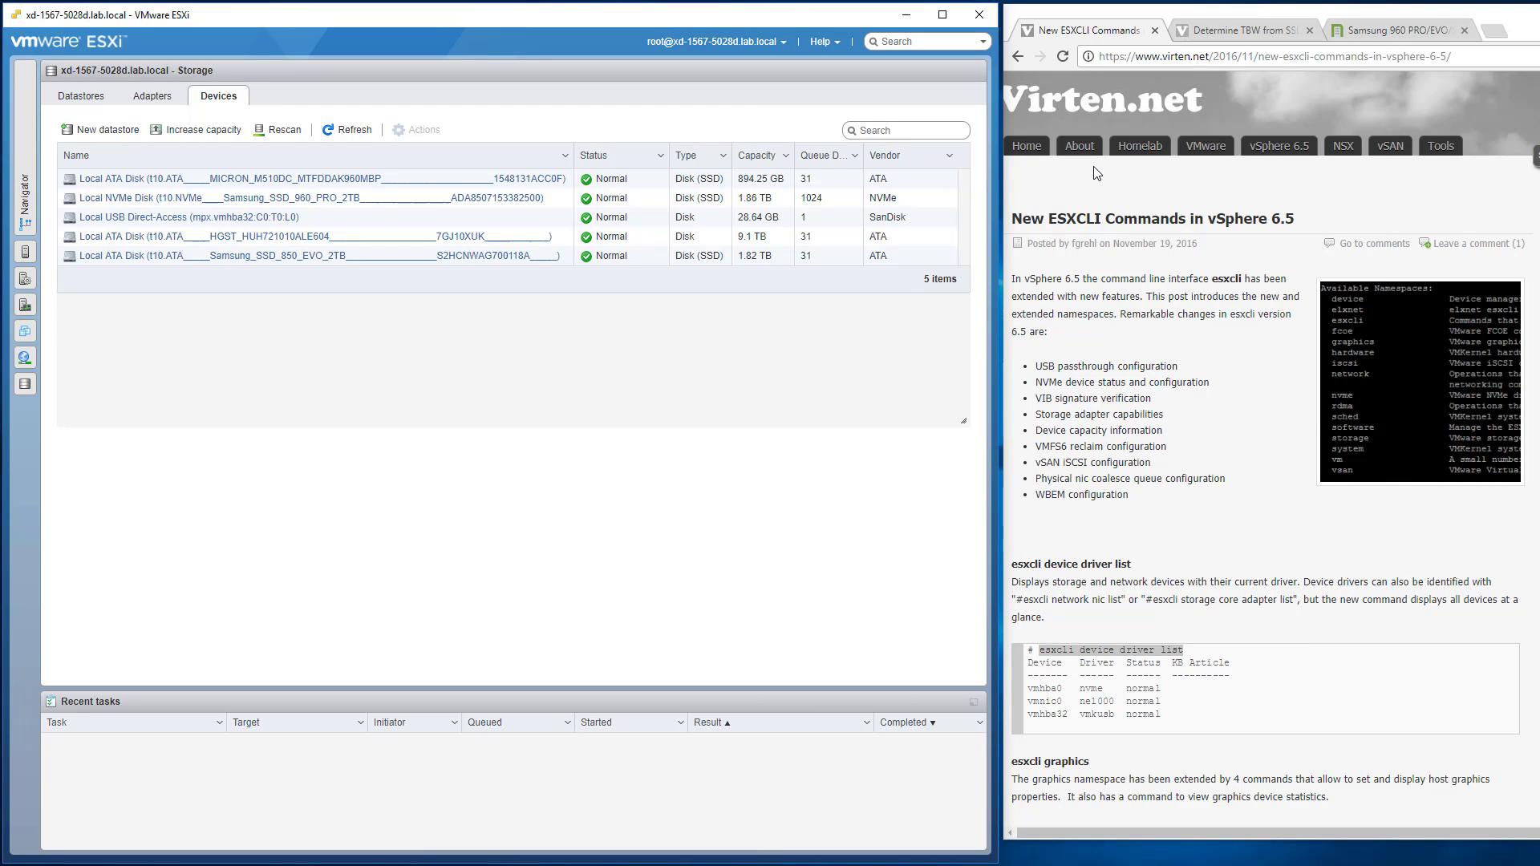
Scroll the virten.net article to its esxcli nvme section and select 'esxcli nvme device list'.
scroll(down, 3)
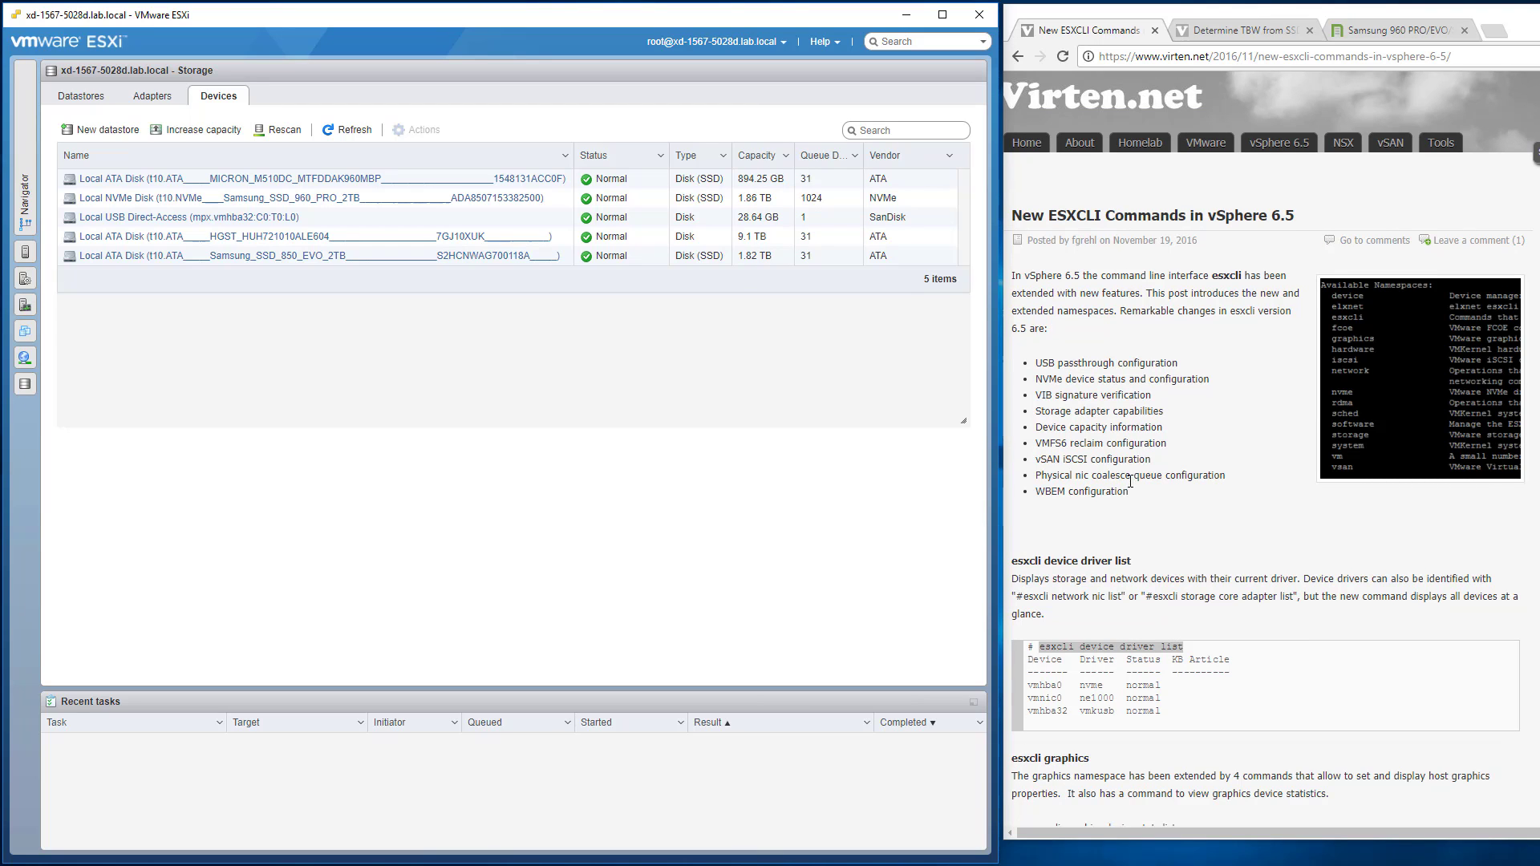
scroll(down, 3)
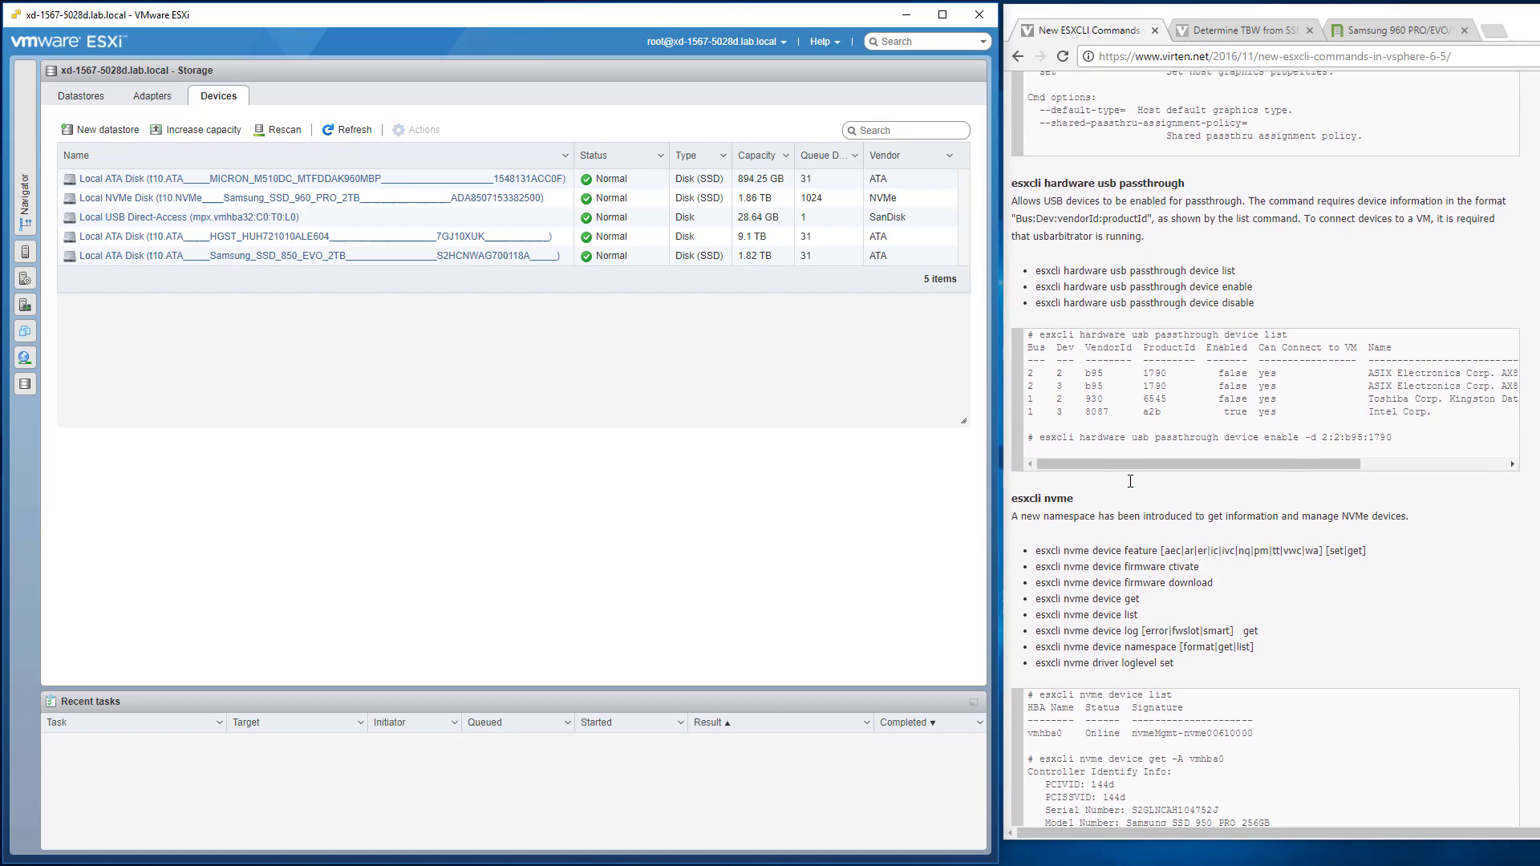
scroll(down, 3)
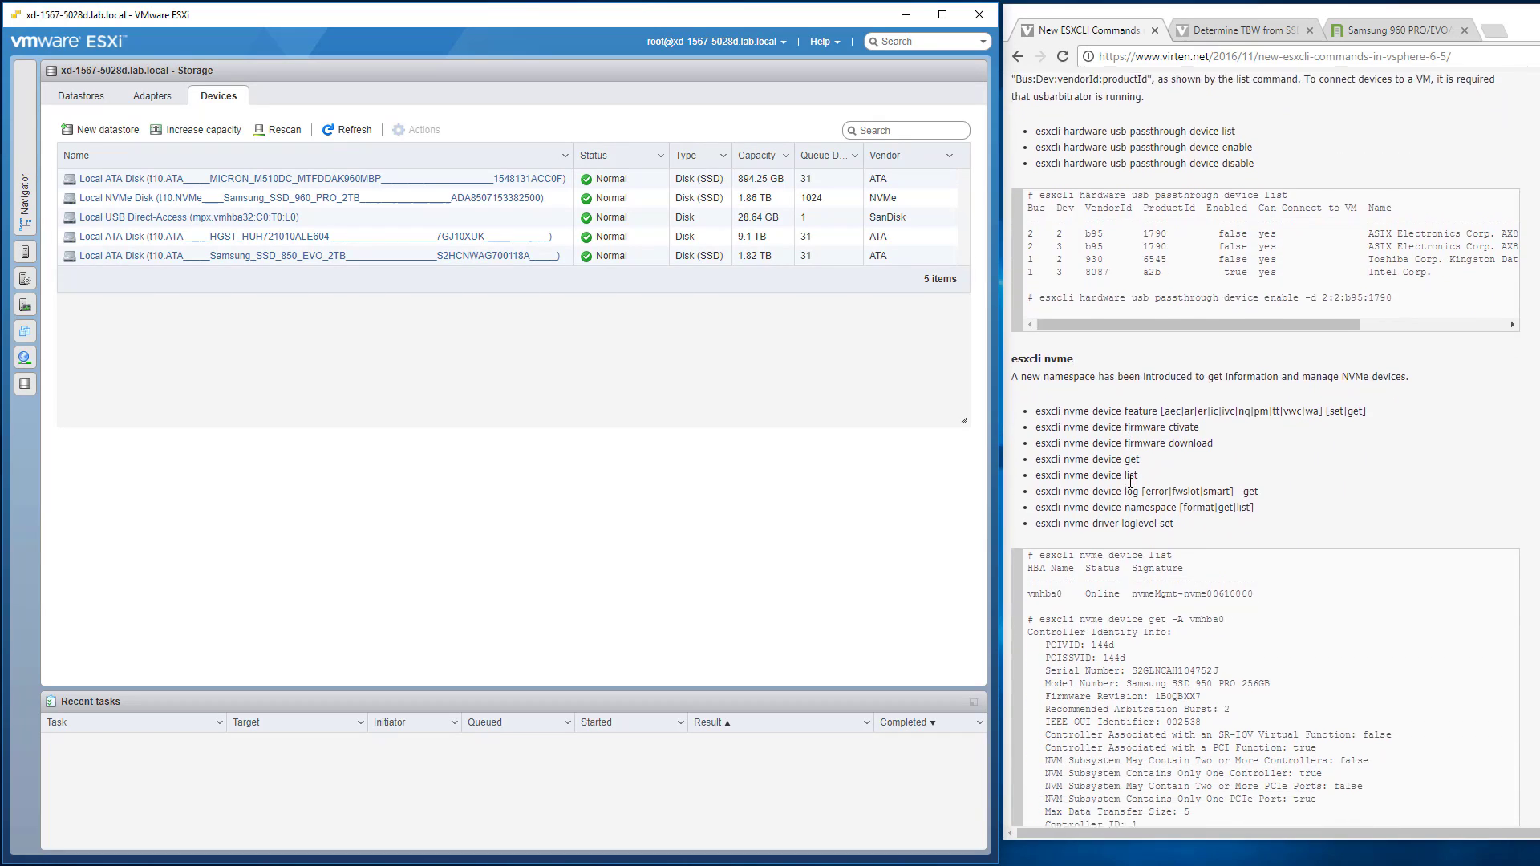
scroll(down, 3)
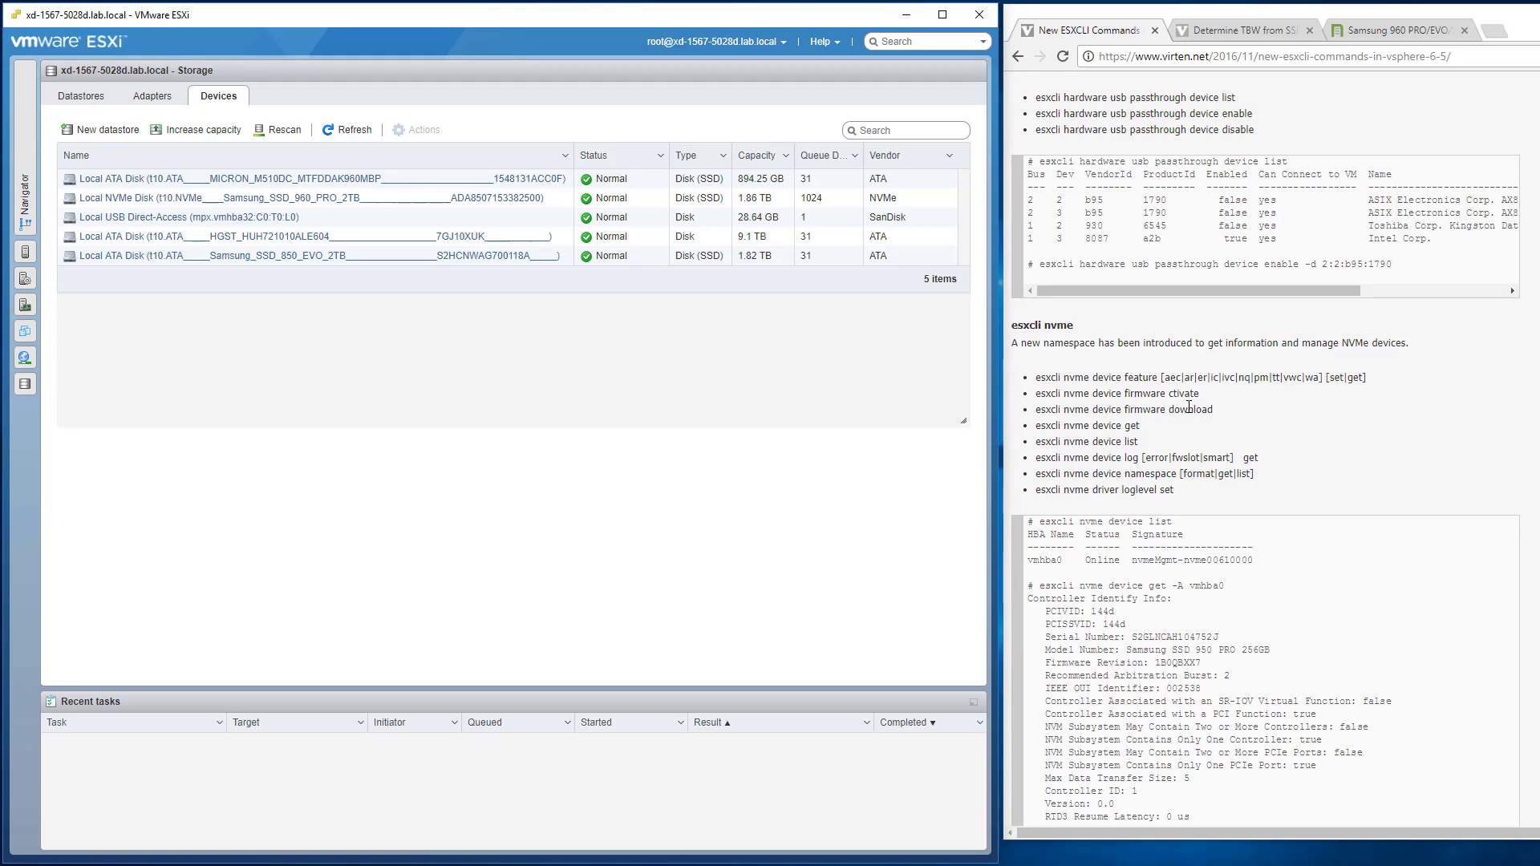
double_click(1086, 442)
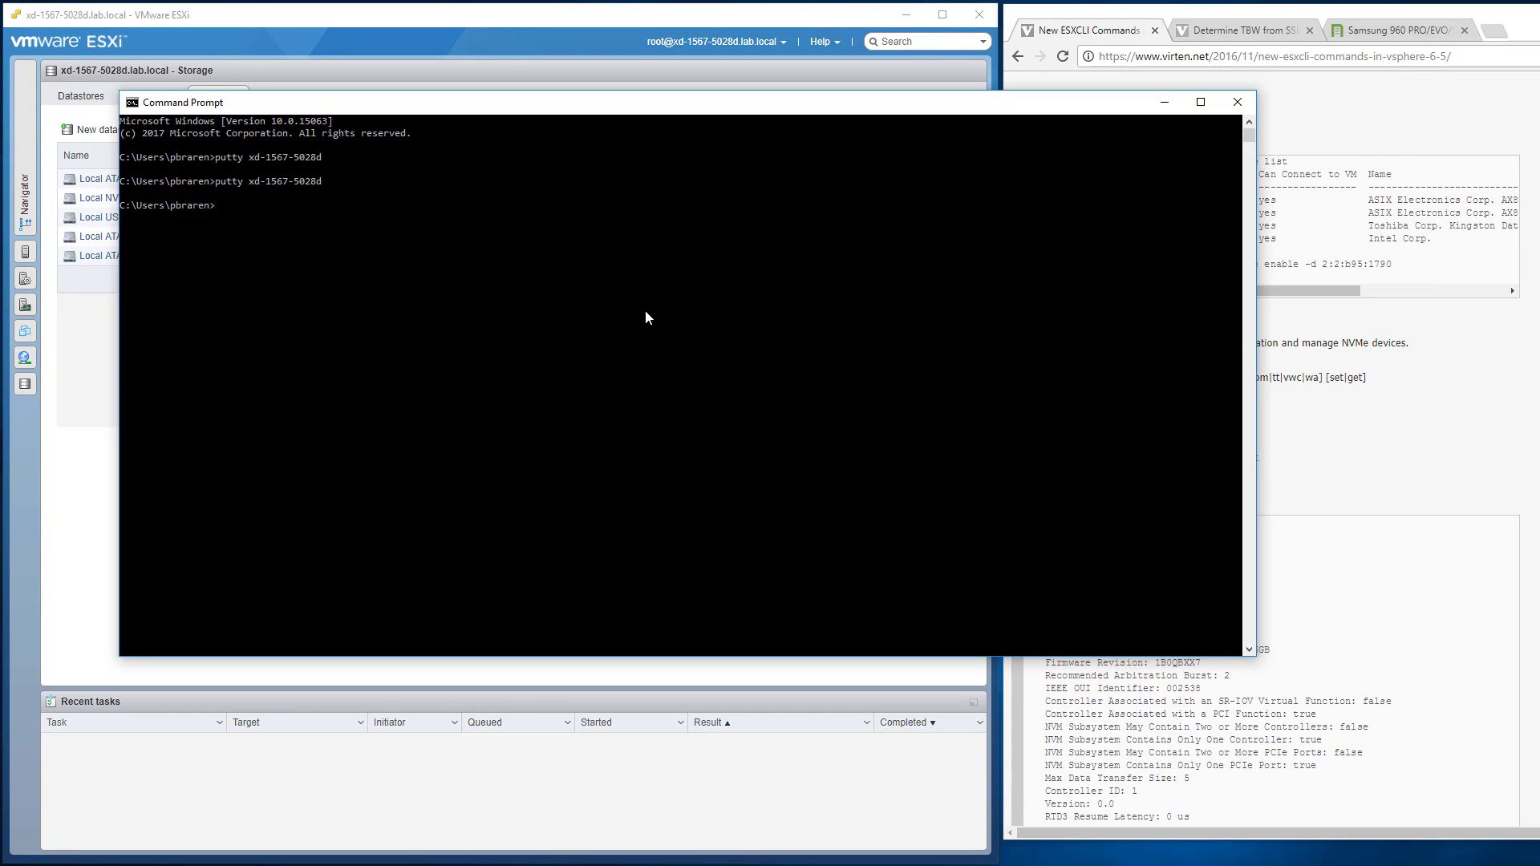
Launch 'putty xd-1567-5028d' from Command Prompt and log in as root.
text(putty xd-1567-5028d)
text(root)
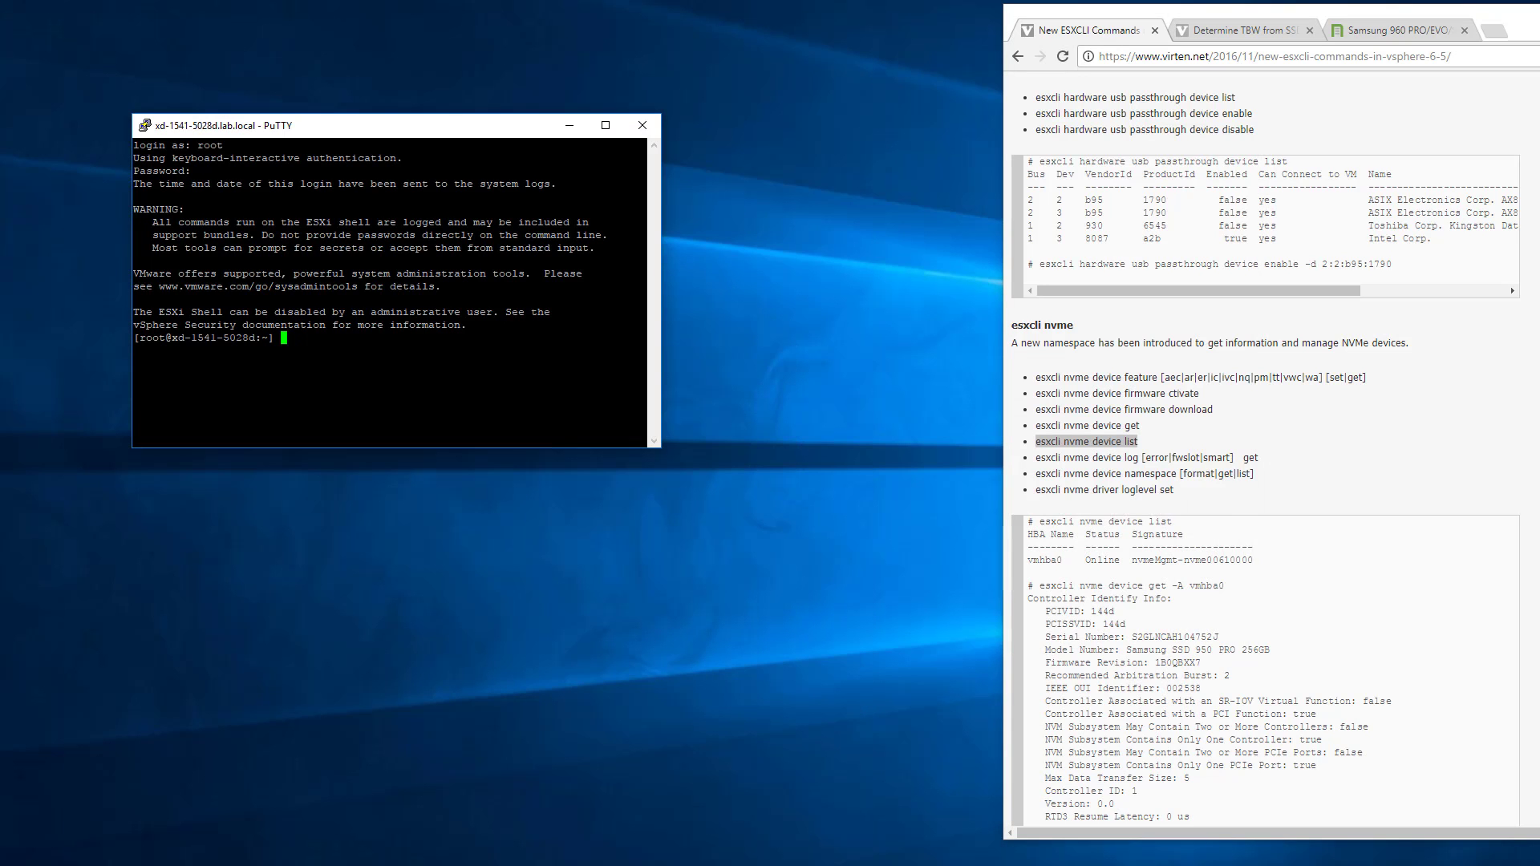
Run 'esxcli nvme device list', showing online adapters vmhba1, vmhba2 and vmhba3.
text(esxcli nvme device list)
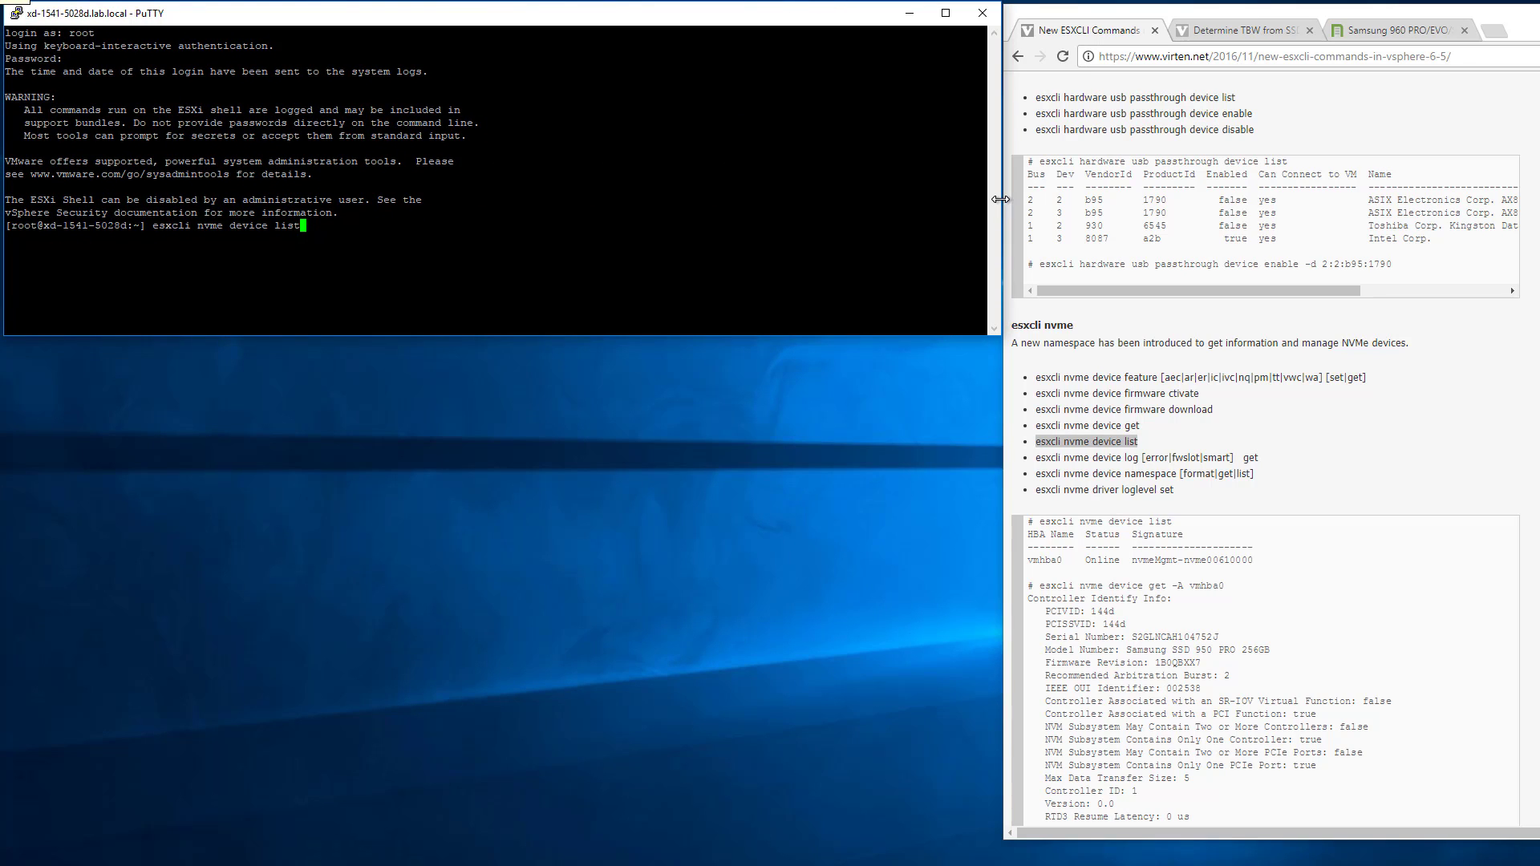
key(Return)
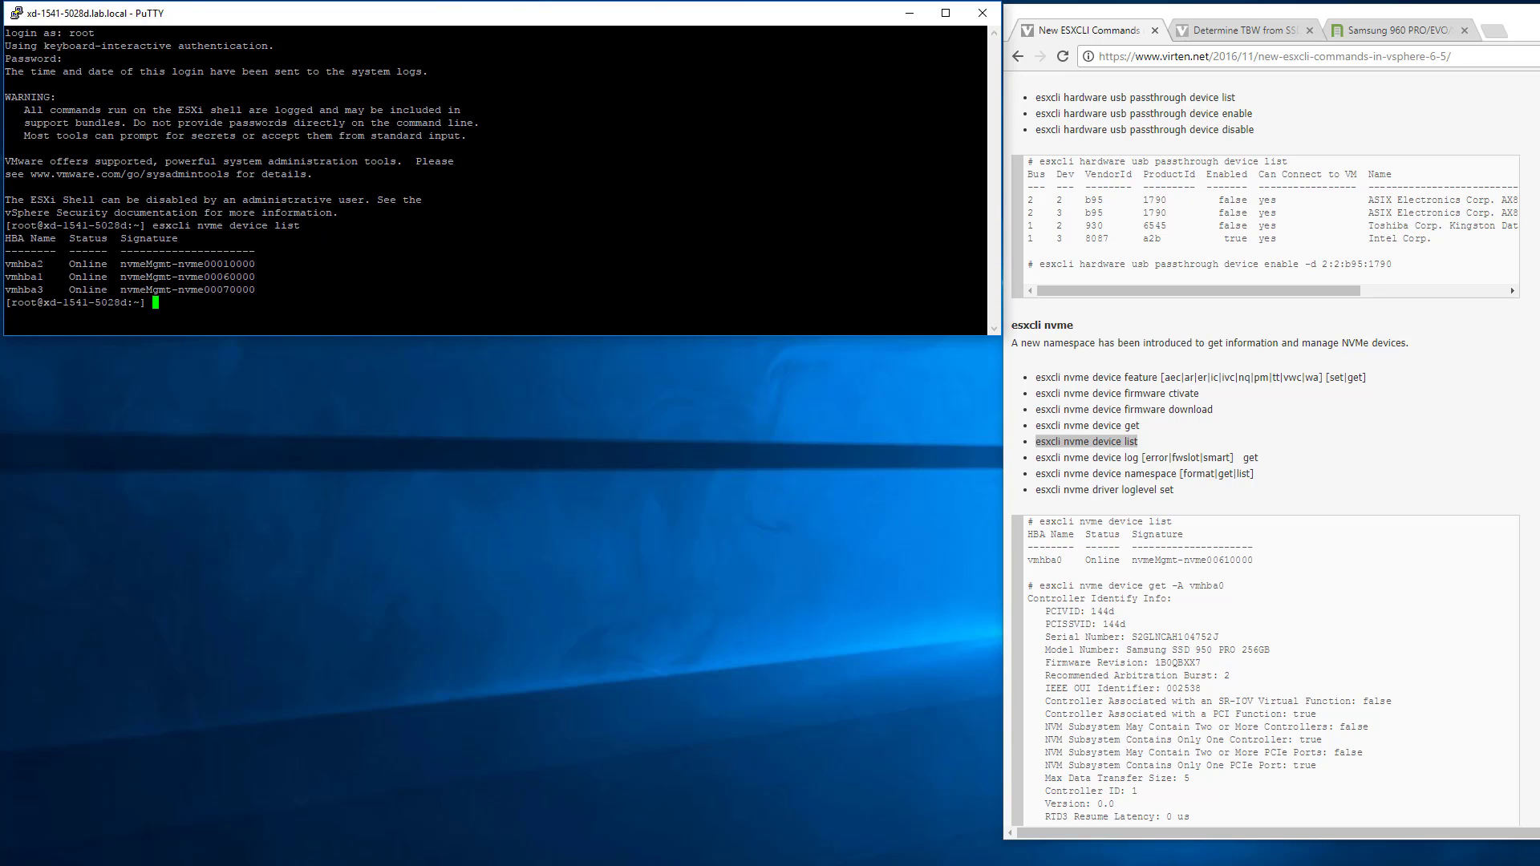
mouse_move(423, 366)
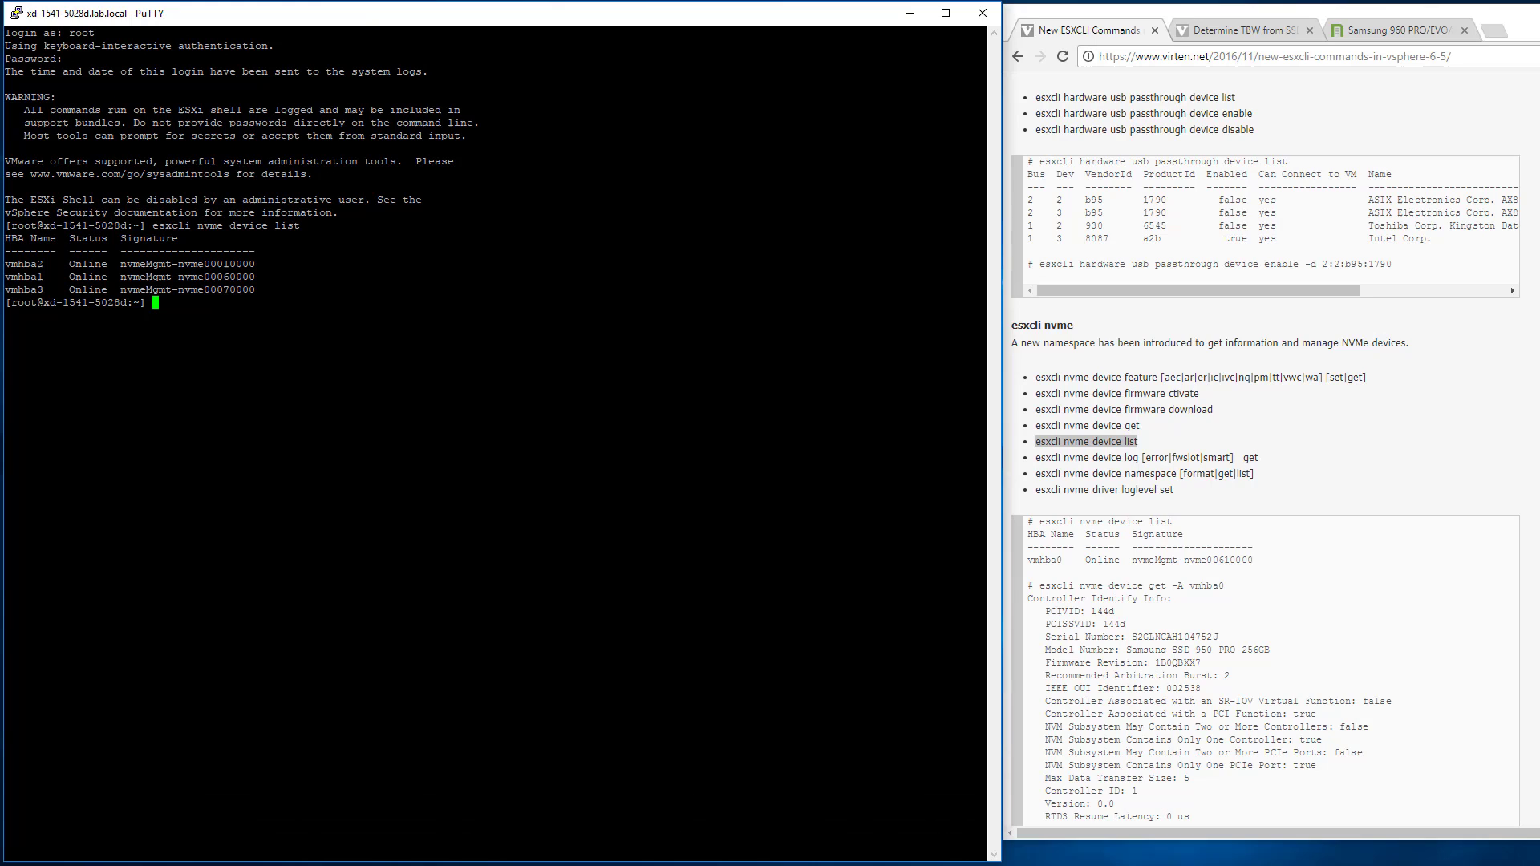
mouse_move(1246, 459)
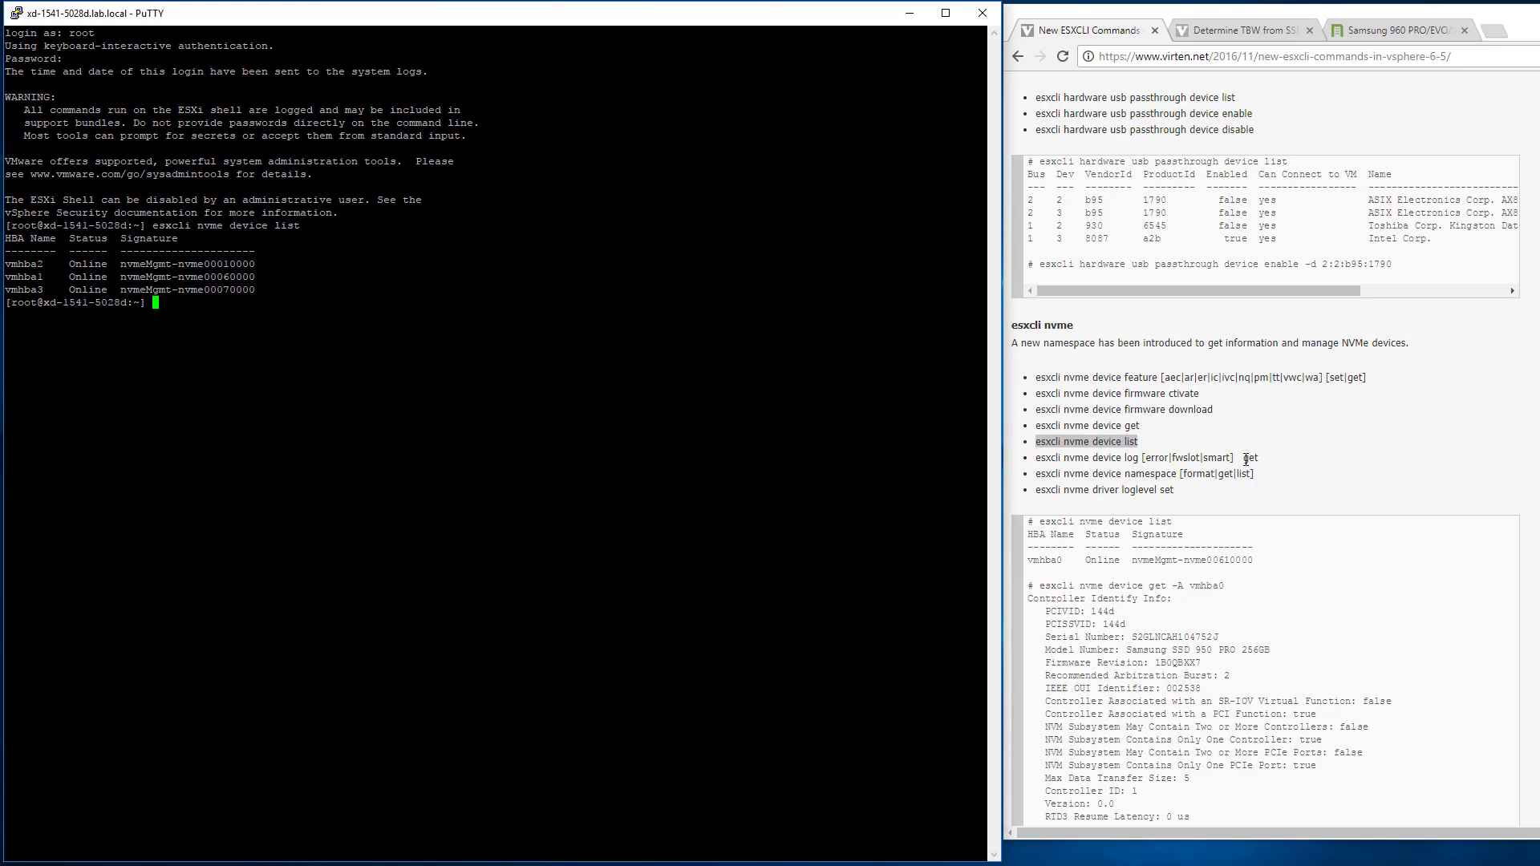
mouse_move(1246, 458)
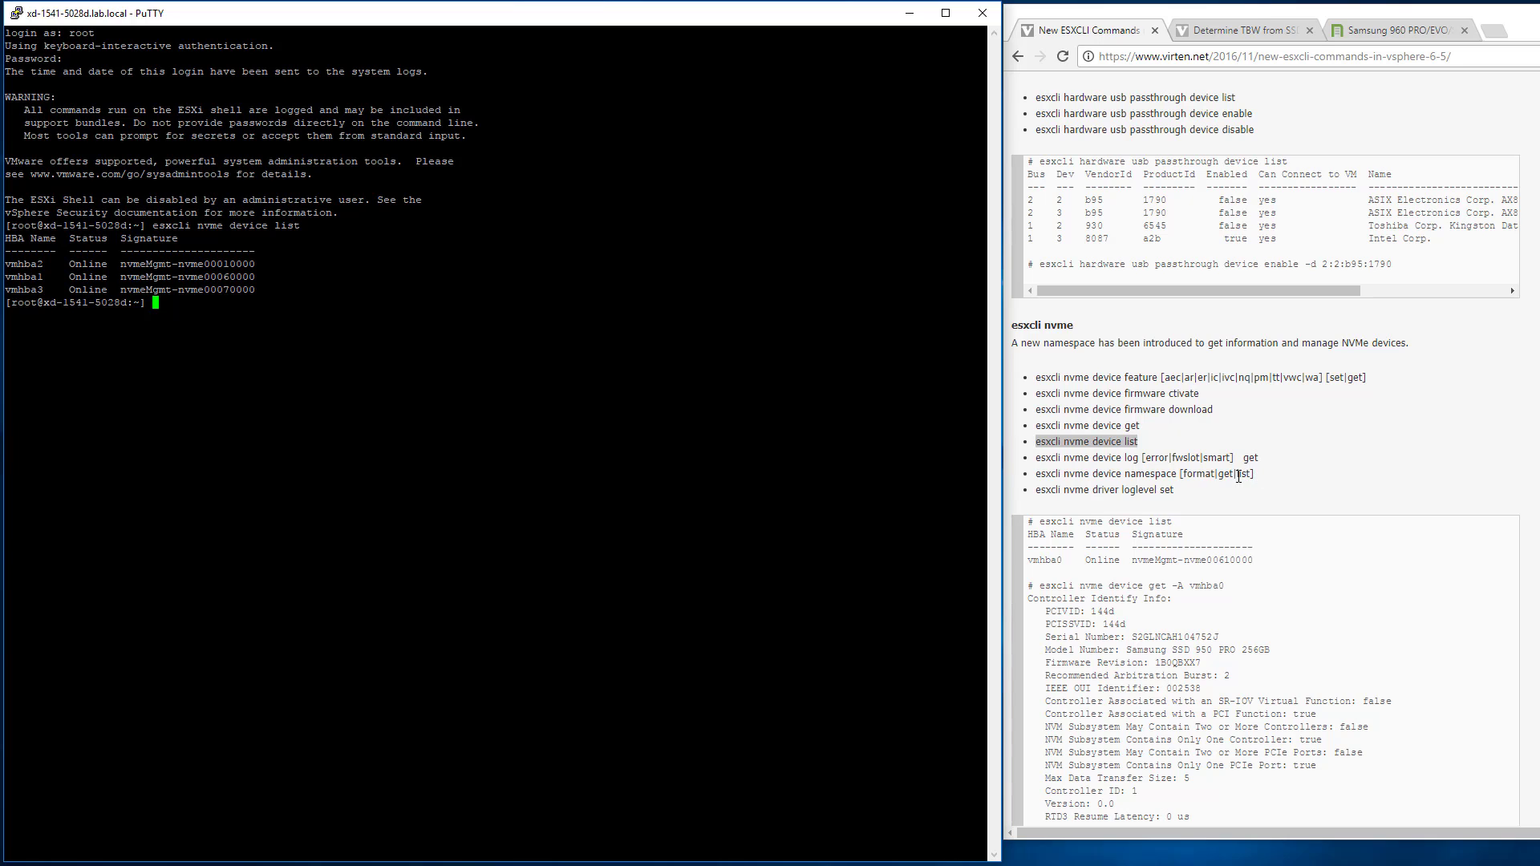
mouse_move(1044, 586)
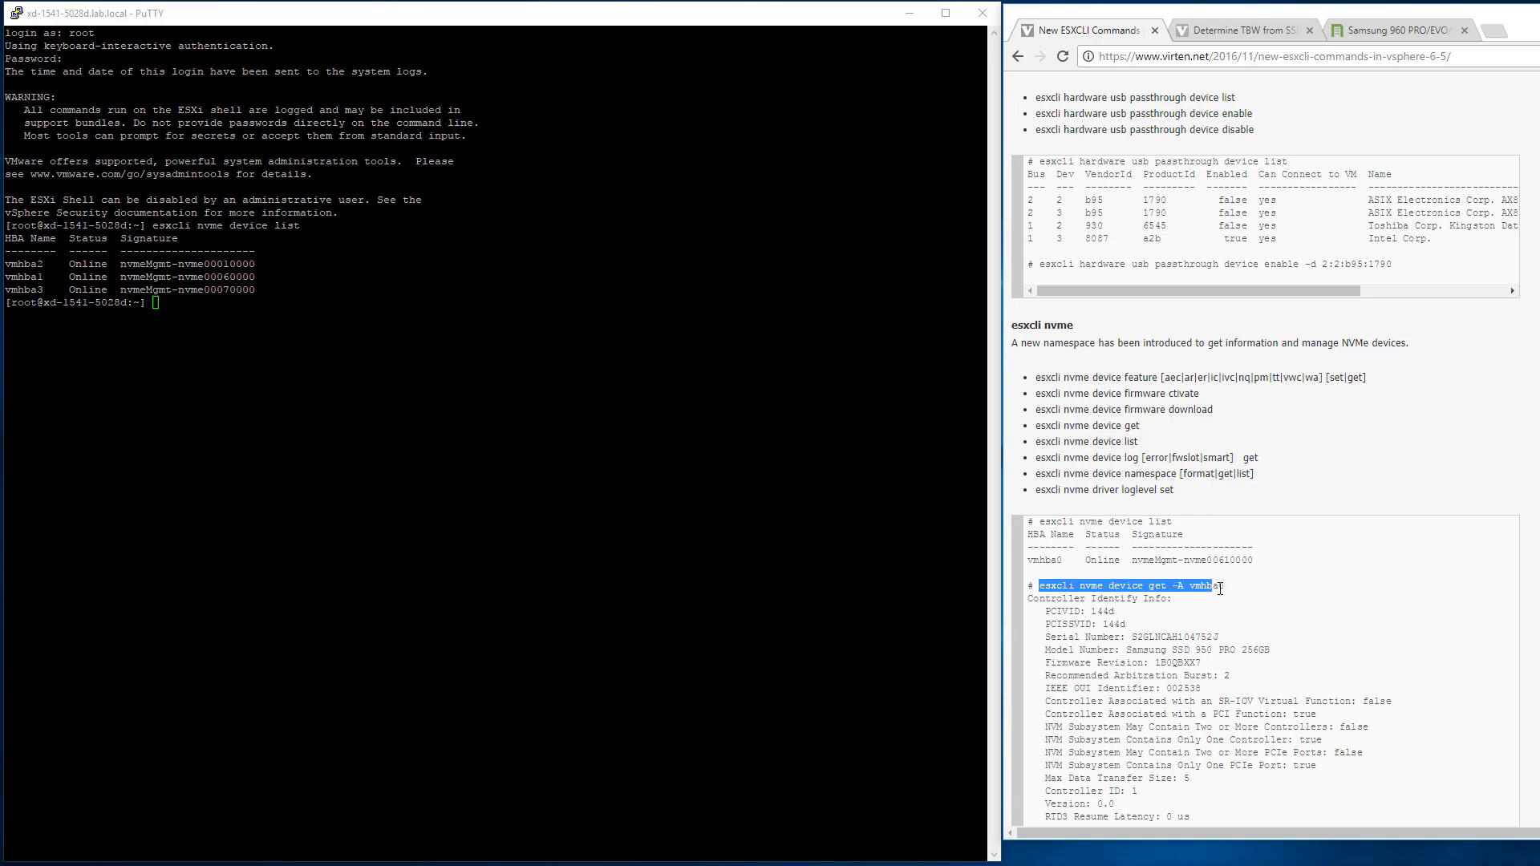
Run 'esxcli nvme device get -A' for the adapters, including vmhba1, and scroll through each output.
right_click(1179, 586)
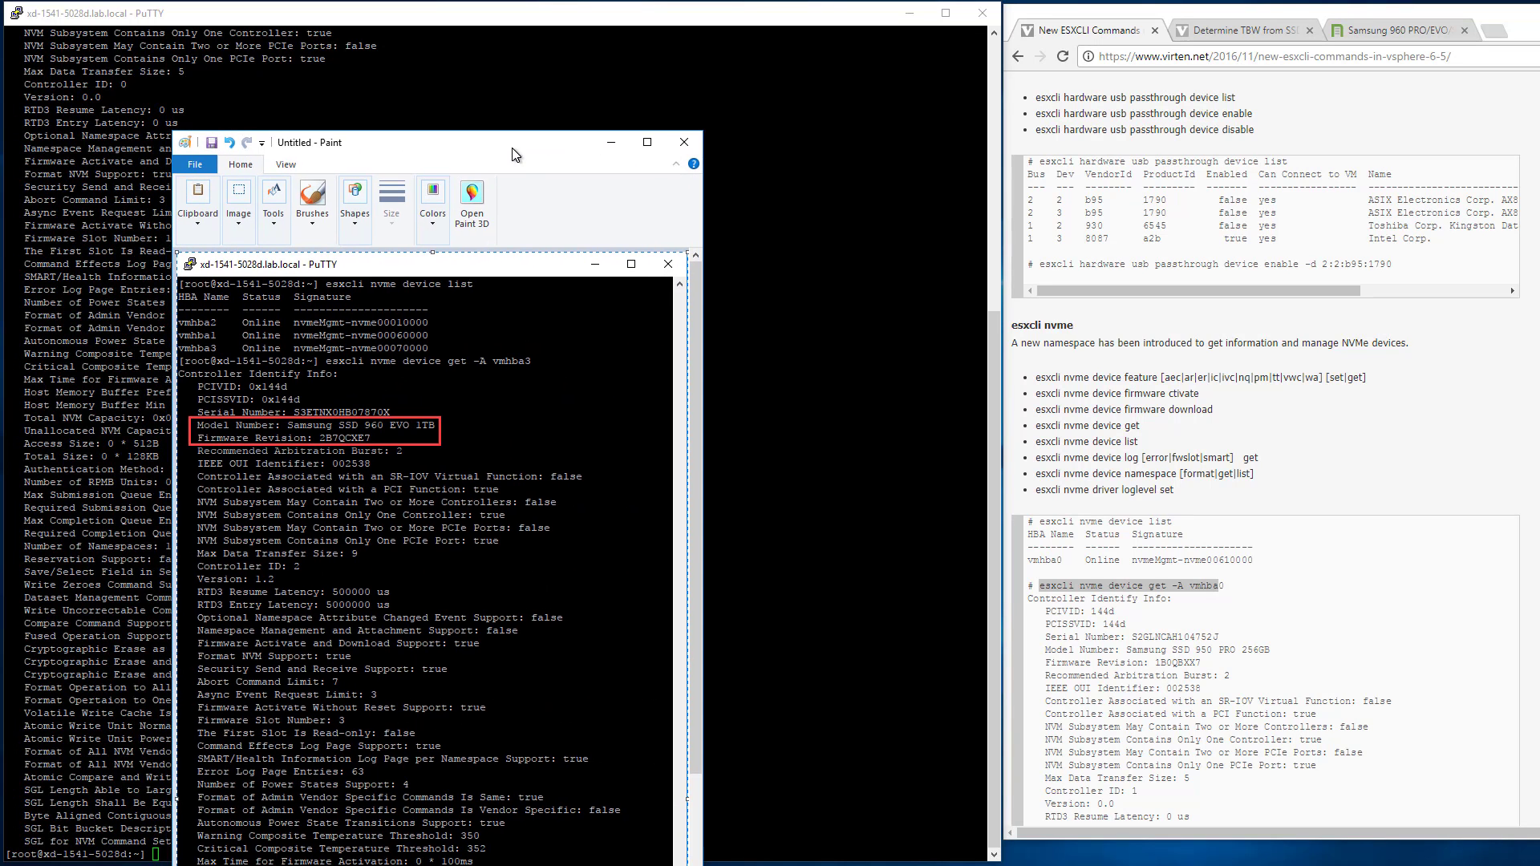
mouse_move(372, 437)
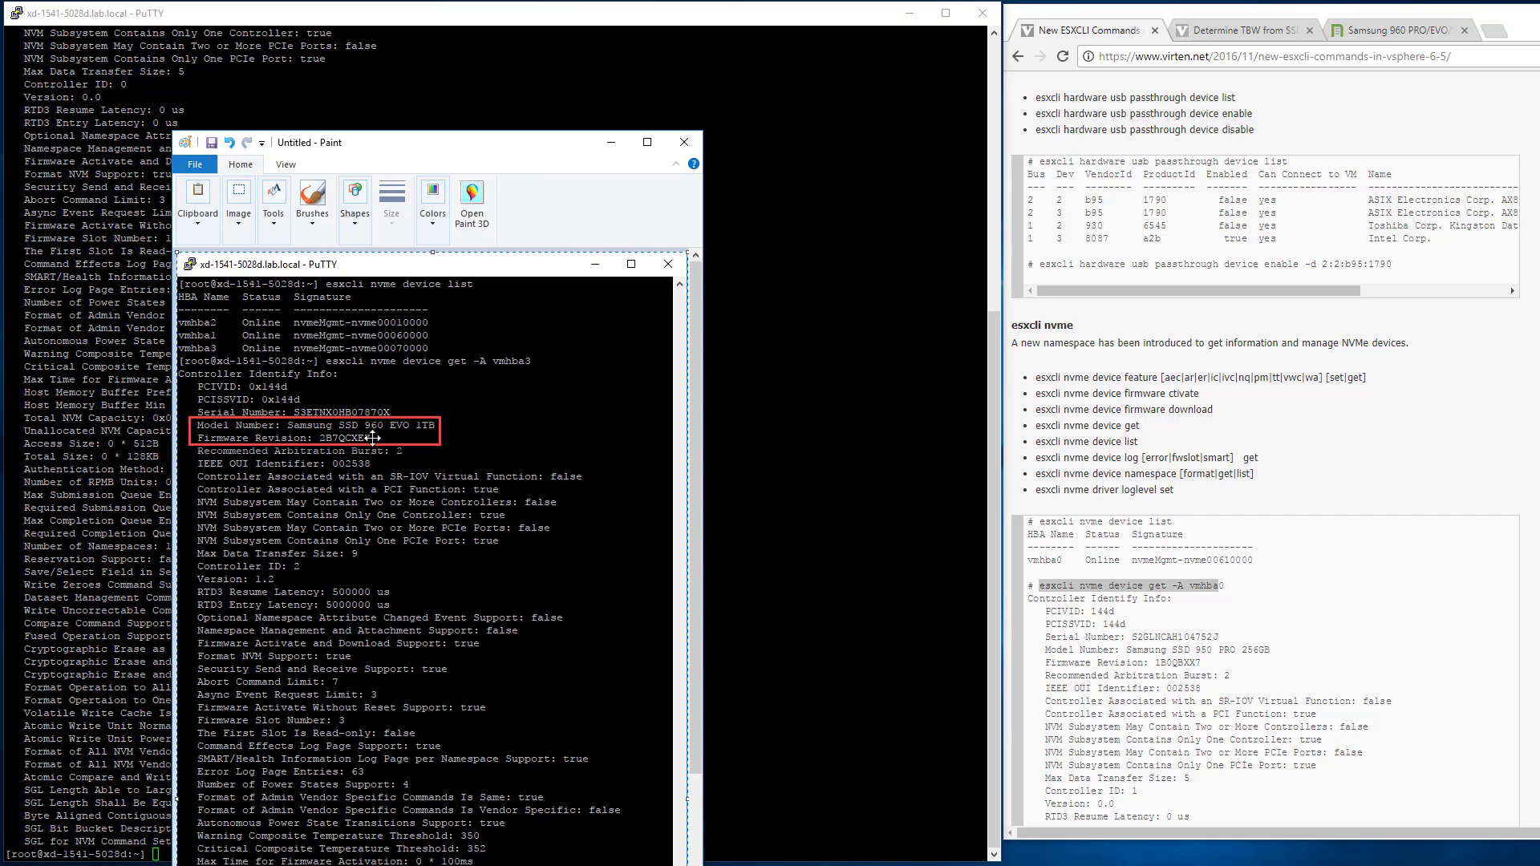
click(683, 141)
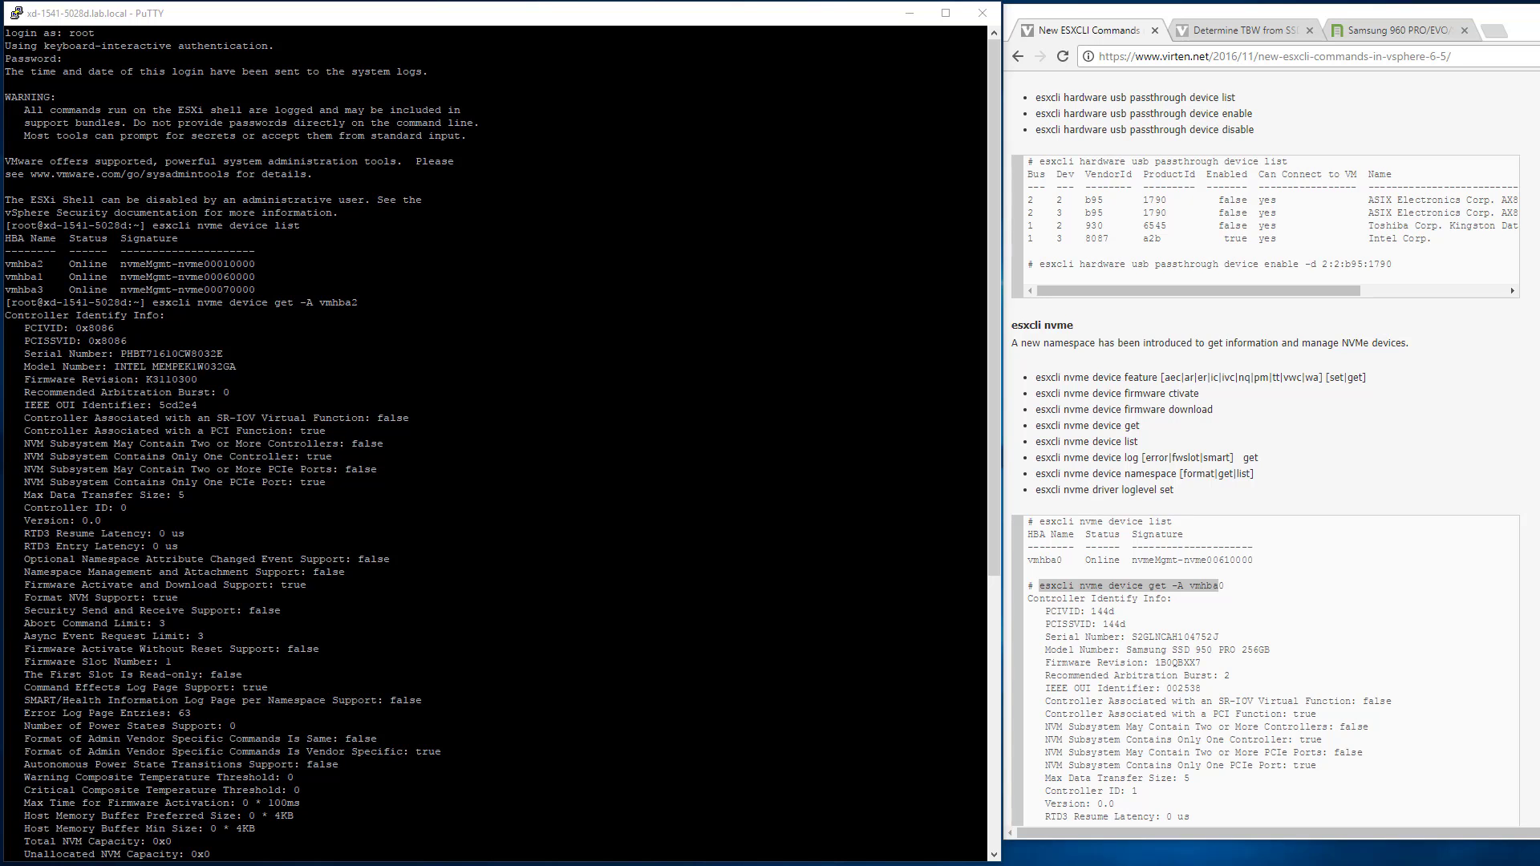
scroll(down, 3)
text(esxcli nvme device get -A vmhba1)
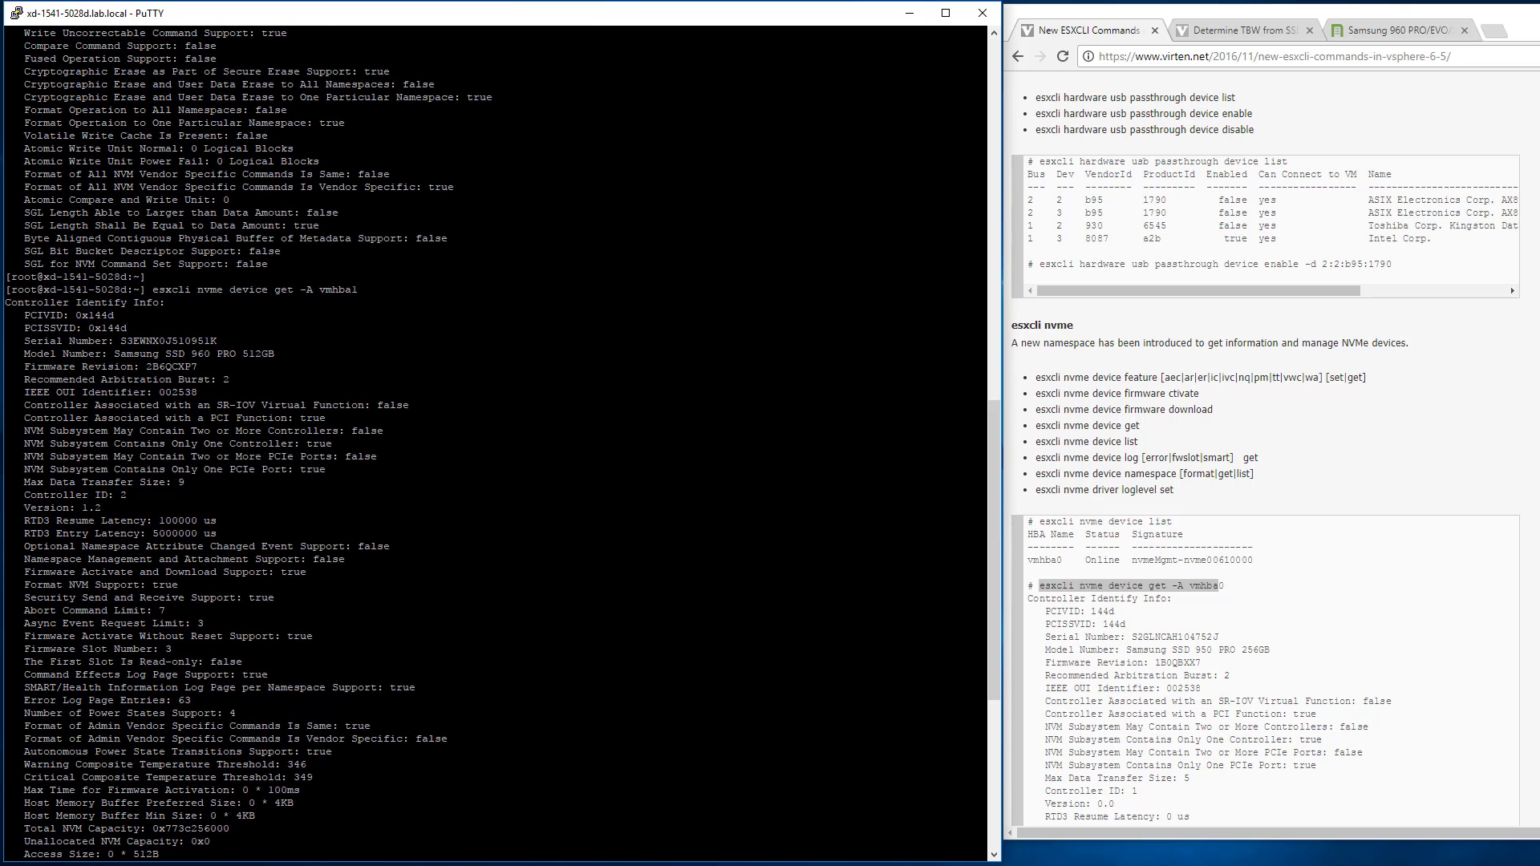
scroll(down, 3)
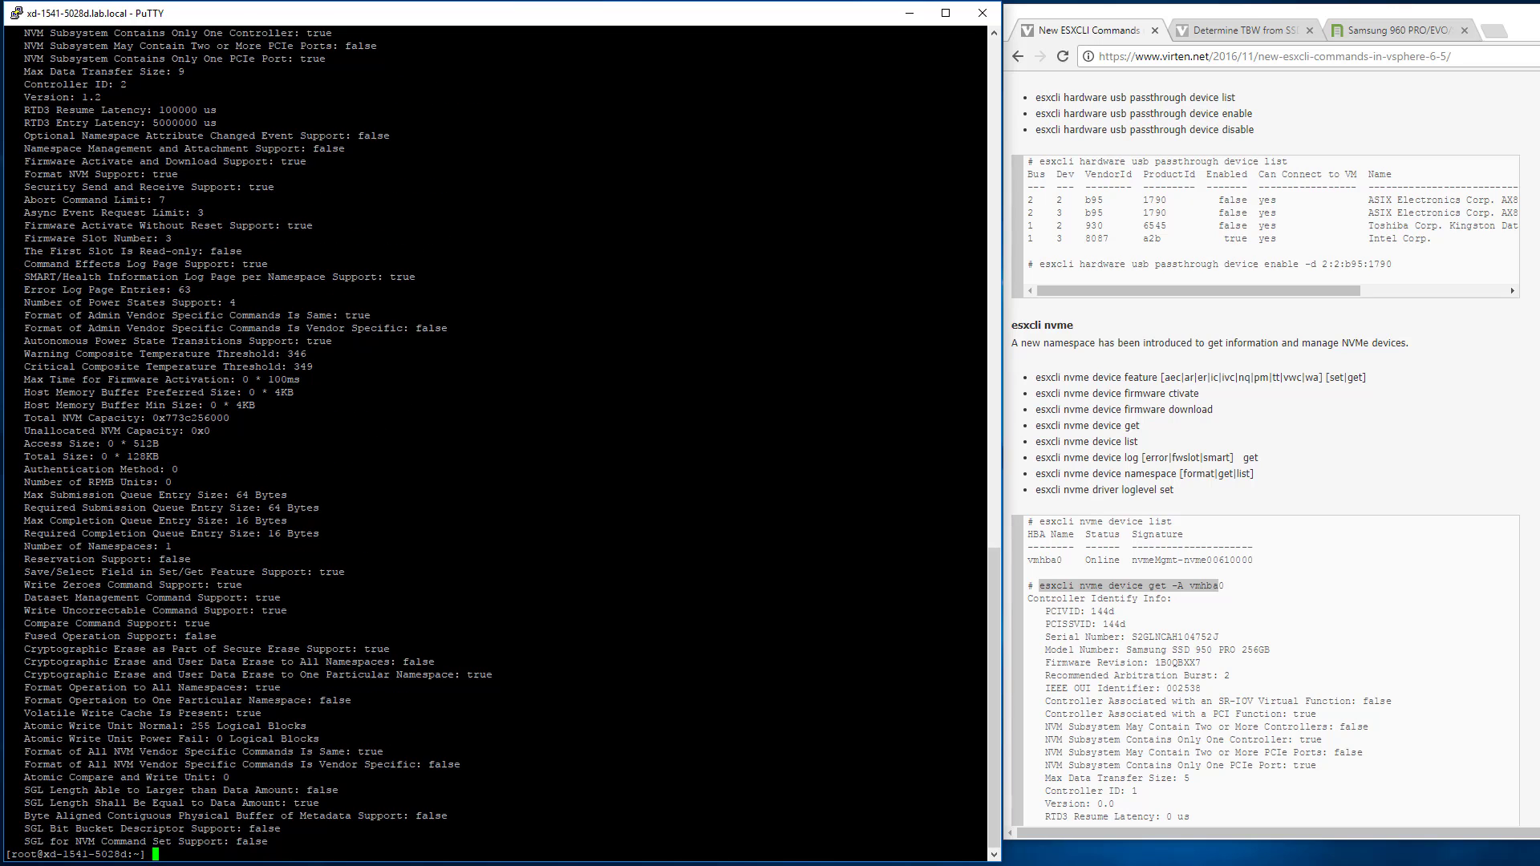
text(esxcli nvme device get -A vmhba1)
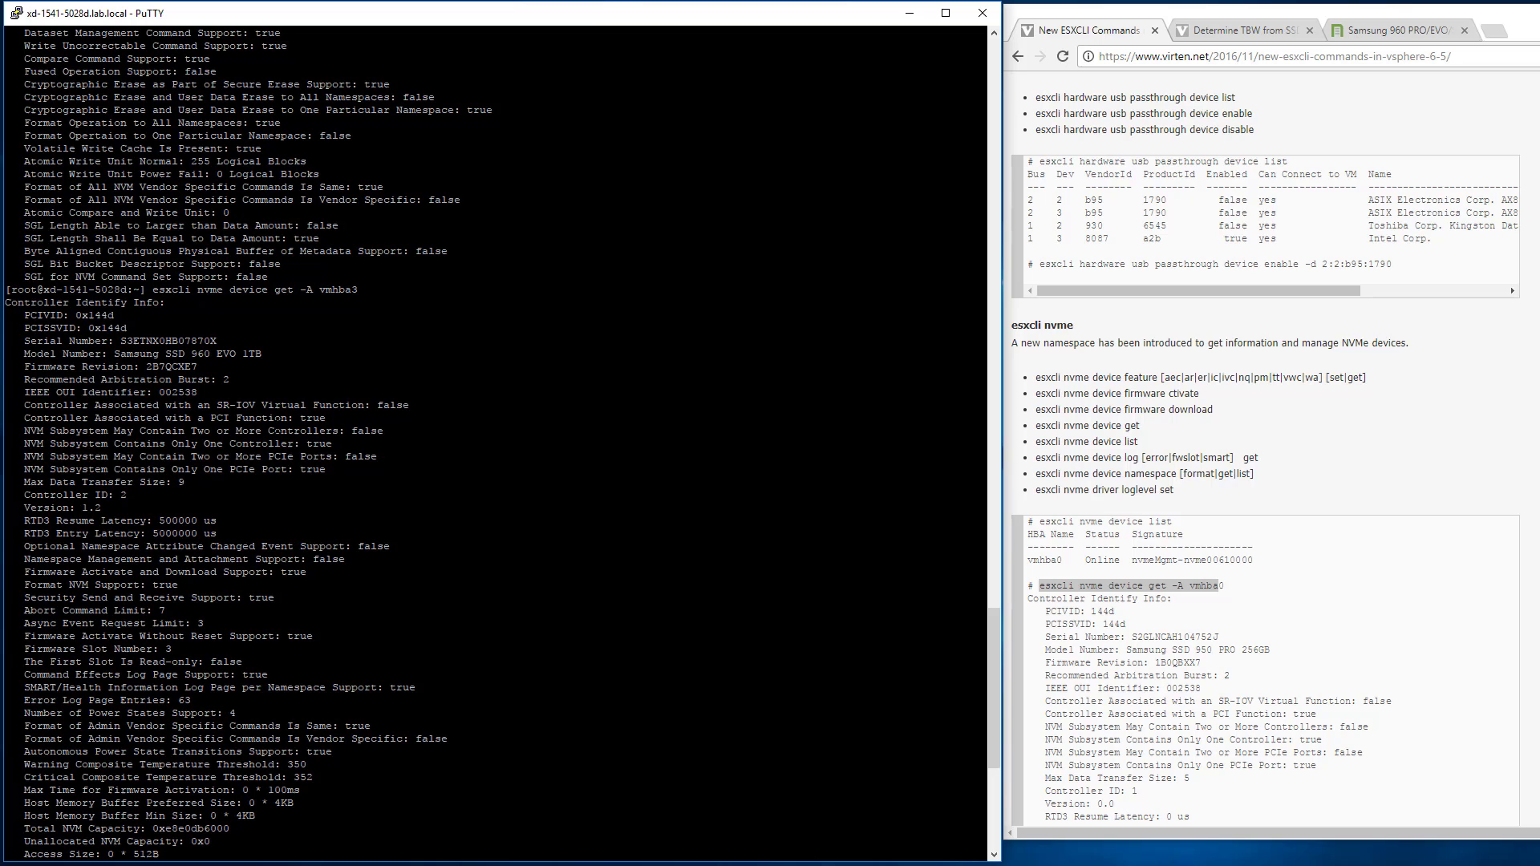
click(1386, 30)
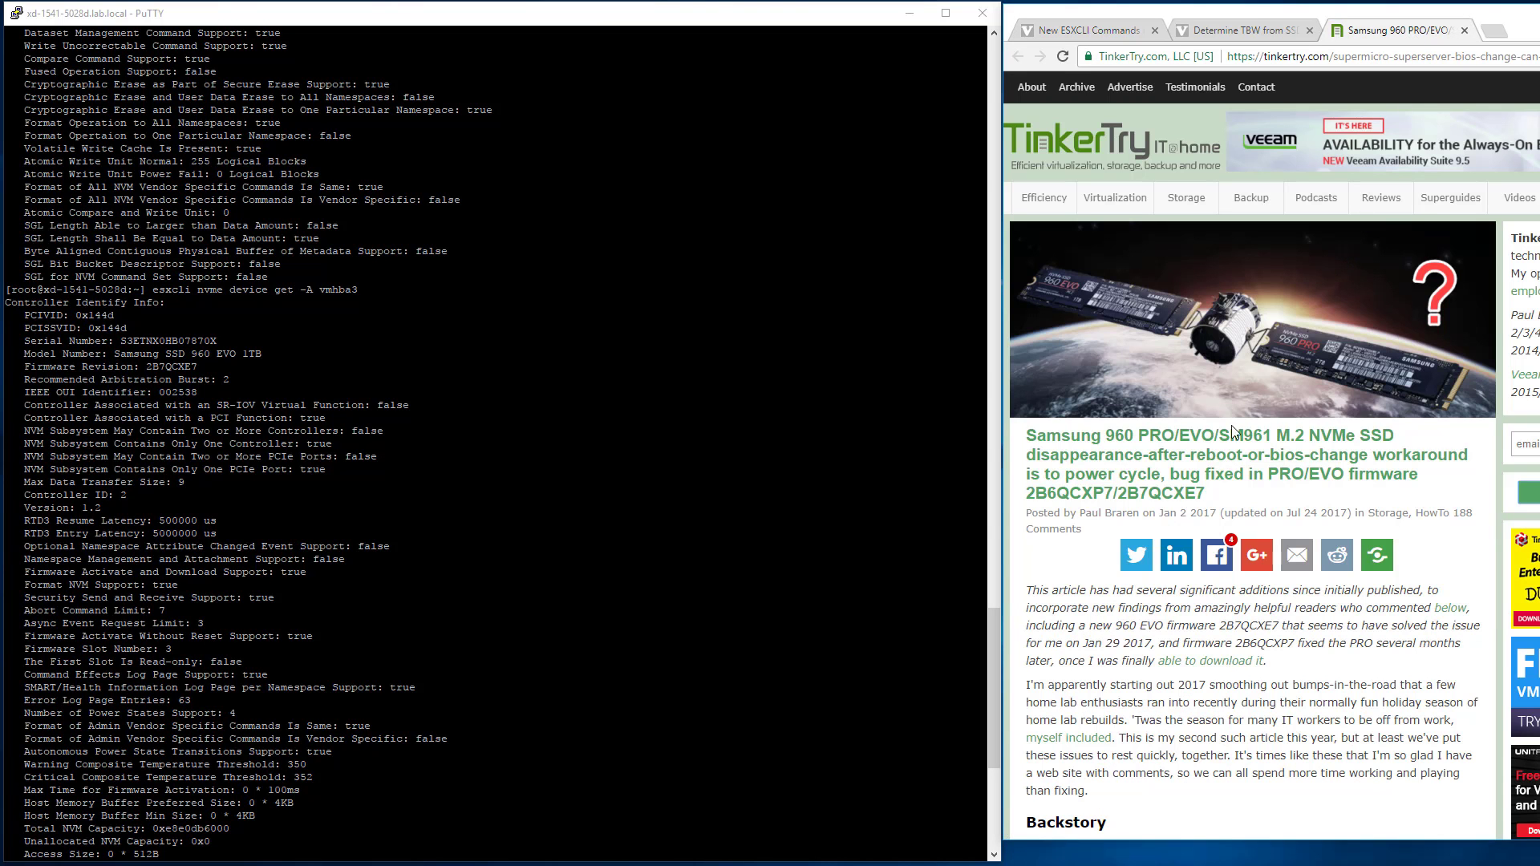
mouse_move(1176, 454)
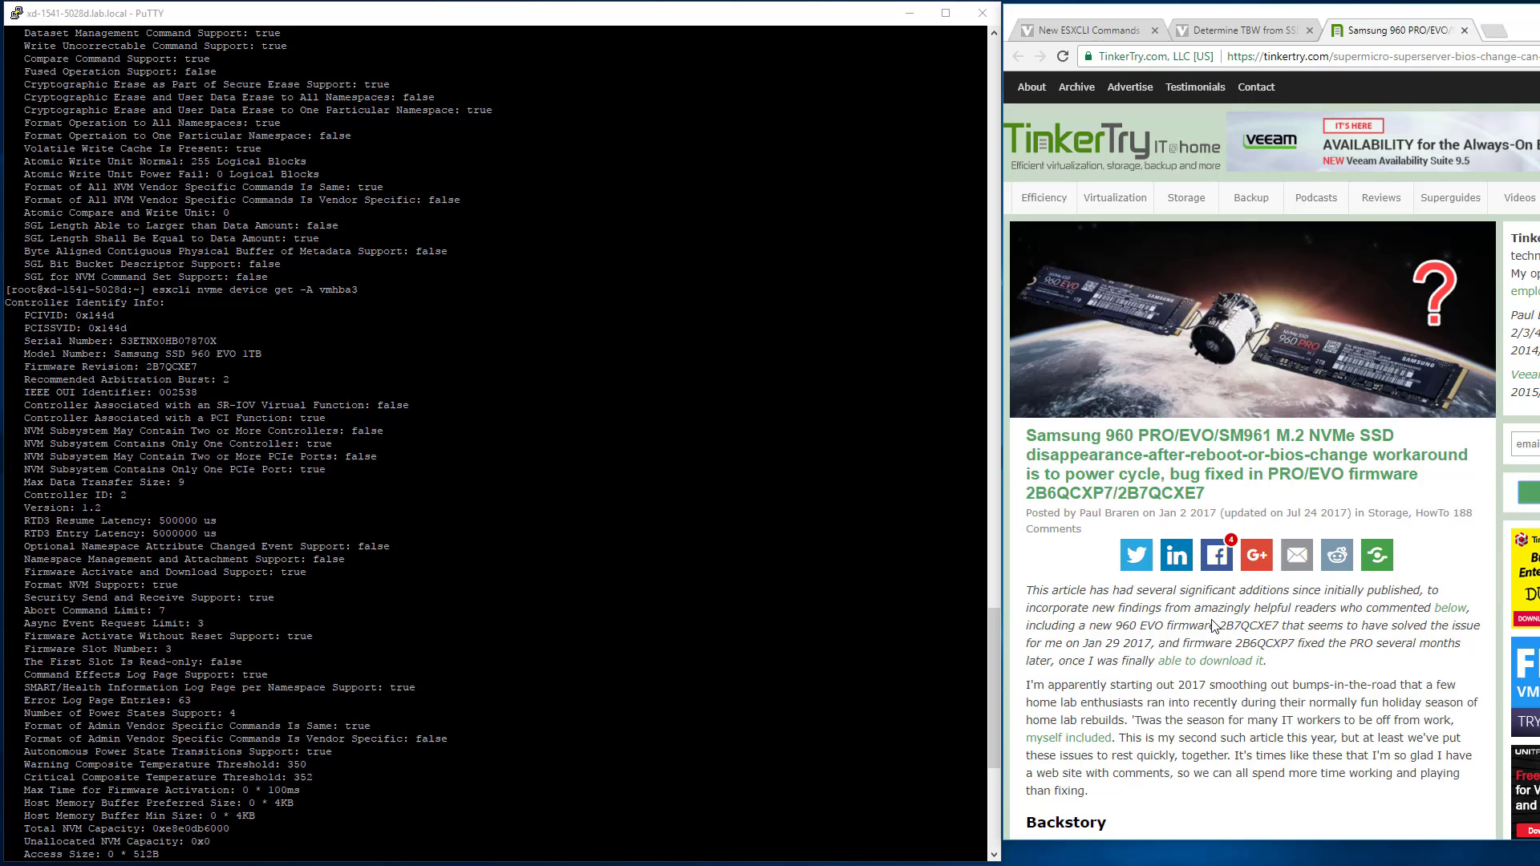
Scroll through the Samsung 960 firmware-fix article, then switch to the SSD TBW article.
scroll(down, 3)
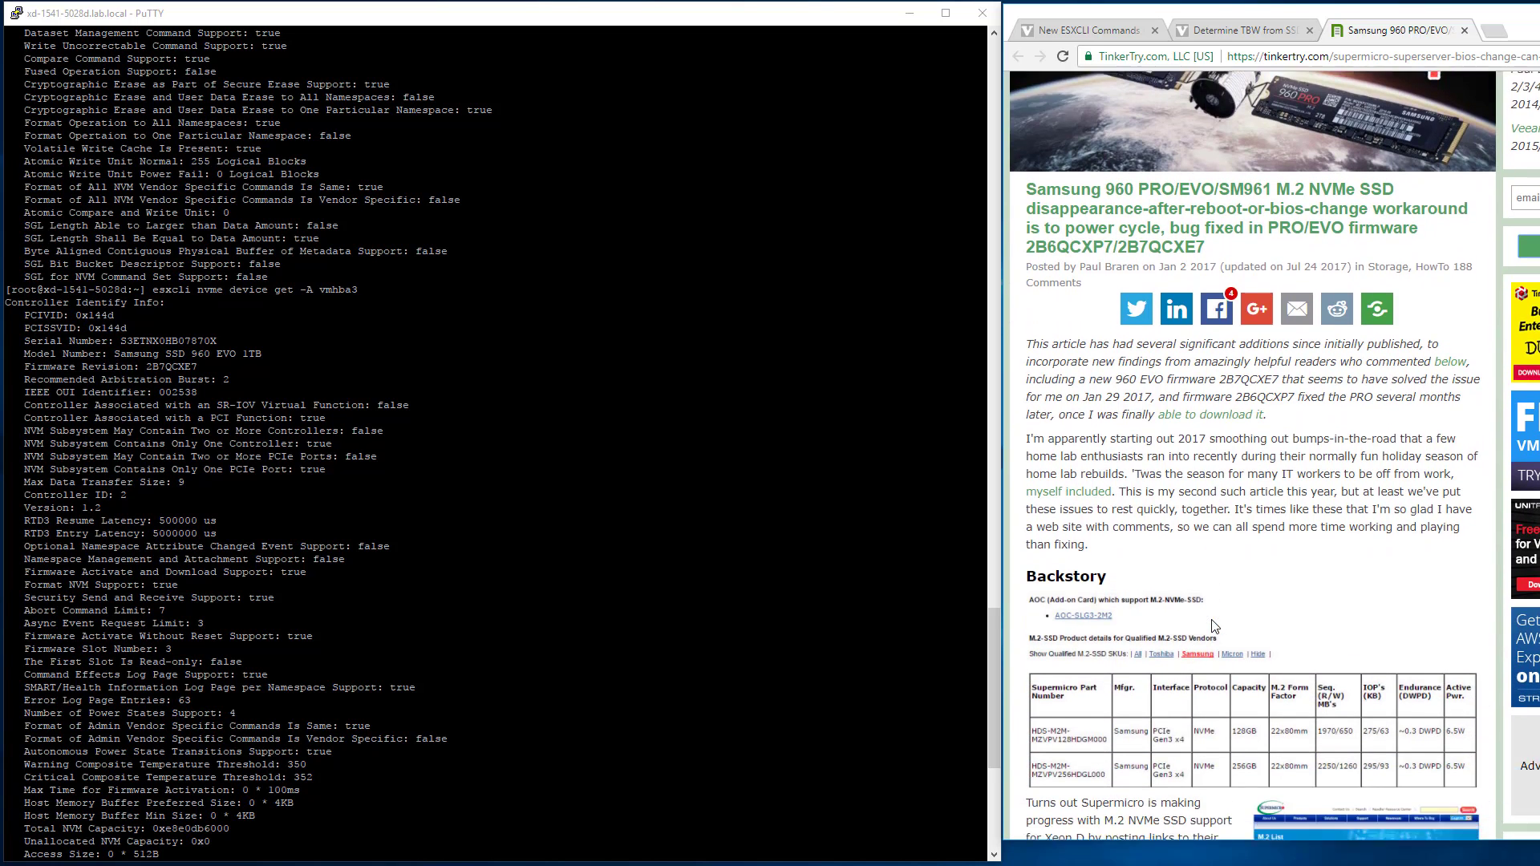
scroll(down, 3)
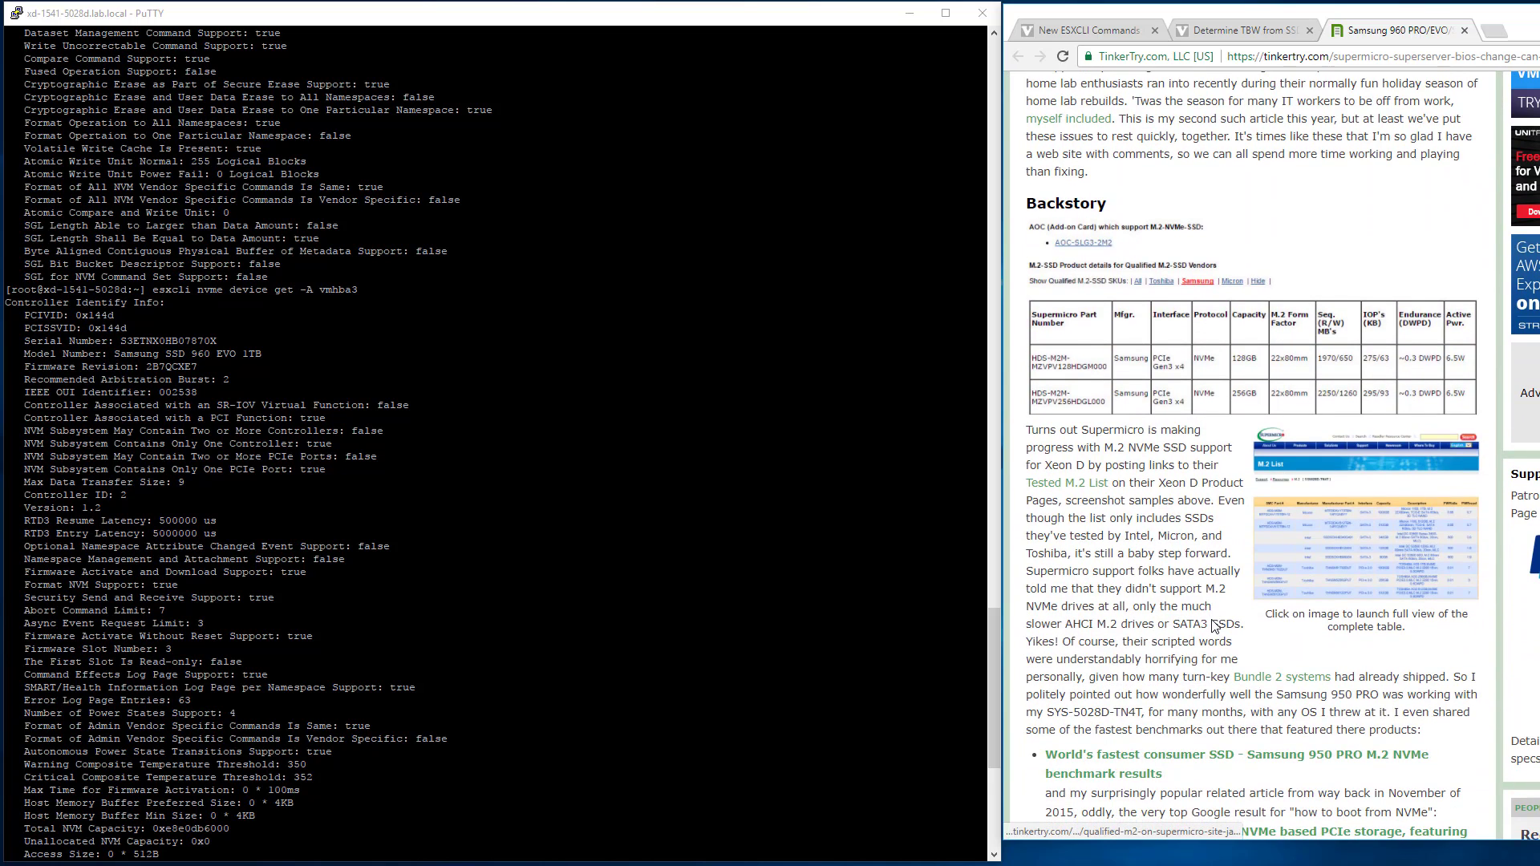
scroll(up, 3)
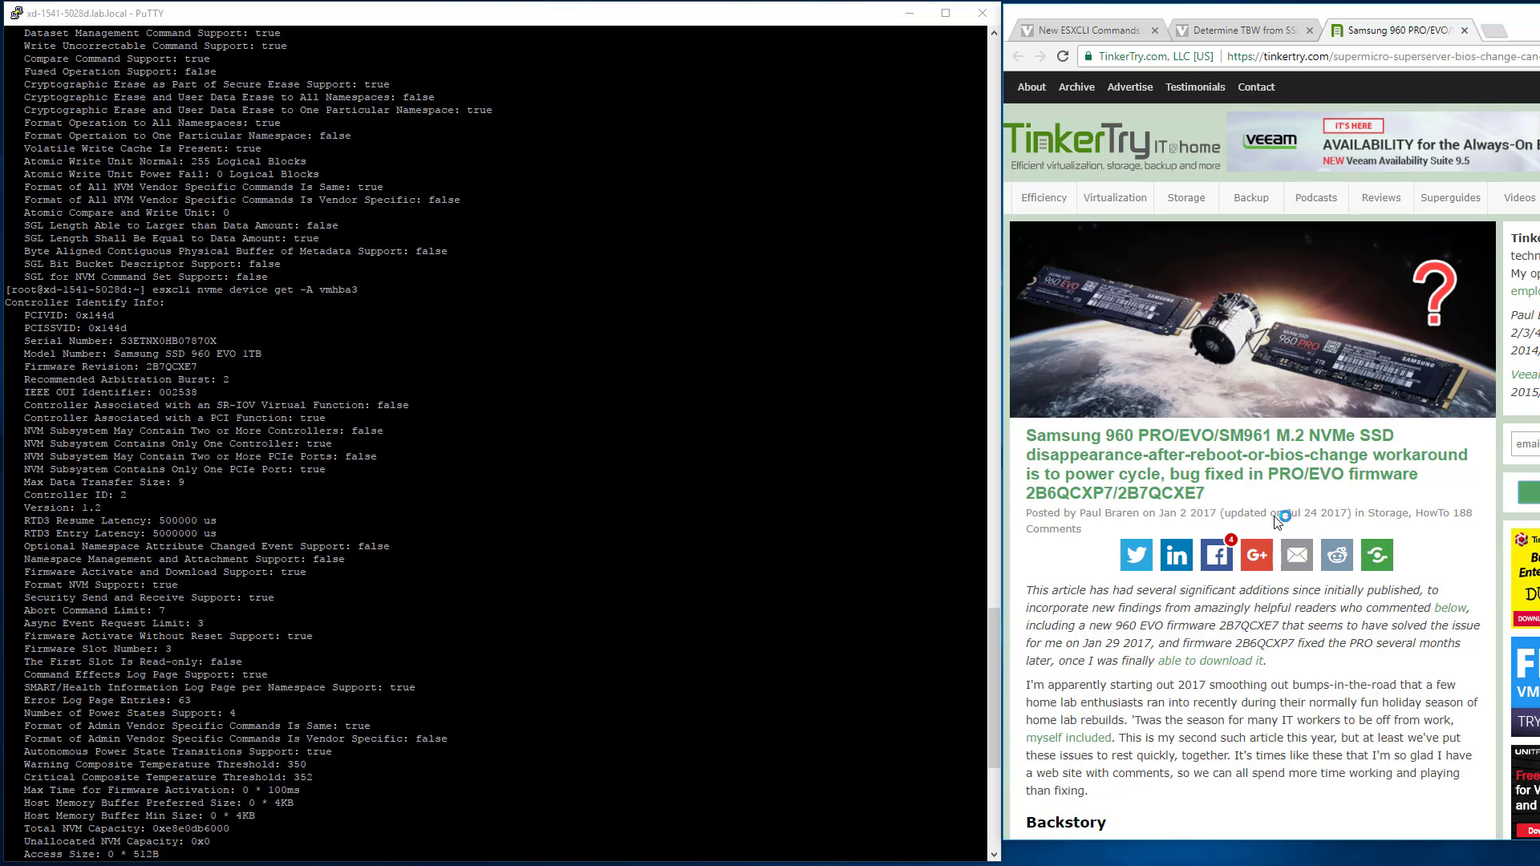
mouse_move(1451, 458)
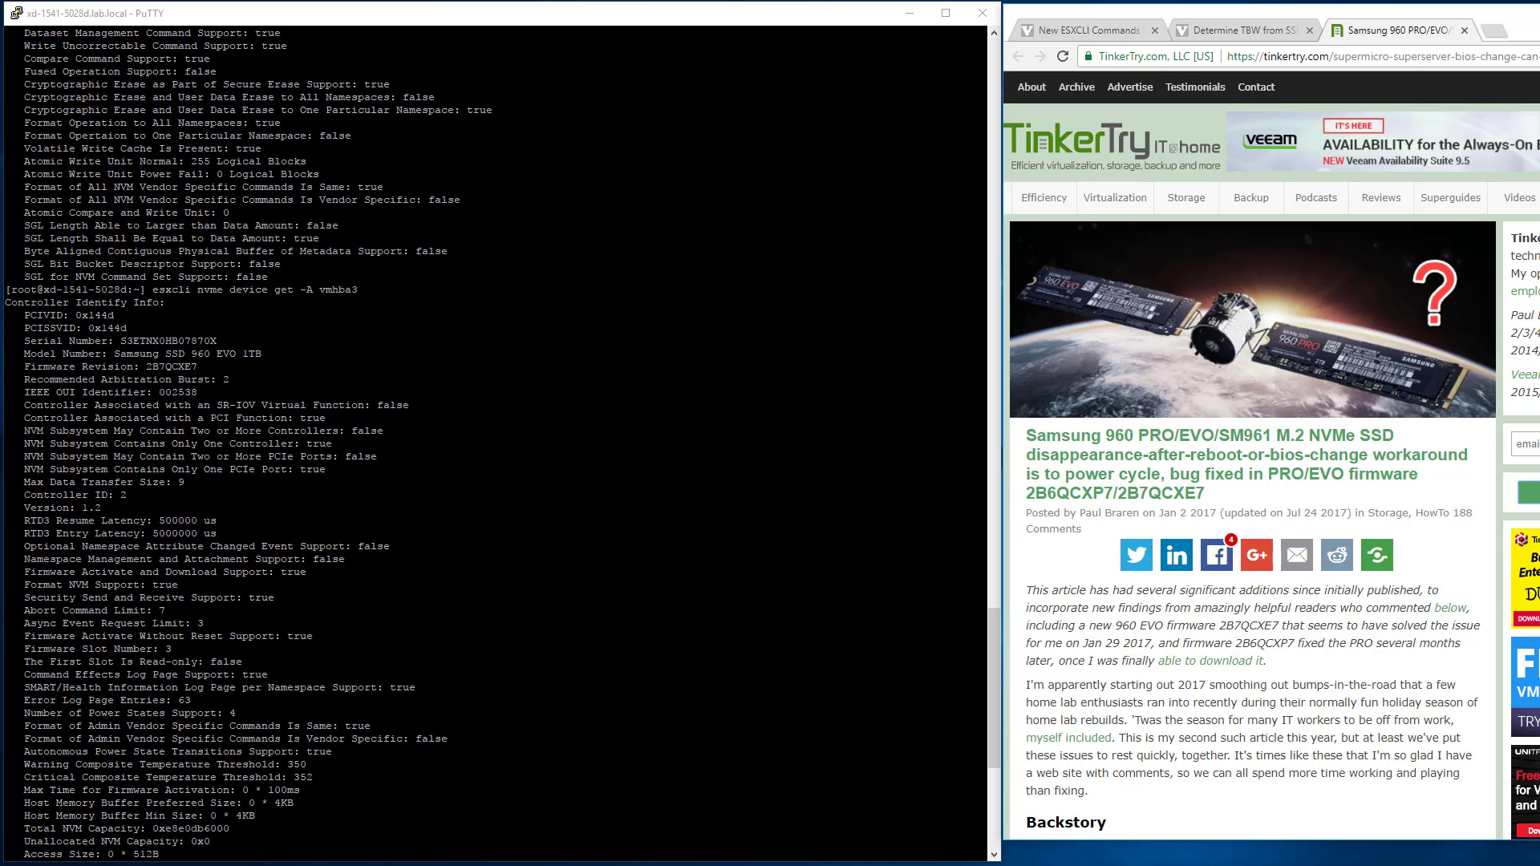
mouse_move(1253, 18)
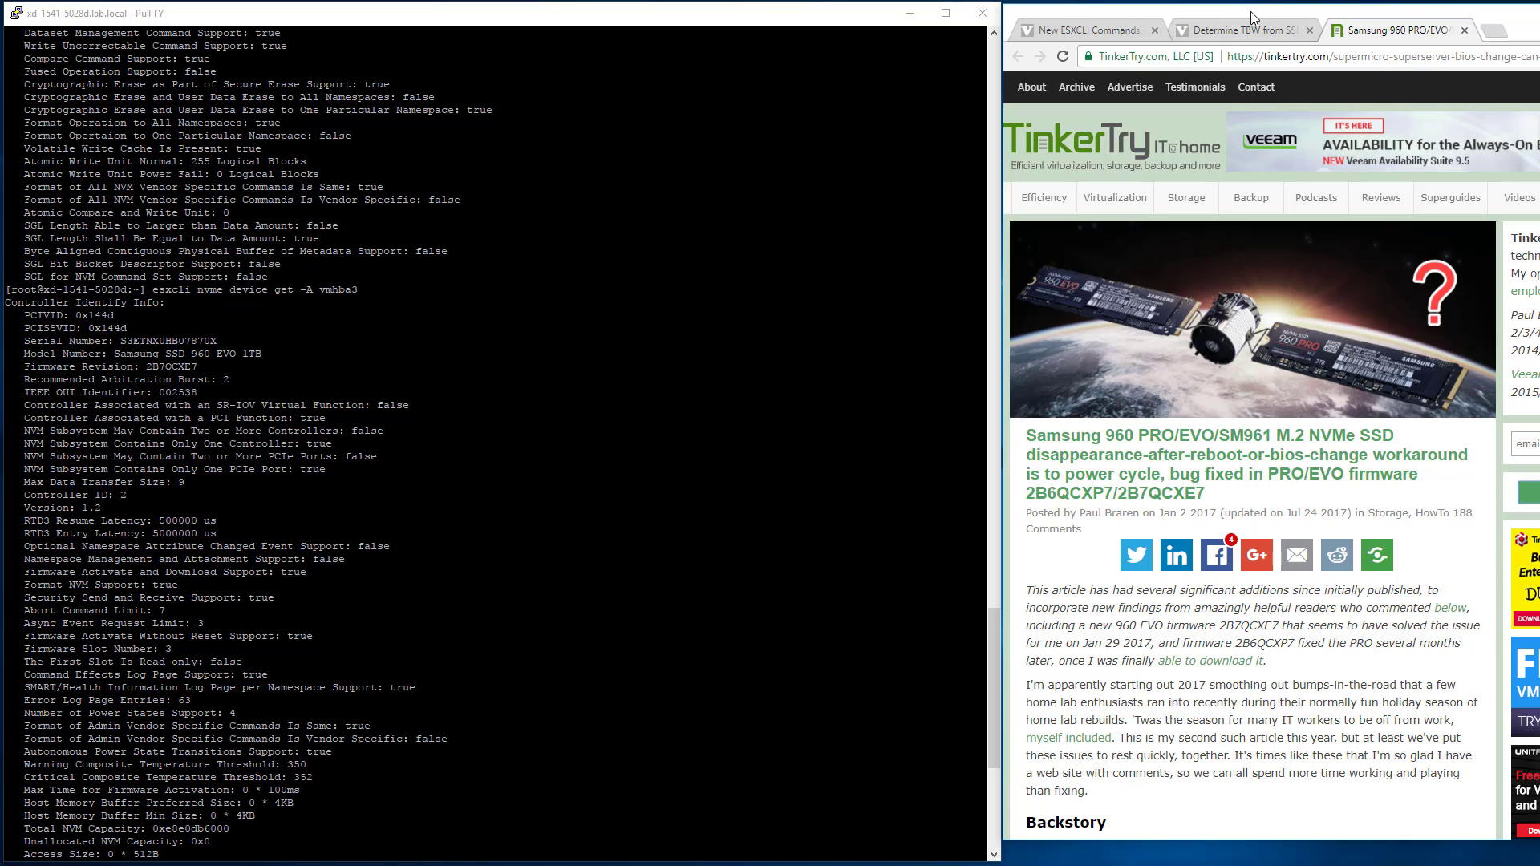
click(1241, 30)
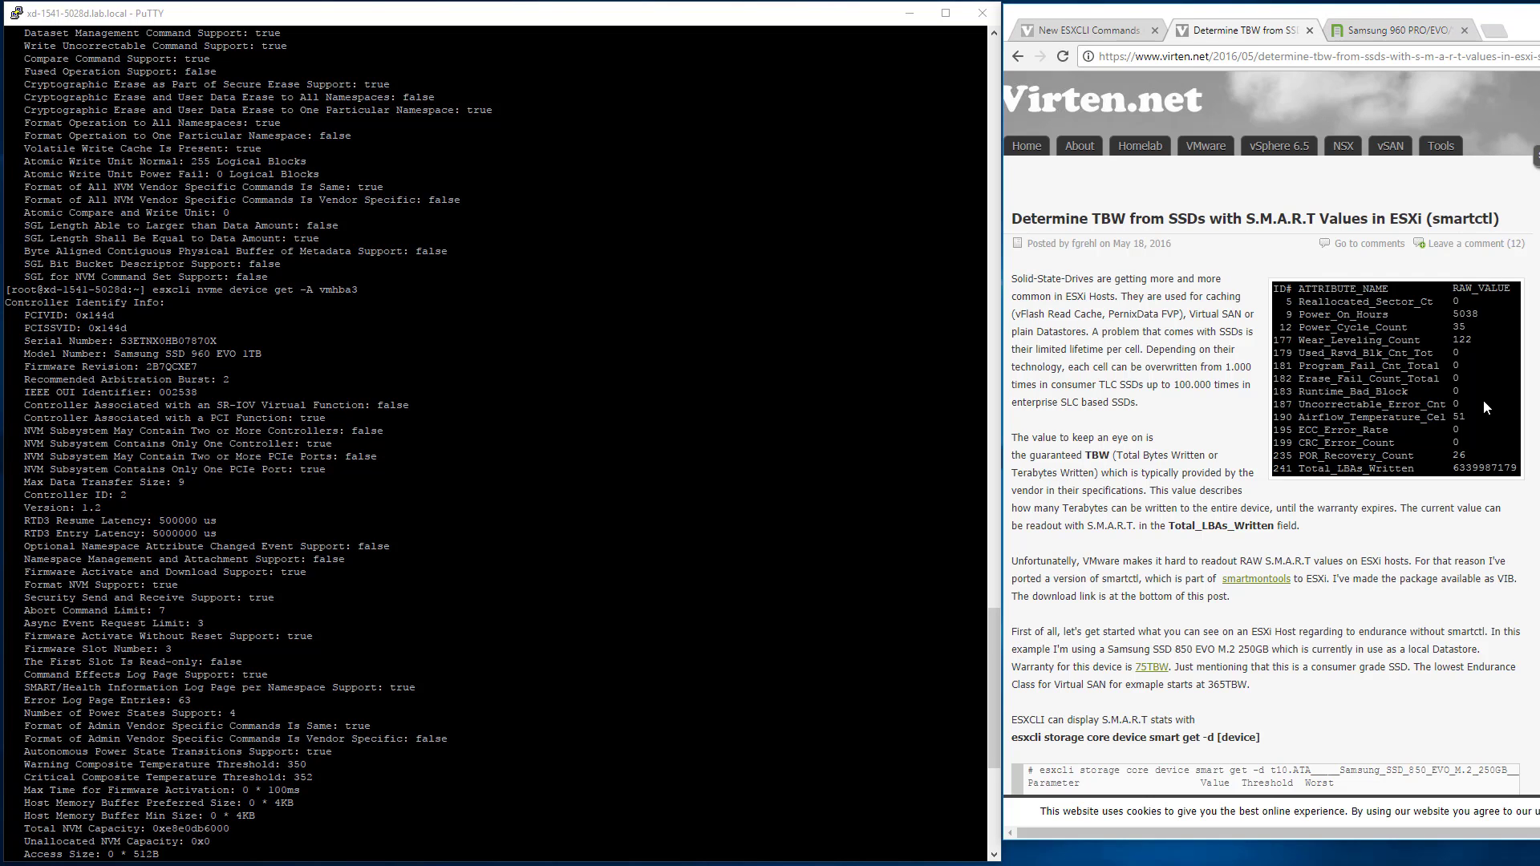
mouse_move(1116, 344)
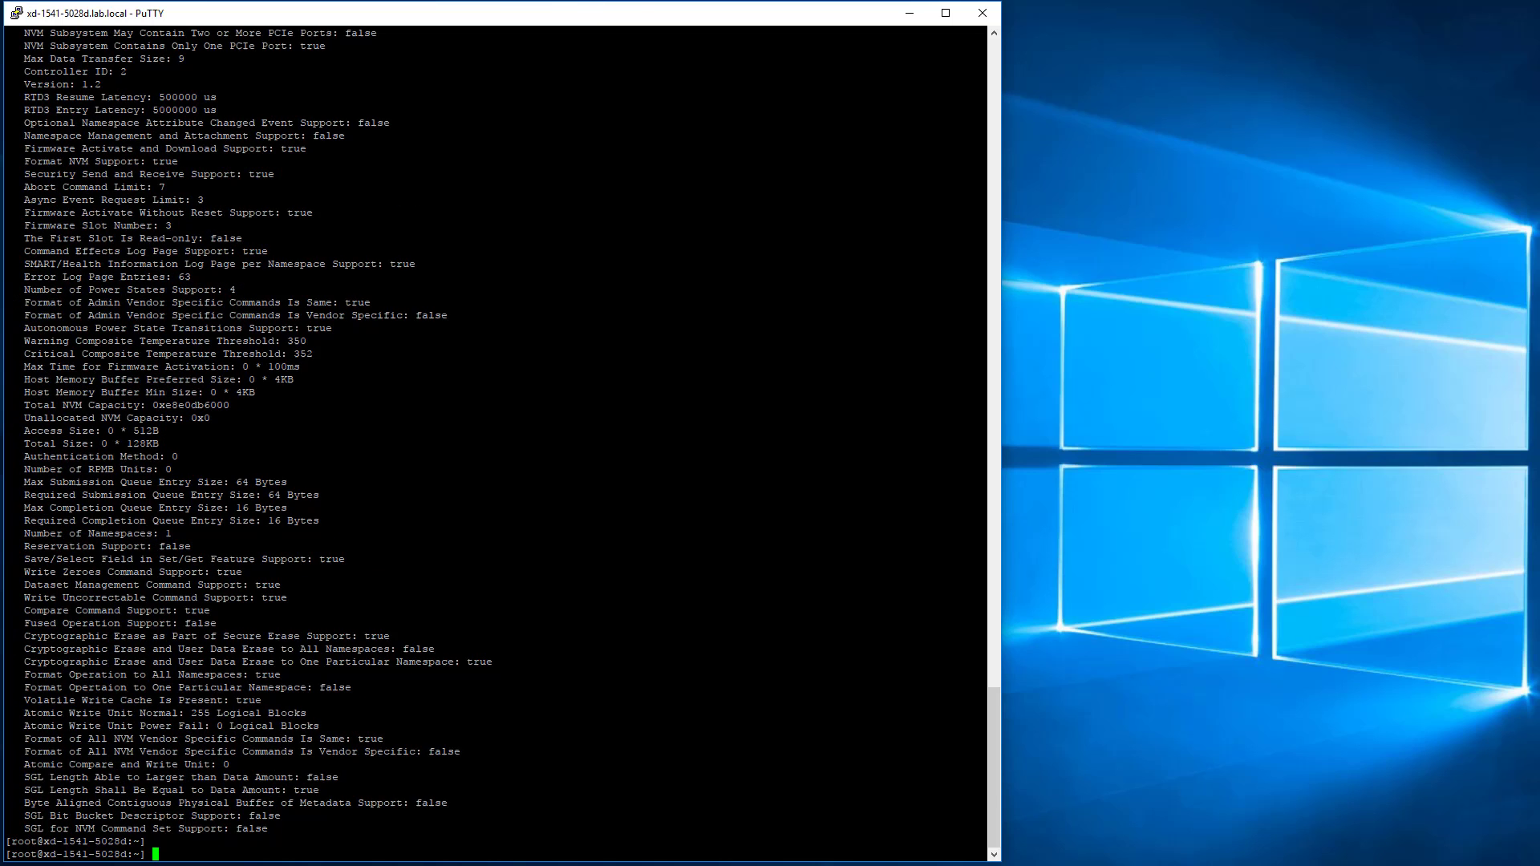
Grep each adapter's 'Firmware Revision': 2B6QCXP7, K3110300 and 2B7QCXE7.
text(esxcli nvme device get -A vmhba3)
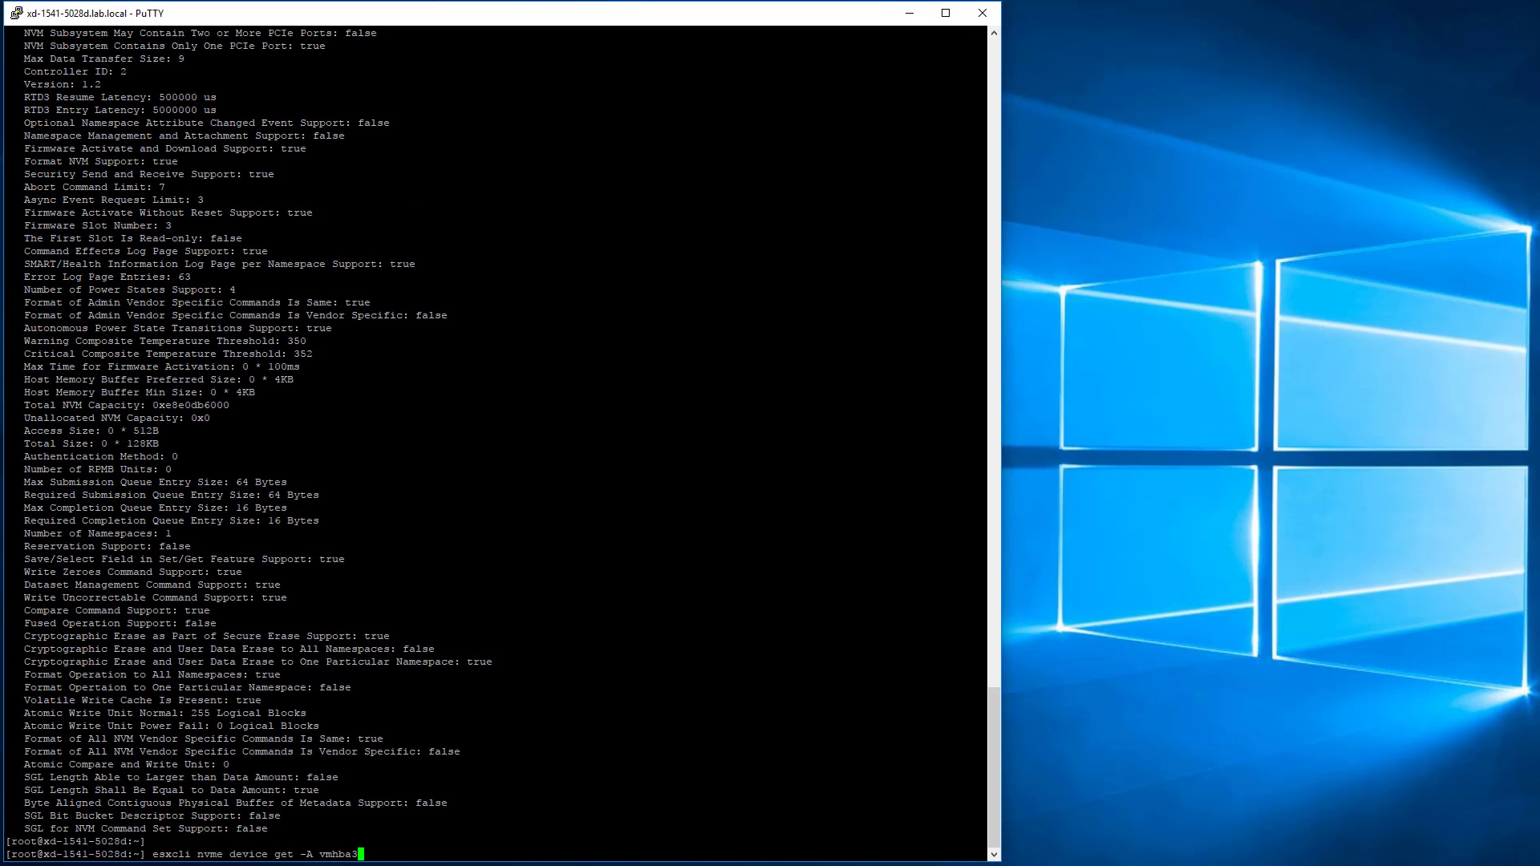
text(1 |)
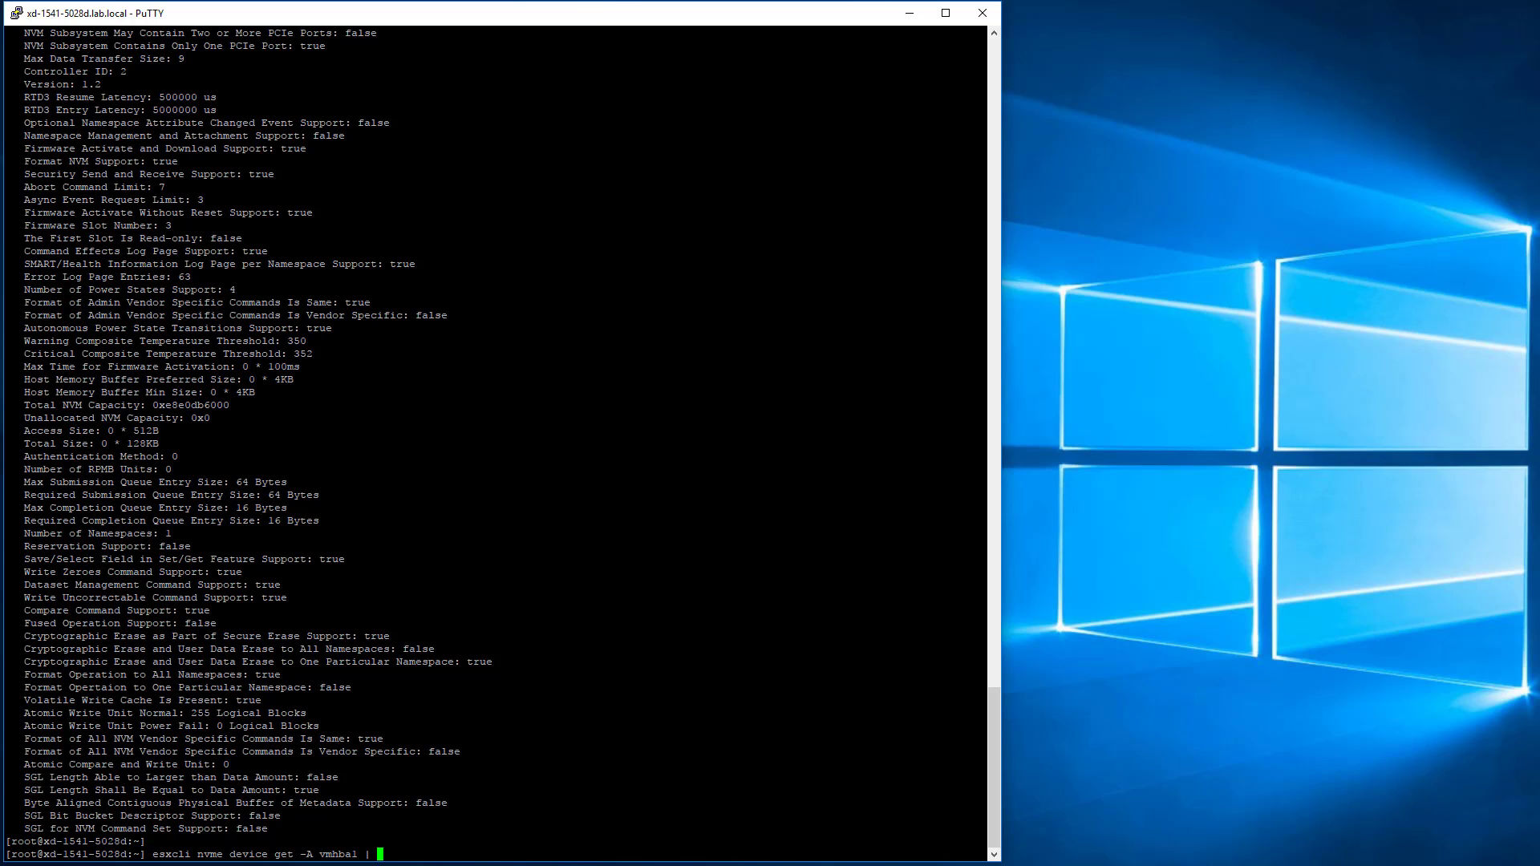
text(grep ")
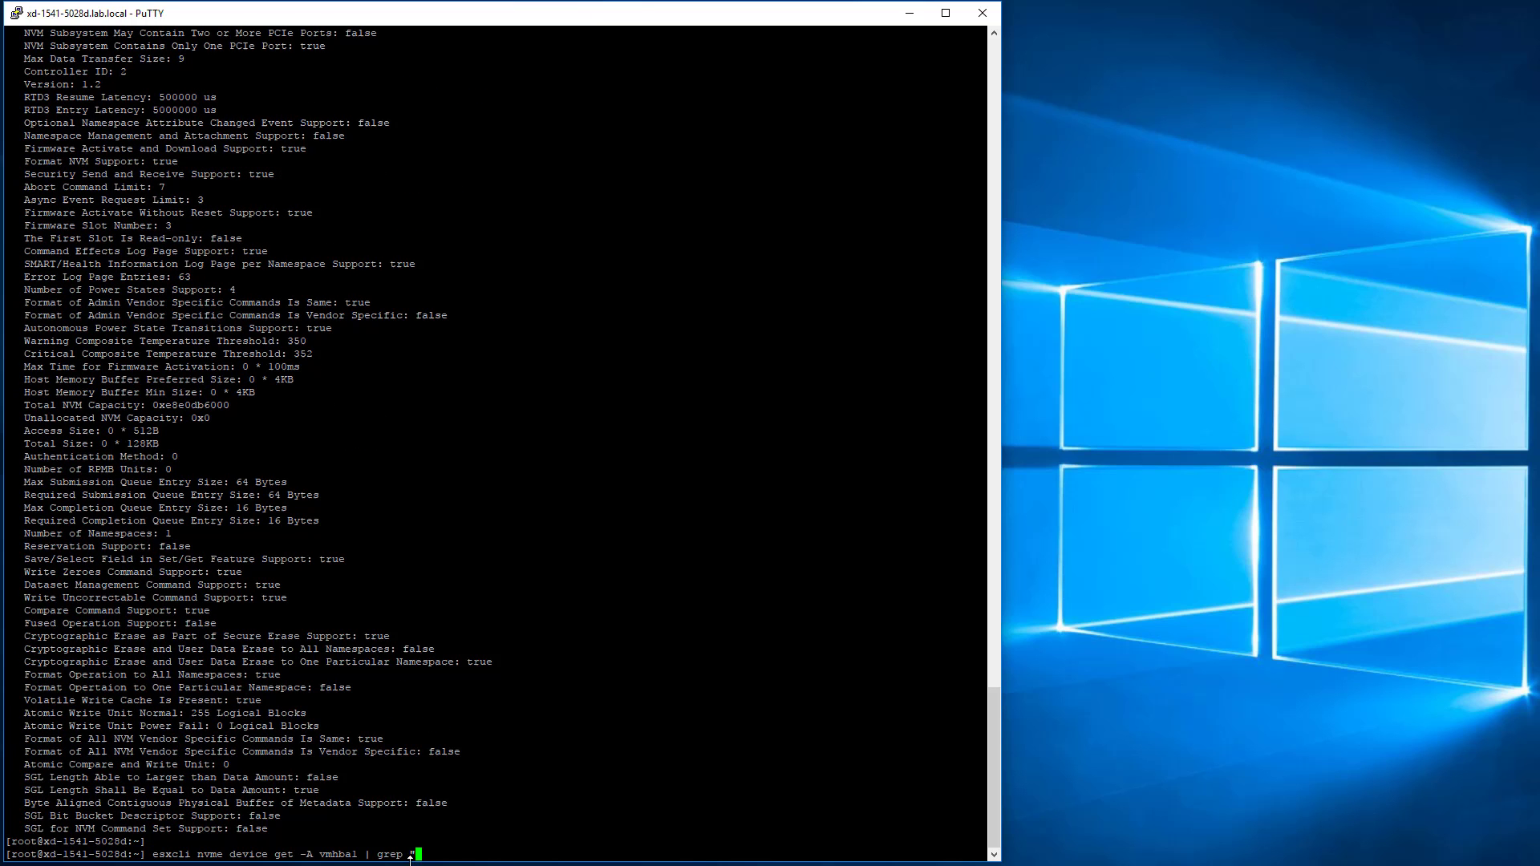
text("Firmware Revision")
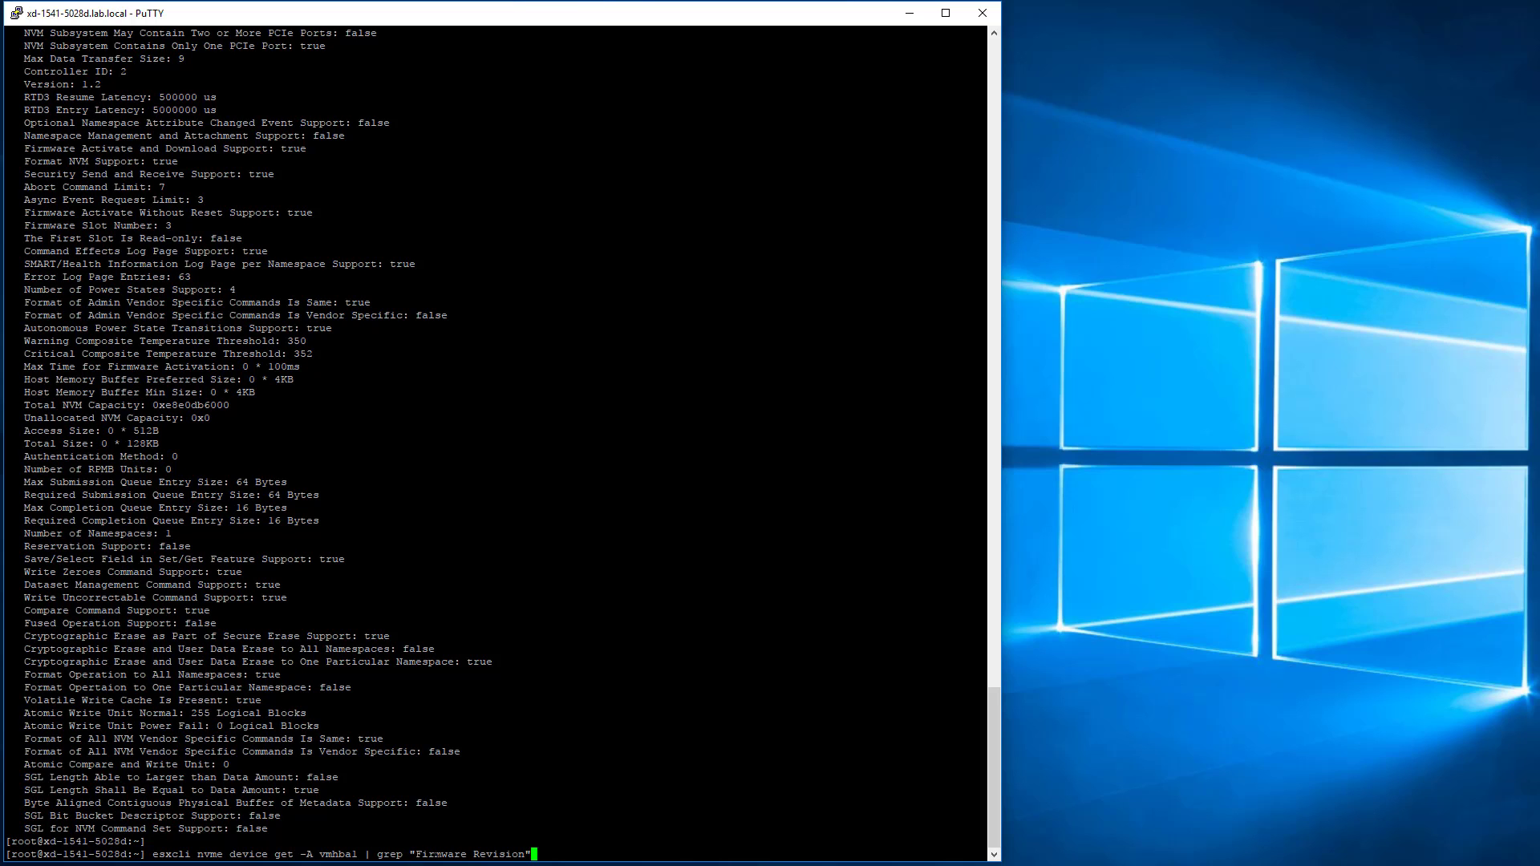
key(Return)
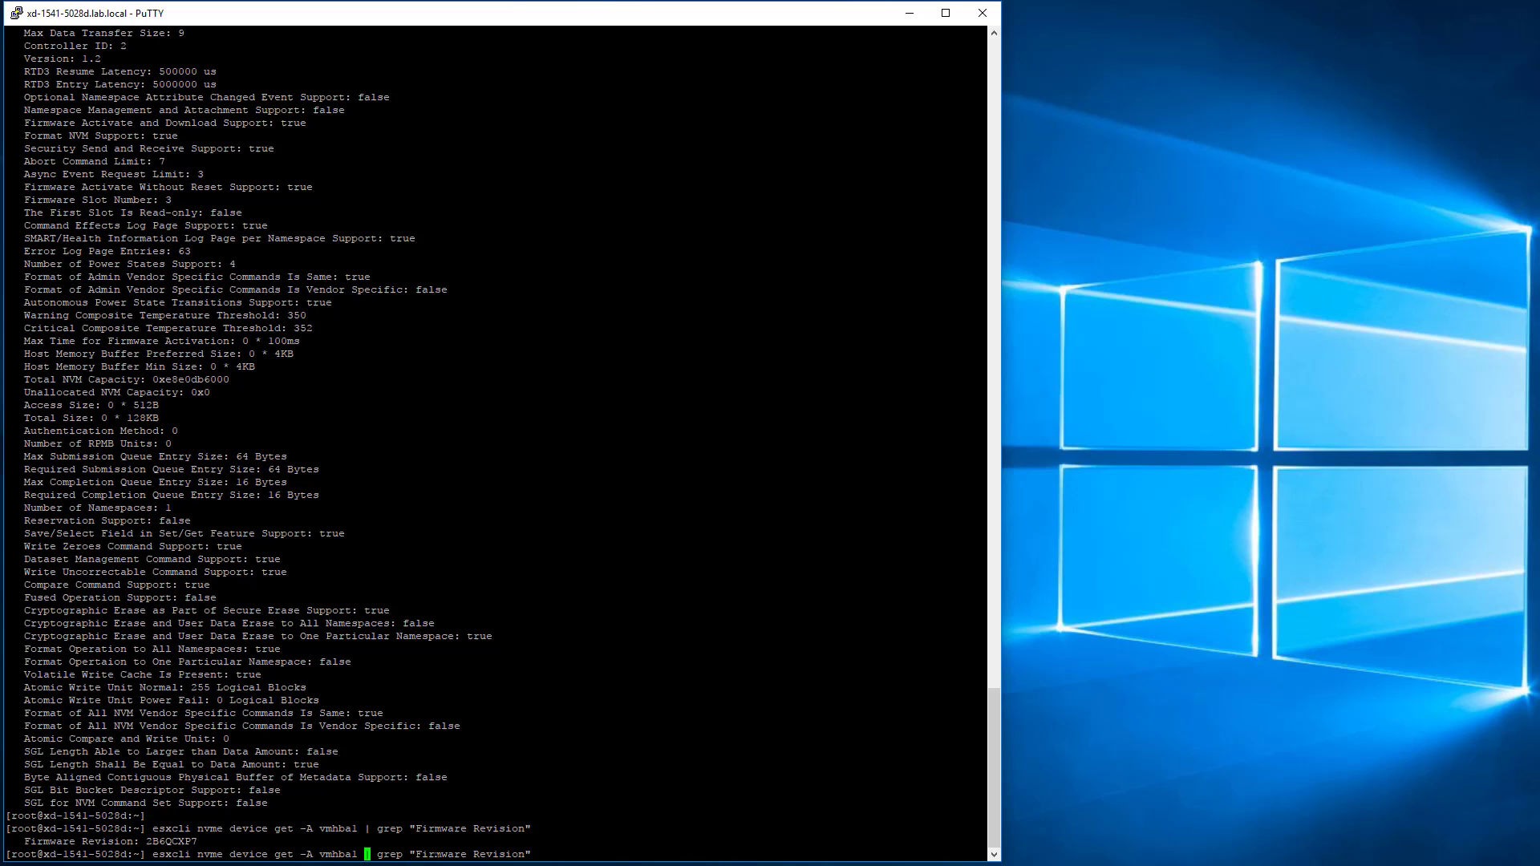
text(2)
key(Return)
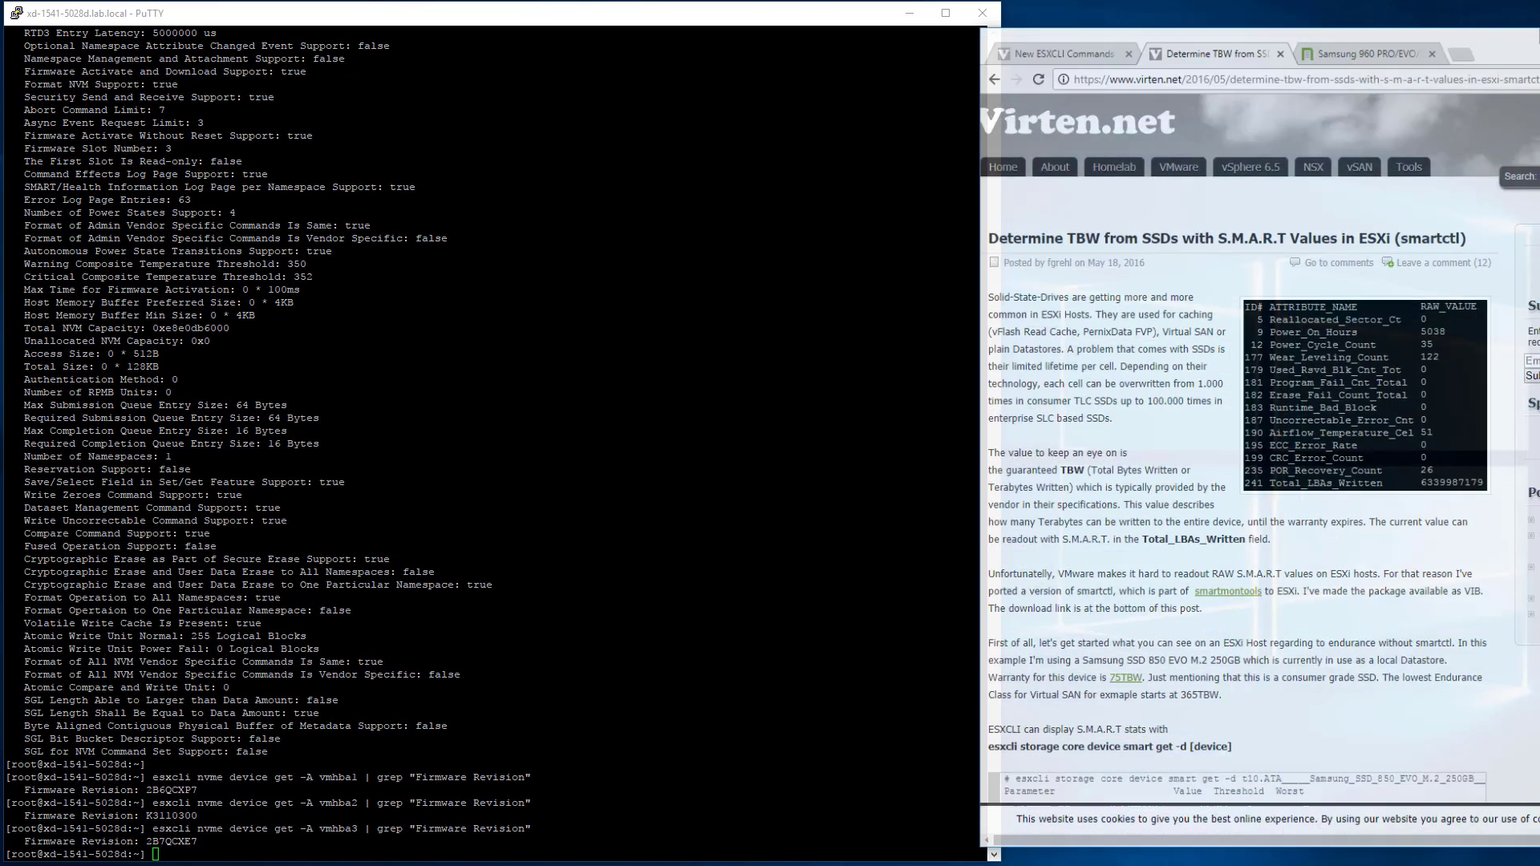
Follow the Samsung 960 article's firmware download link, go back, then reach the ESXCLI commands article.
click(1361, 54)
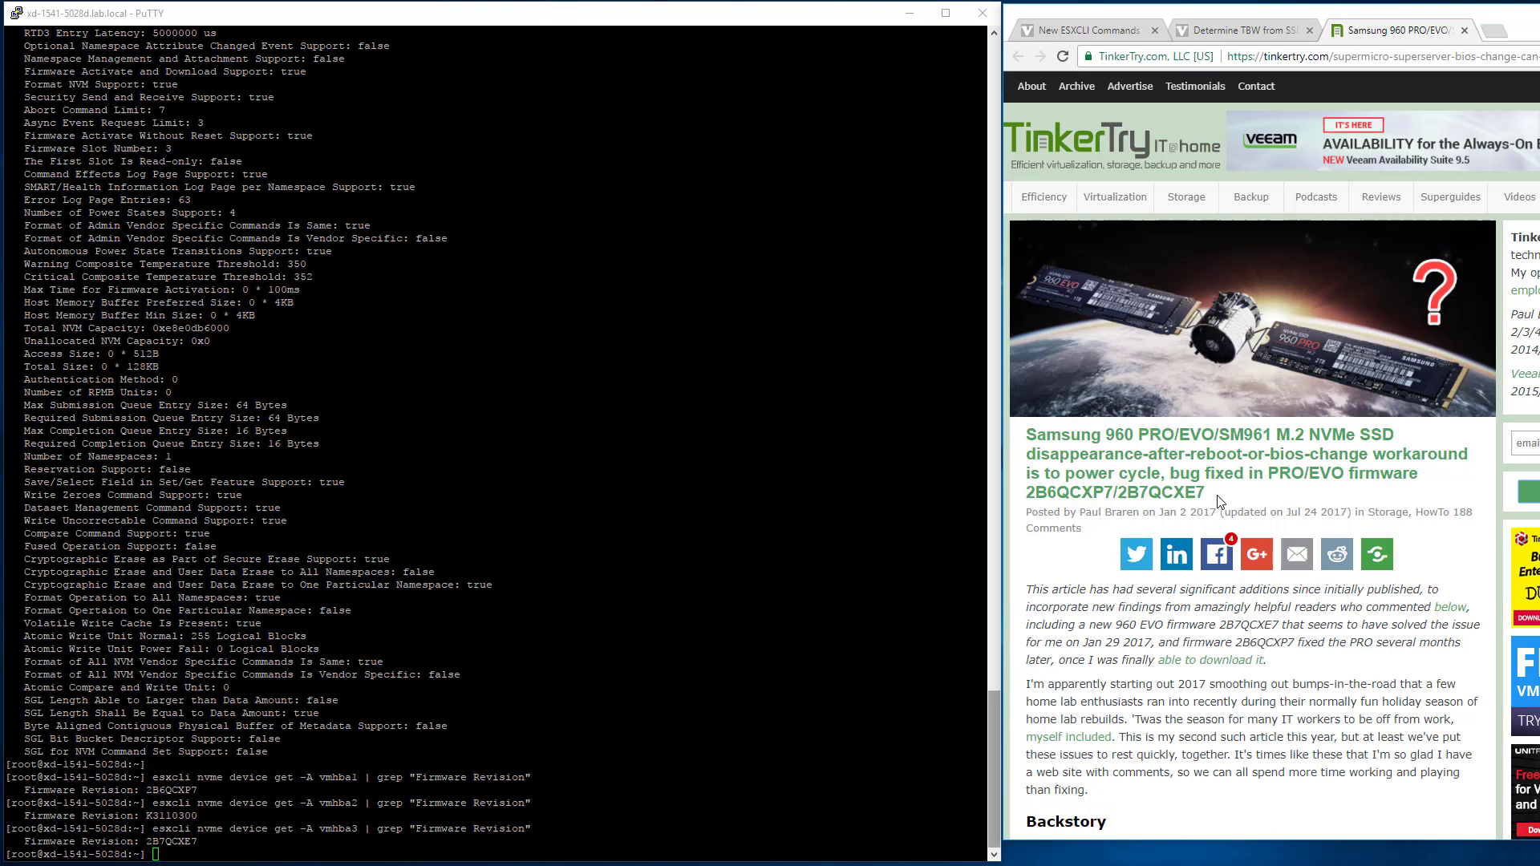
mouse_move(1302, 651)
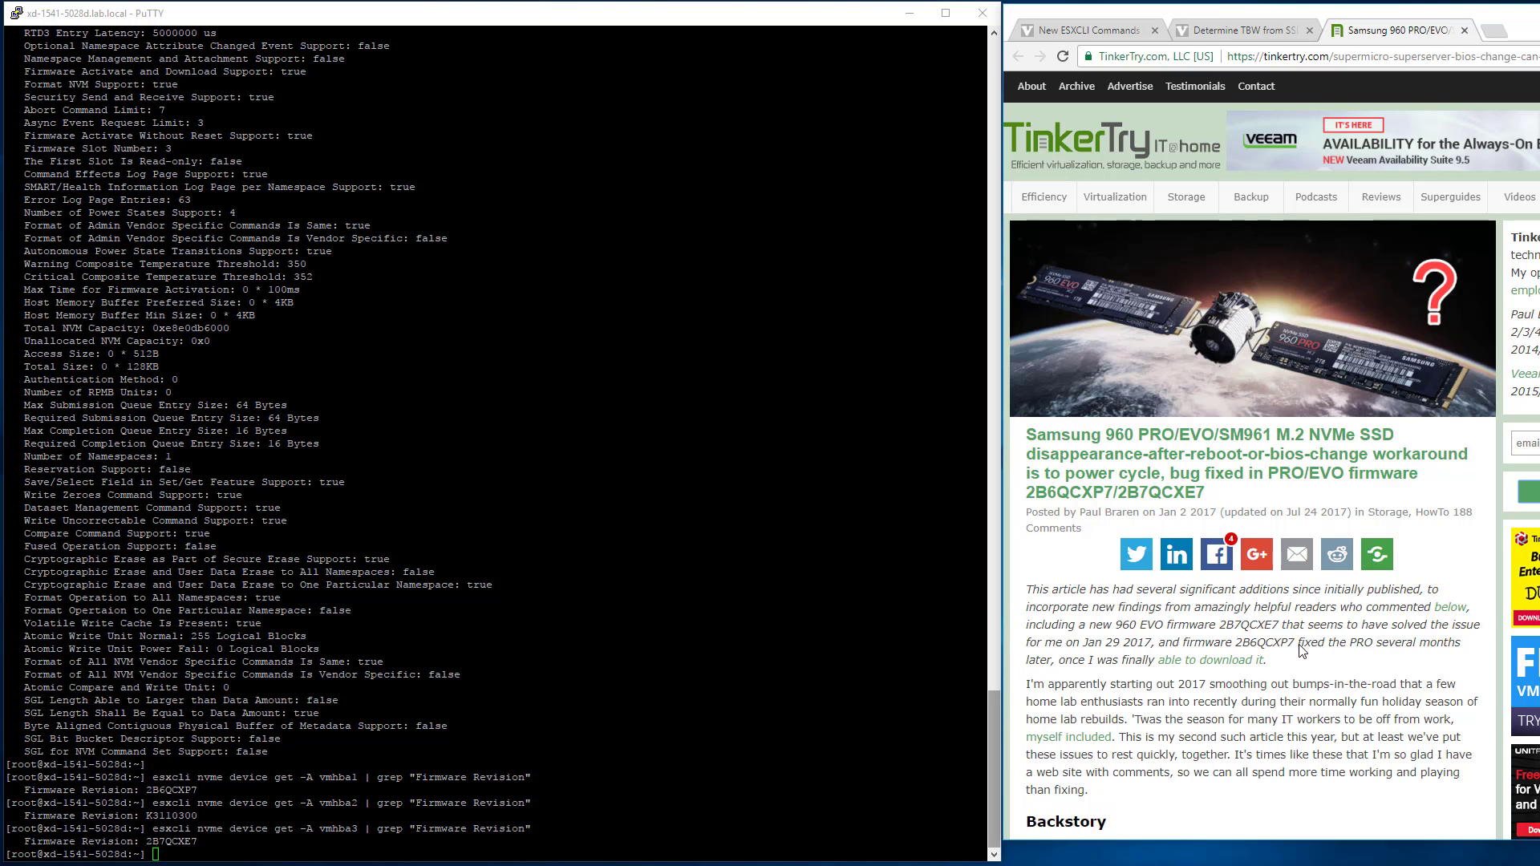
mouse_move(1214, 660)
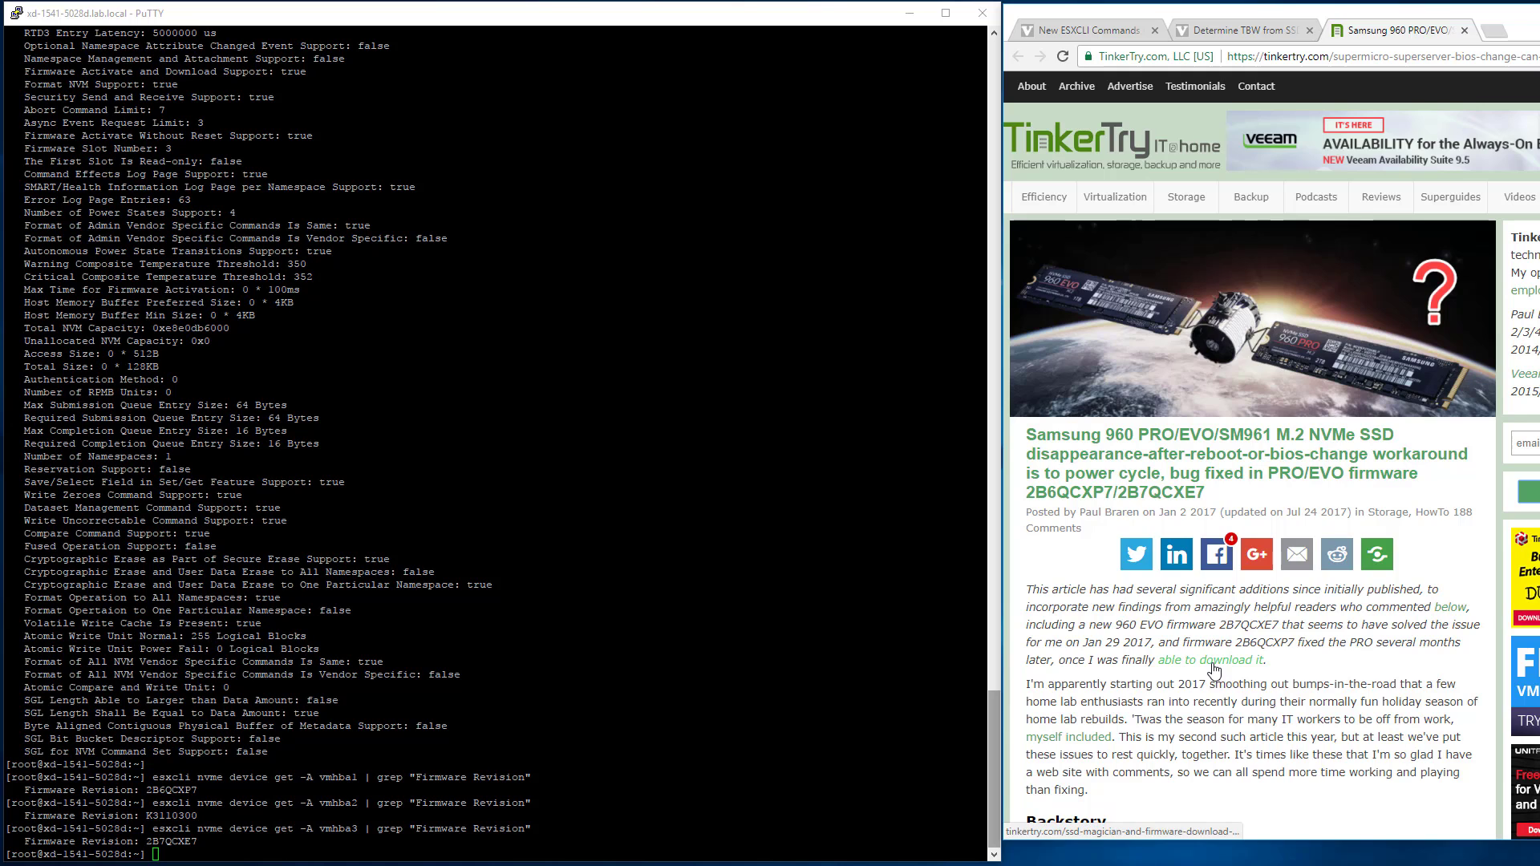
click(1212, 660)
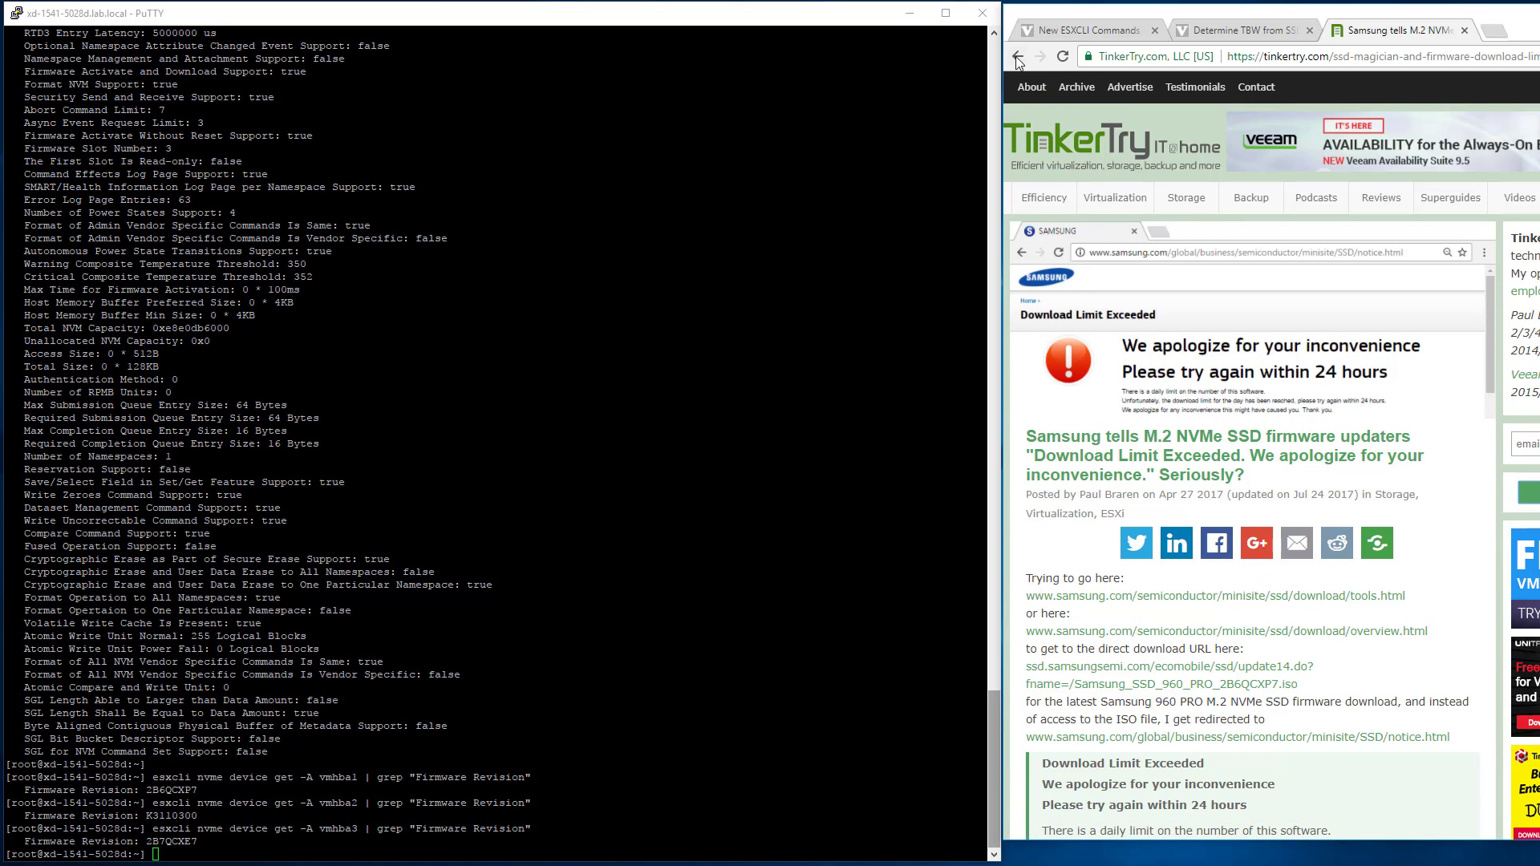
click(1018, 56)
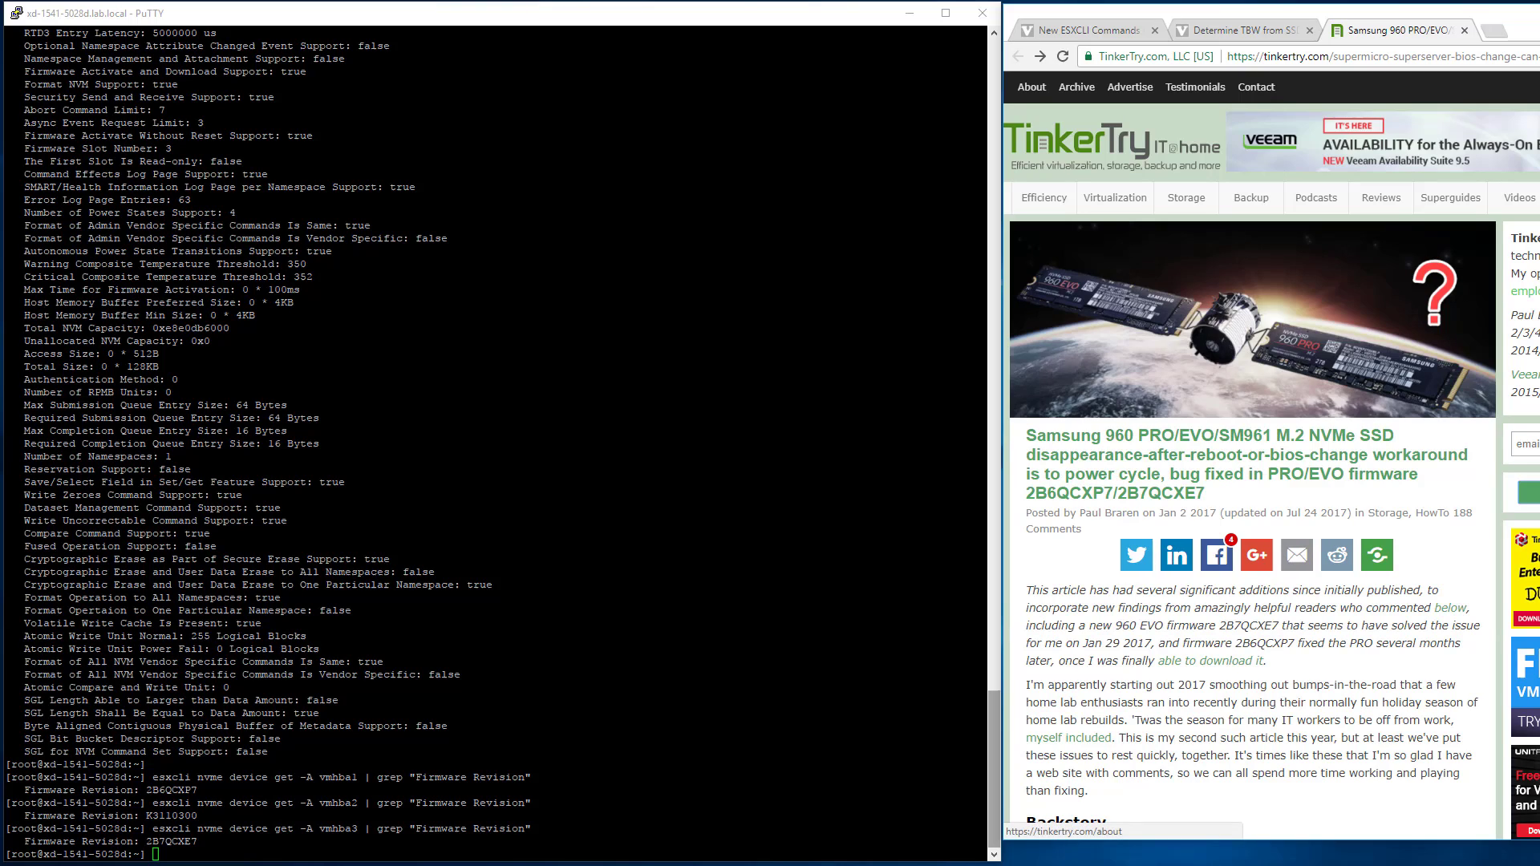
scroll(down, 3)
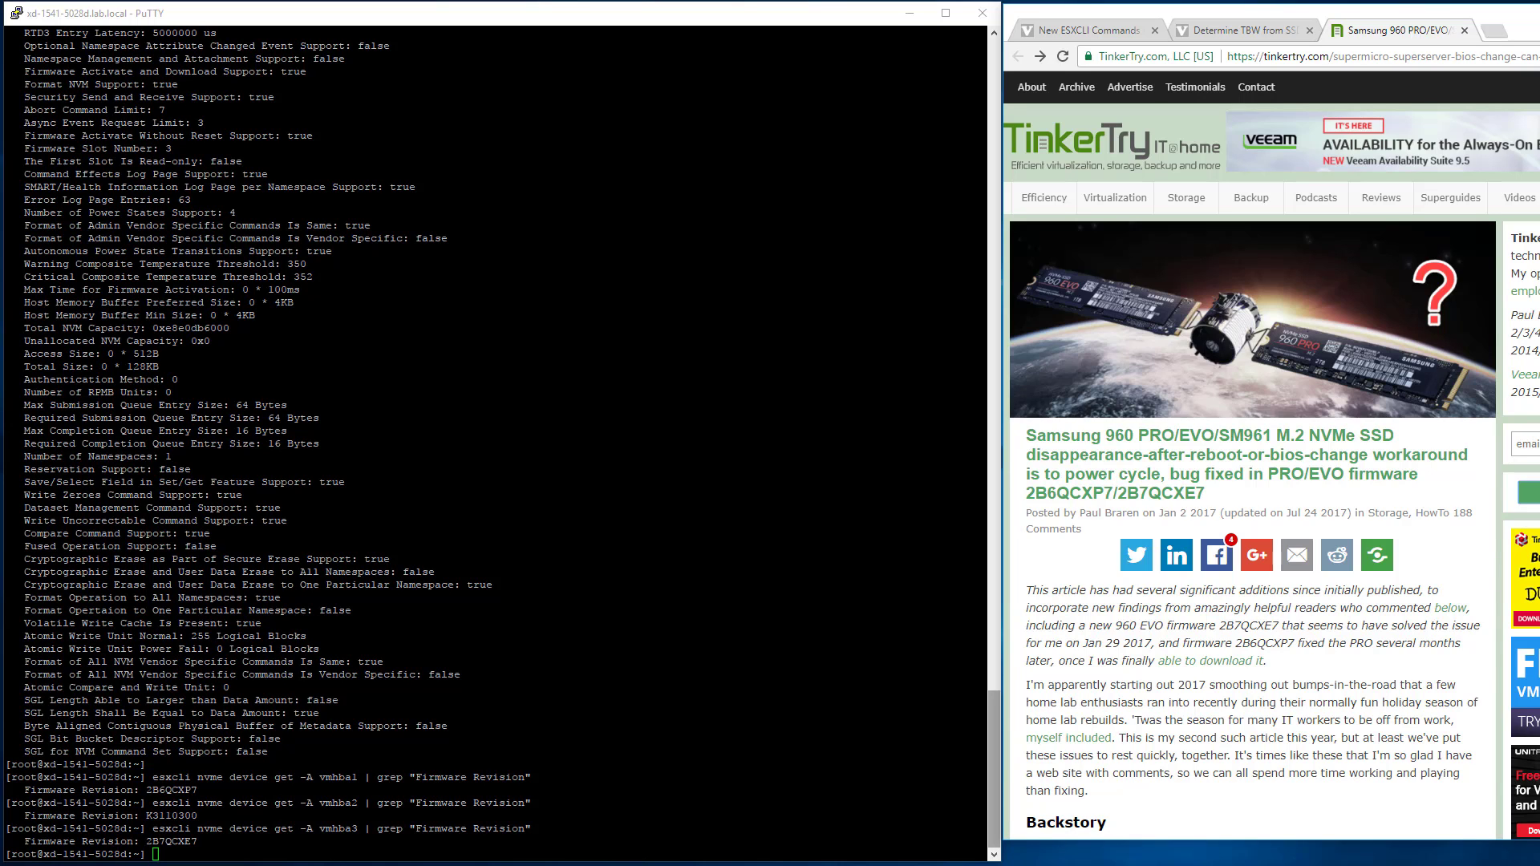
click(1233, 30)
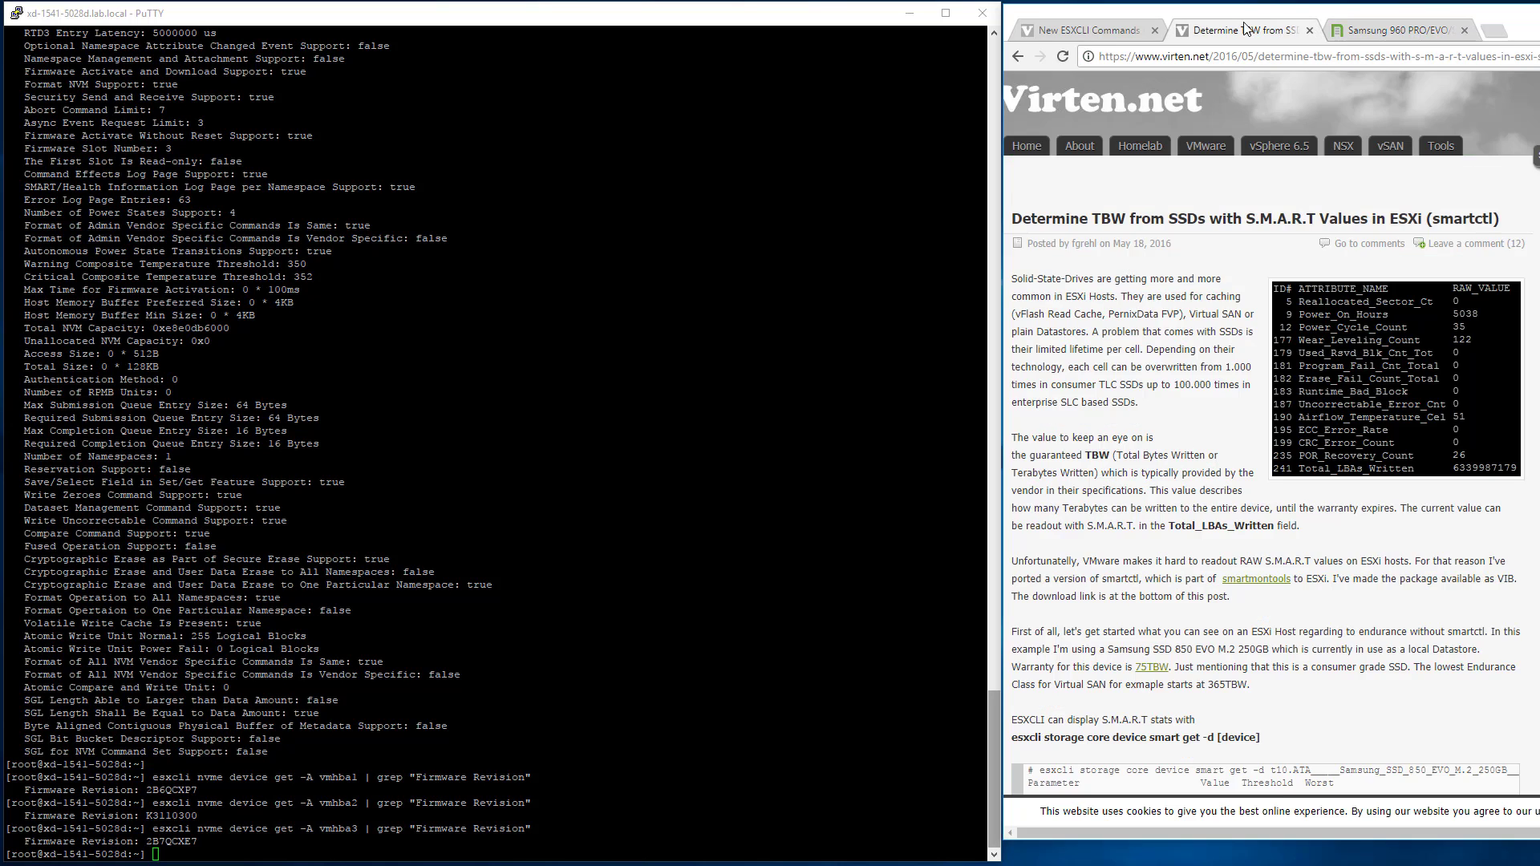
click(1080, 30)
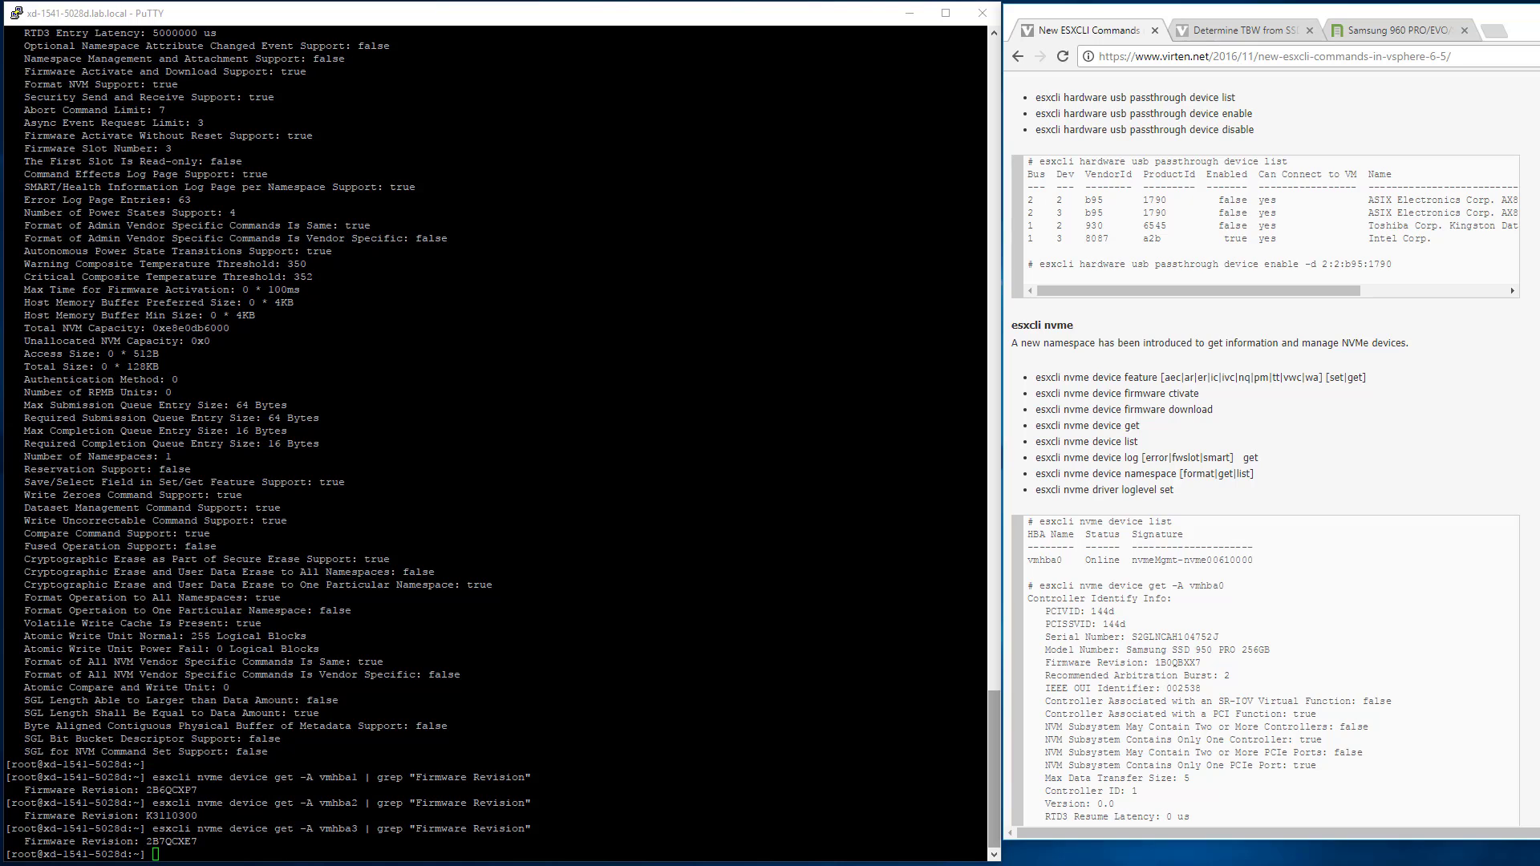
mouse_move(1415, 43)
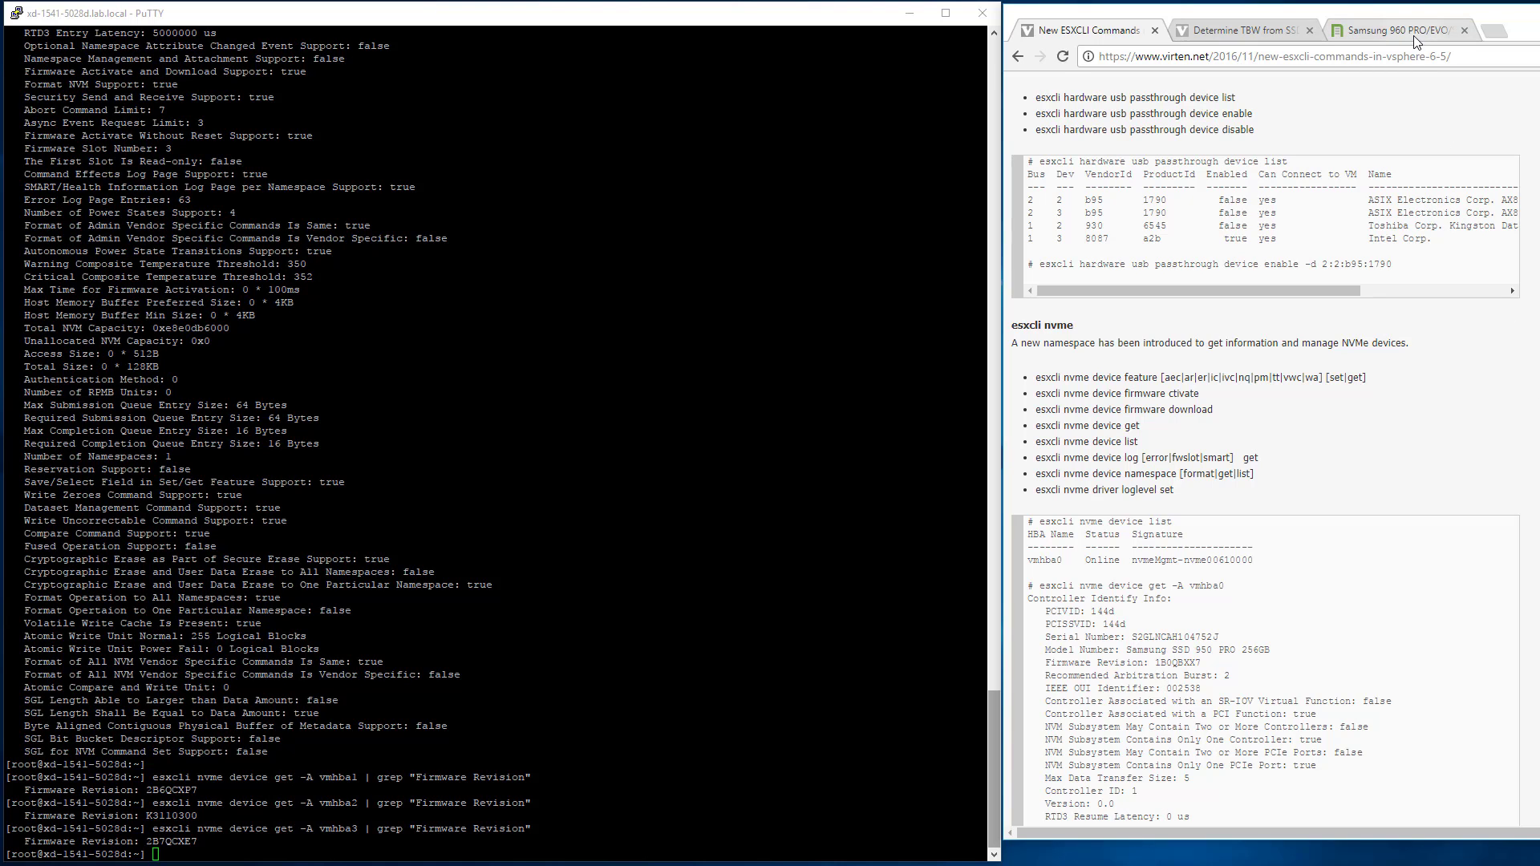